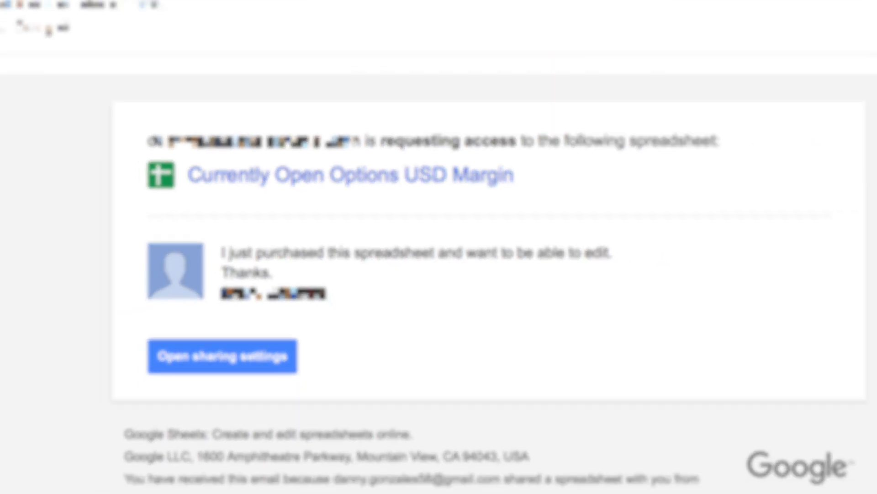
# Step: Make a copy of the stock formula cheat sheet
pyautogui.click(108, 71)
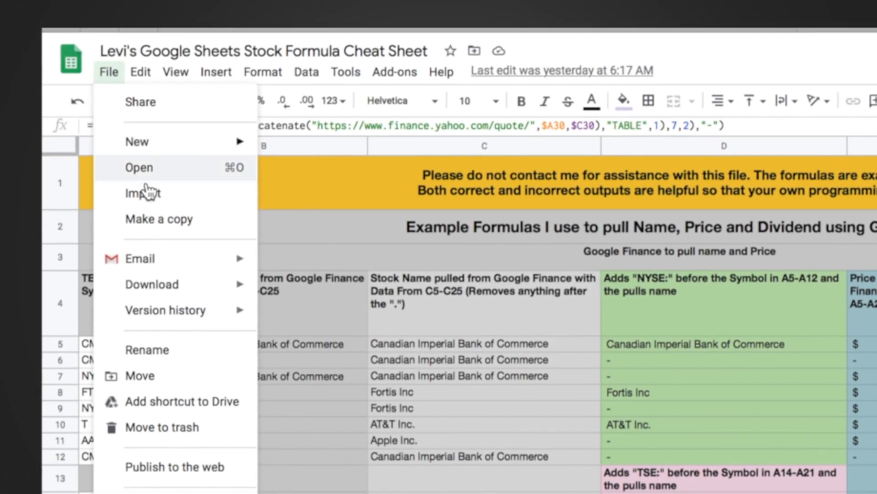
pyautogui.click(160, 219)
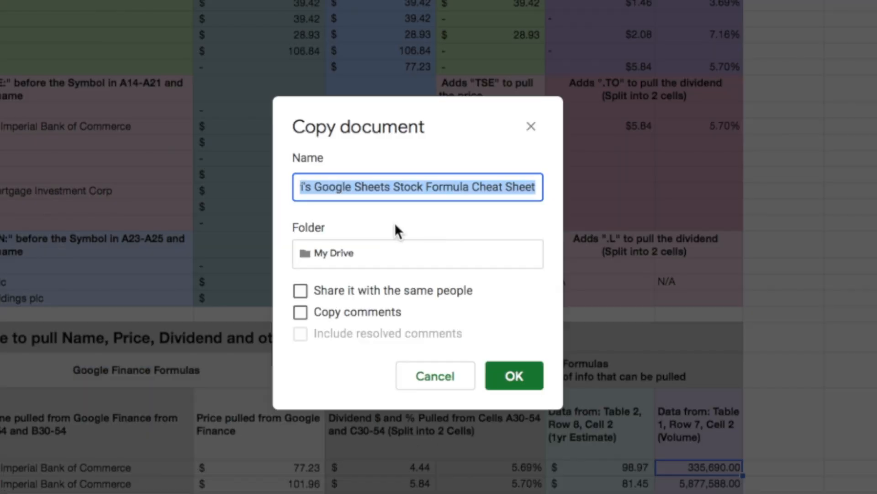
pyautogui.moveTo(279, 311)
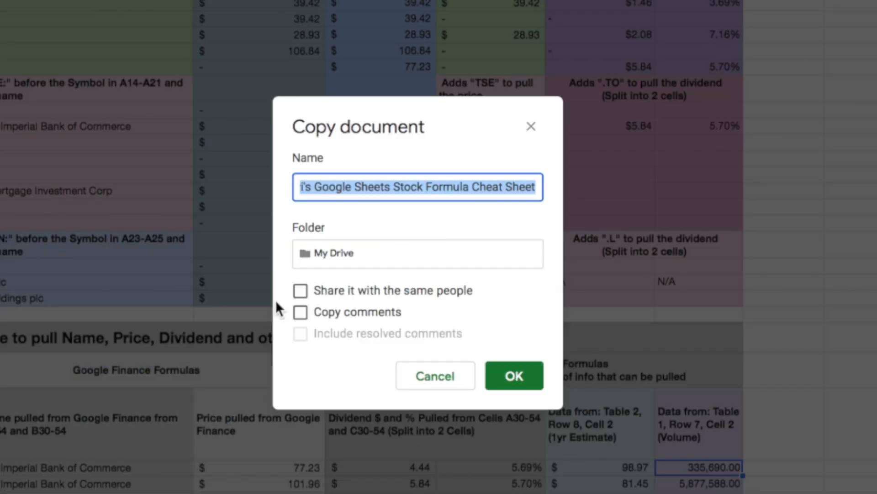
pyautogui.click(513, 375)
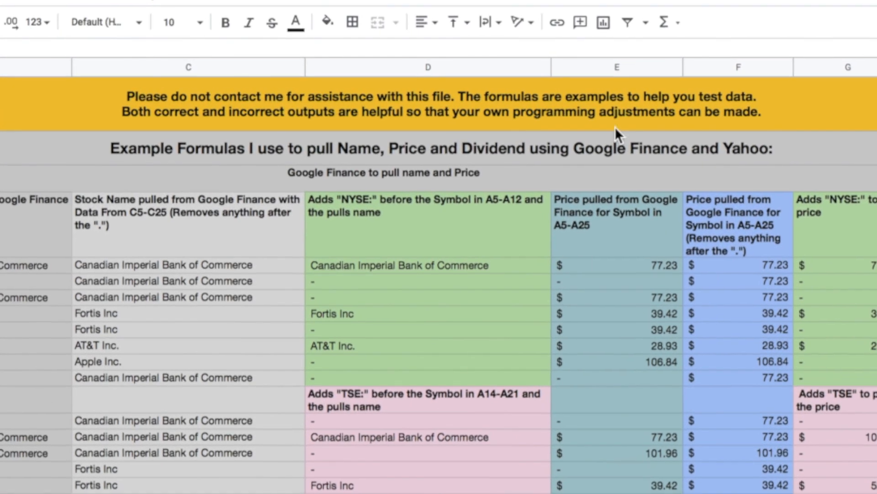
pyautogui.moveTo(187, 112)
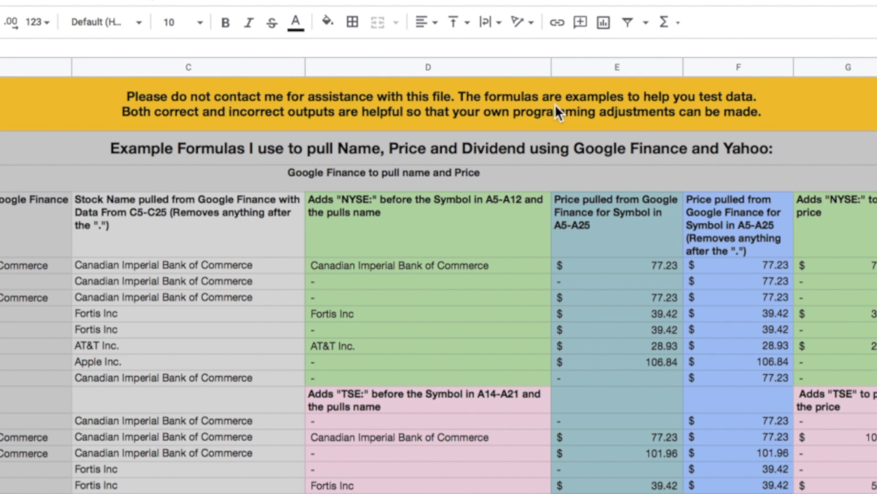
# Step: Scroll down and across the cheat sheet to view its columns
pyautogui.scroll(-3)
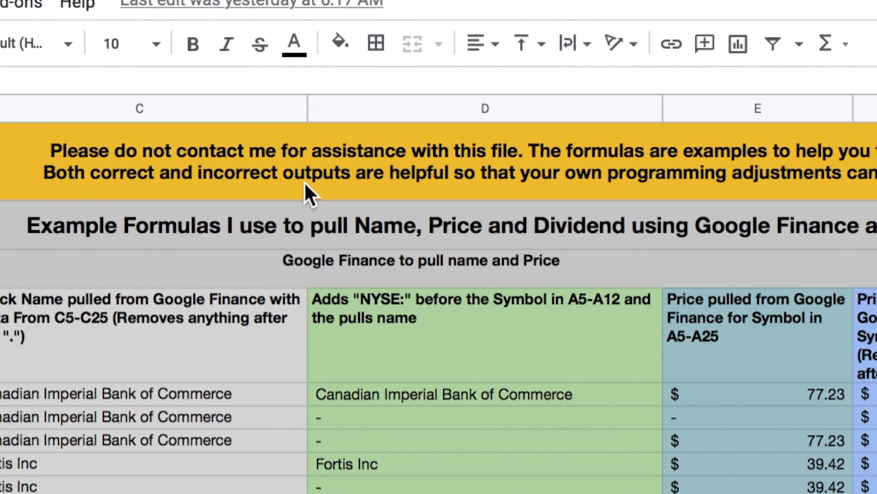
pyautogui.hscroll(3)
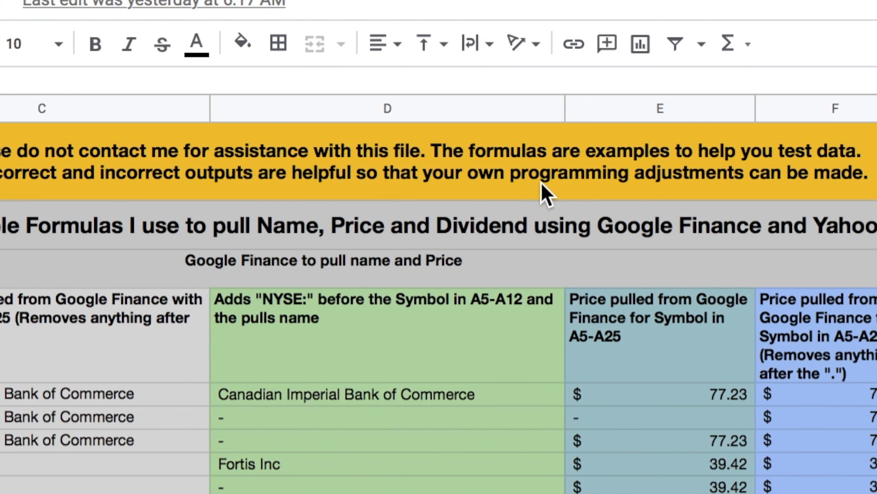
pyautogui.hscroll(3)
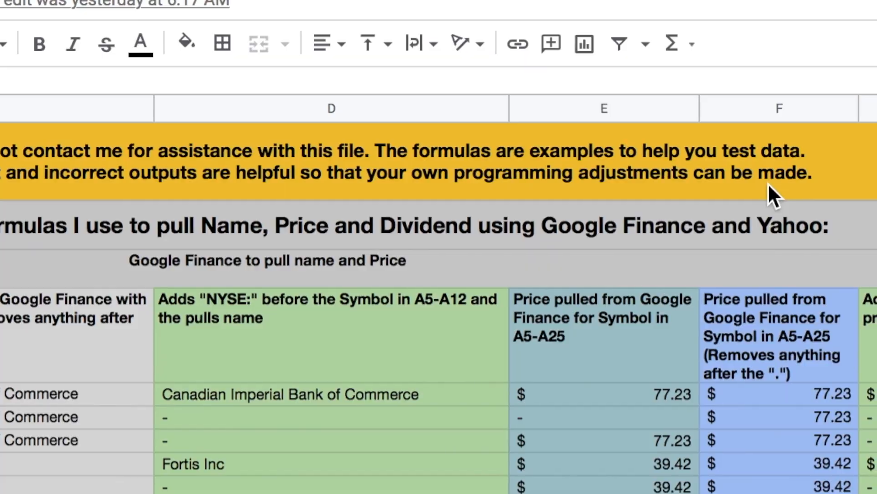
pyautogui.hscroll(-3)
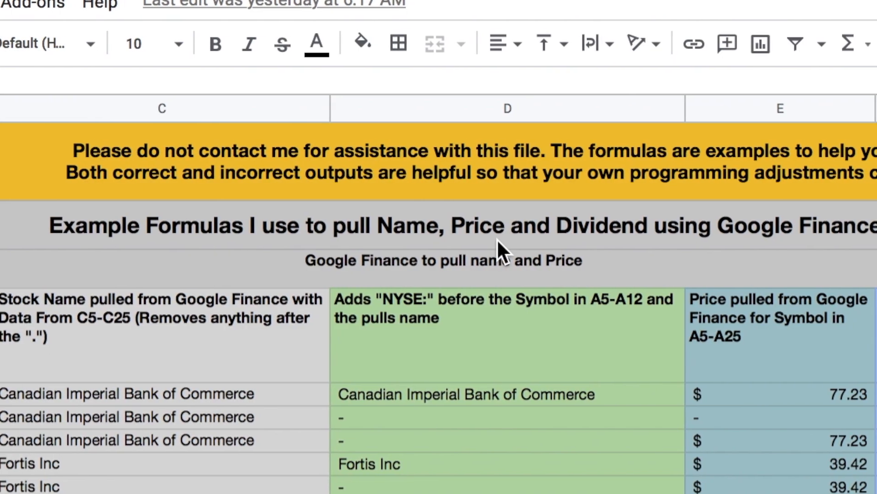
pyautogui.hscroll(3)
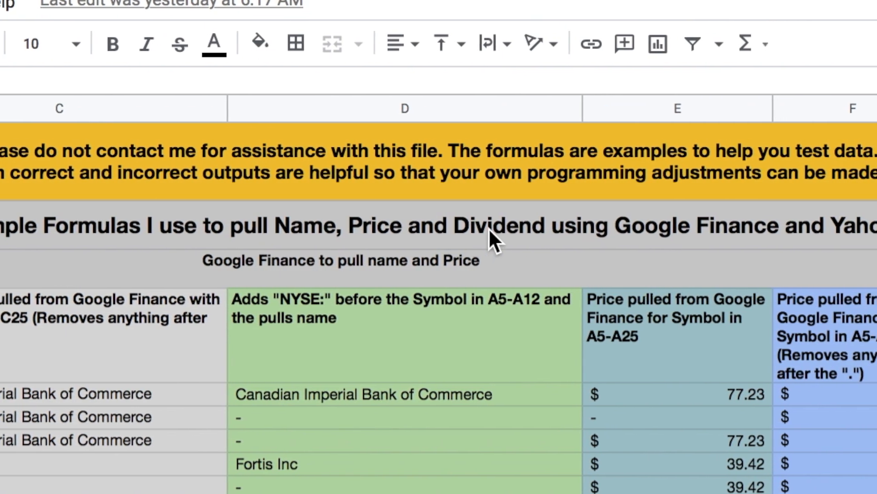
pyautogui.hscroll(3)
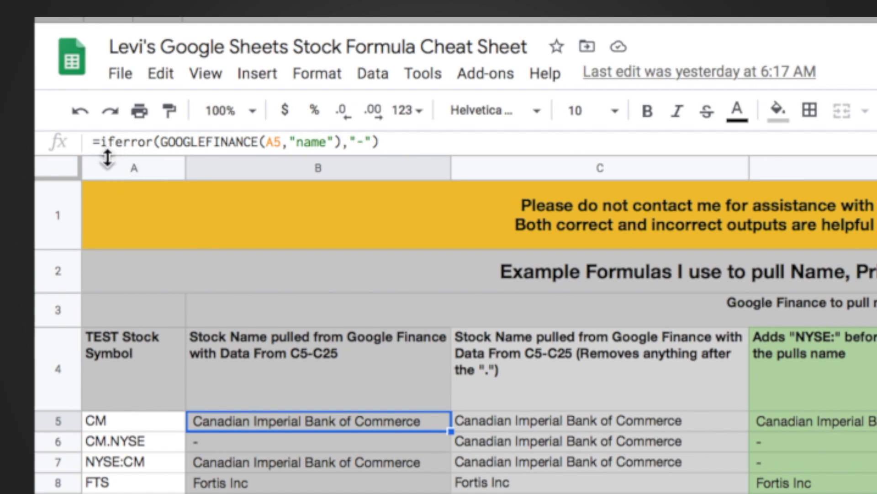
pyautogui.moveTo(279, 148)
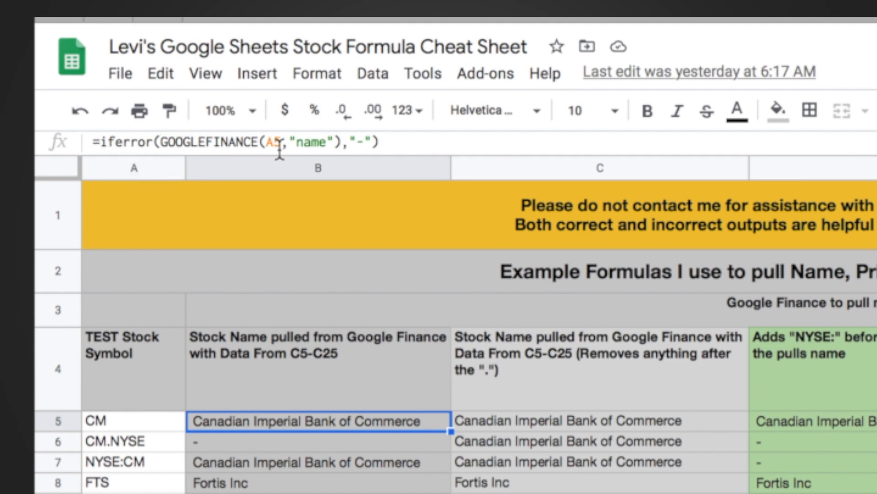
pyautogui.moveTo(278, 343)
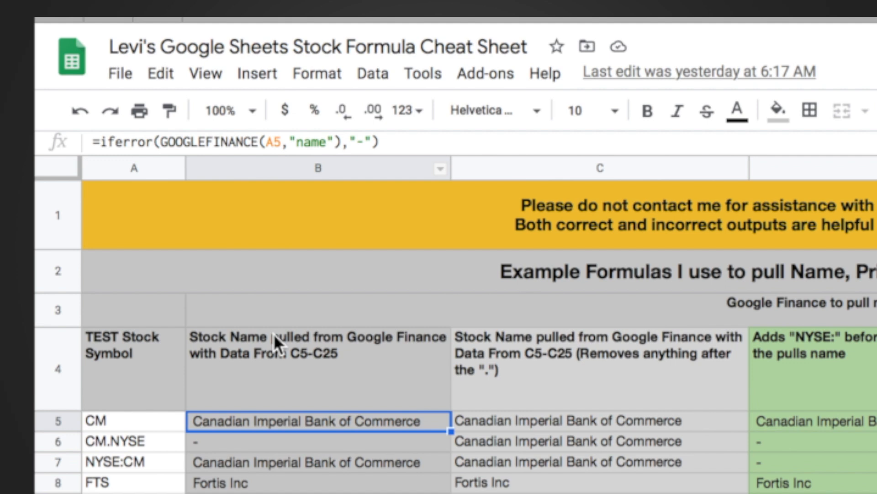
pyautogui.moveTo(100, 429)
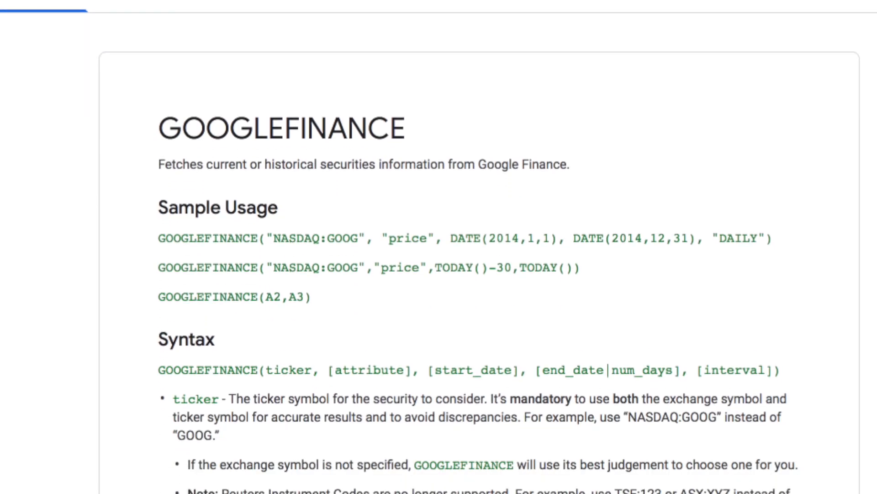
# Step: Scroll through the GOOGLEFINANCE help article's list of real-time attributes
pyautogui.scroll(-3)
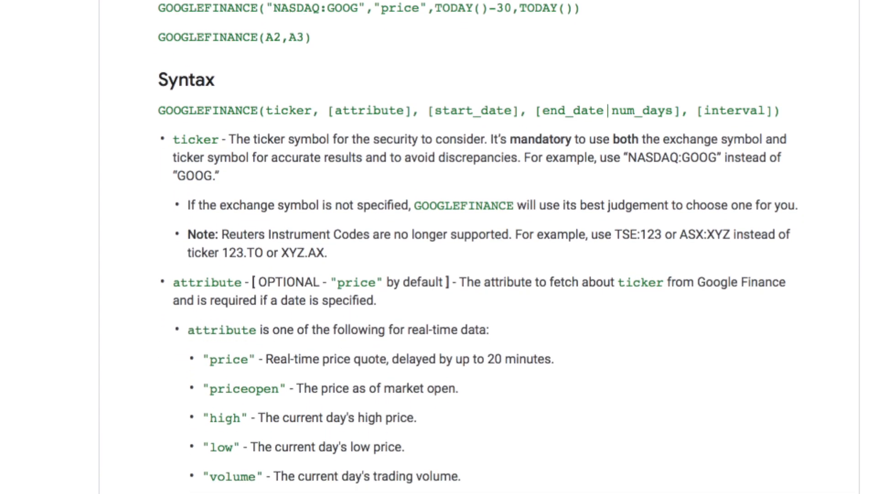
pyautogui.scroll(-3)
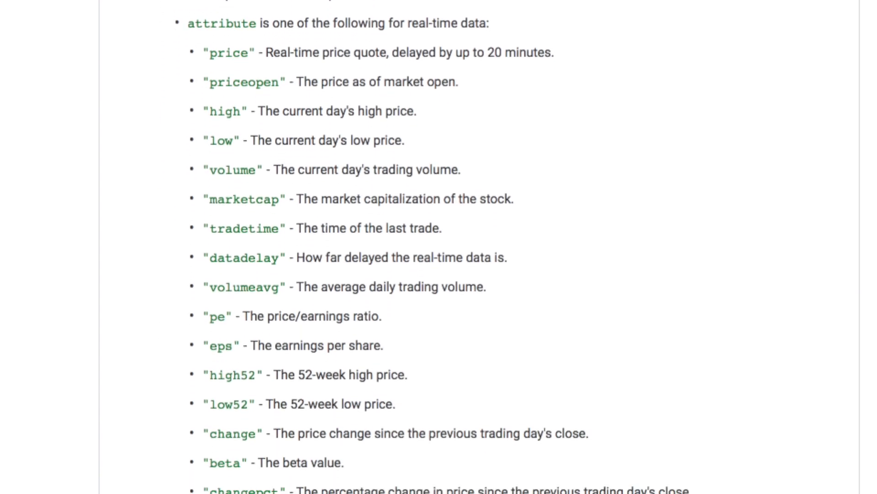
pyautogui.scroll(-3)
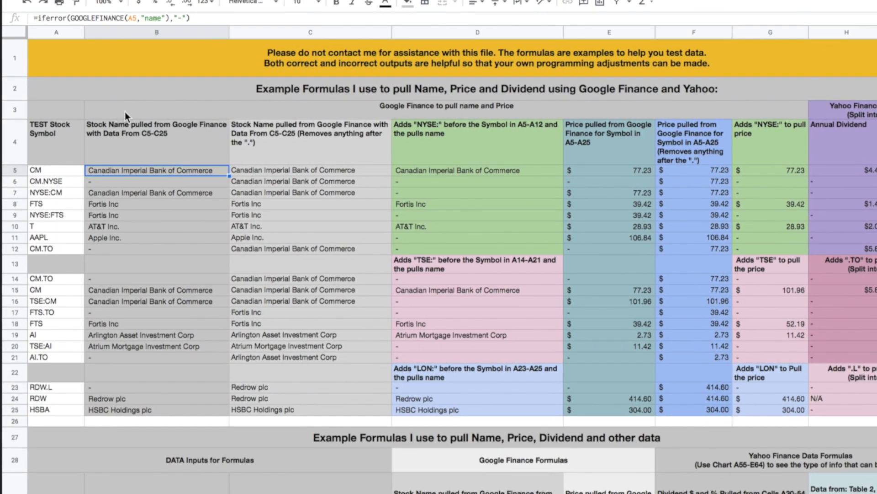
pyautogui.click(446, 106)
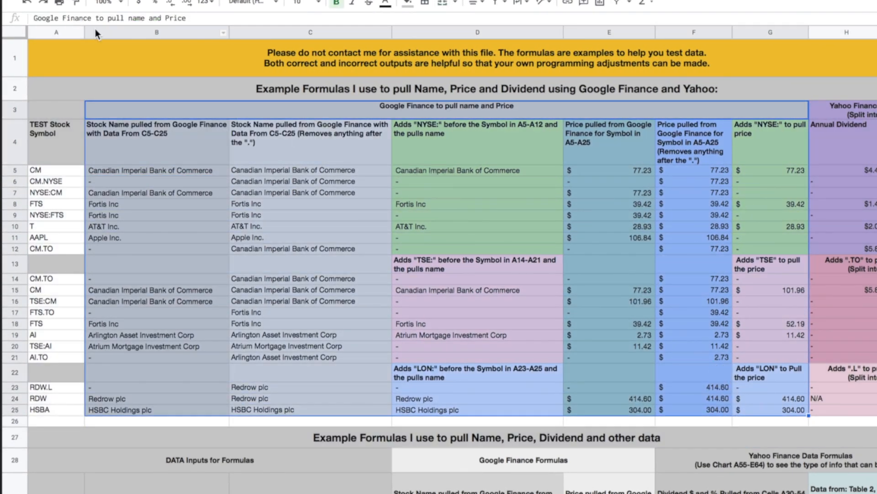
pyautogui.moveTo(359, 142)
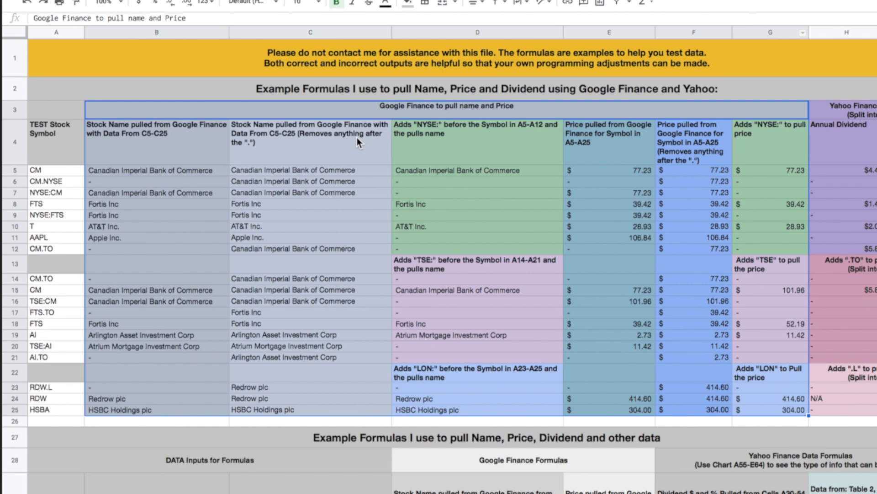
pyautogui.click(309, 204)
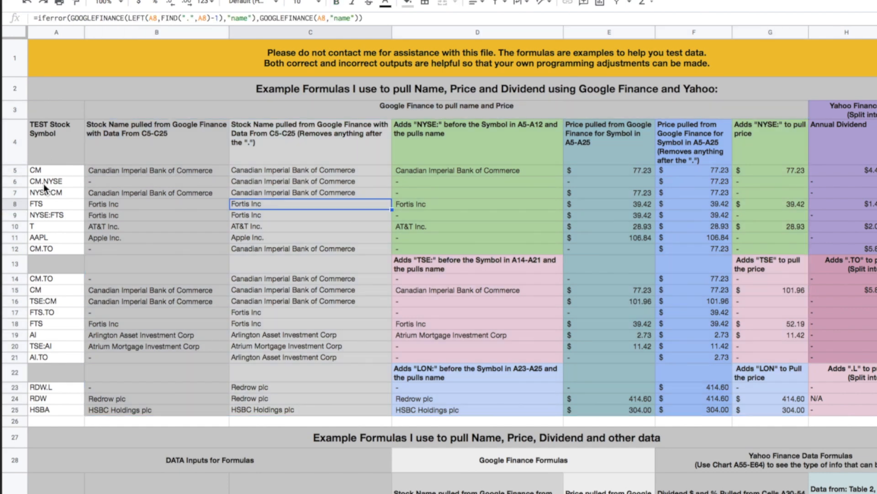
pyautogui.moveTo(47, 274)
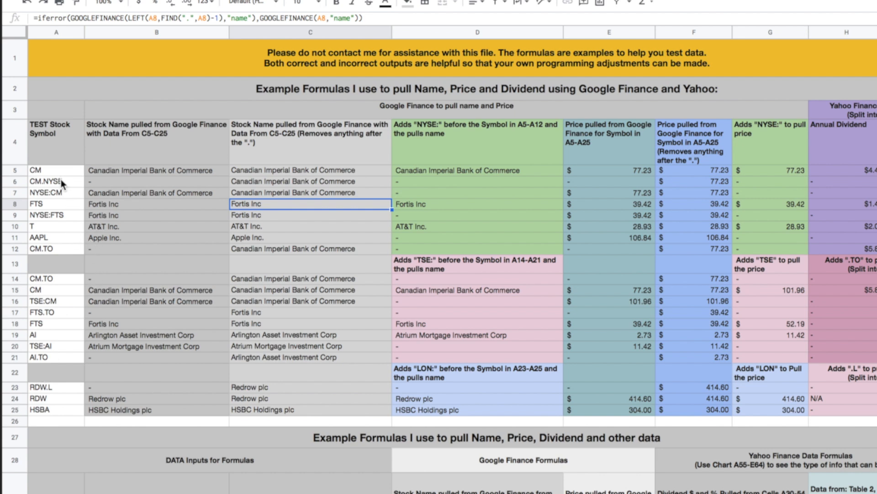
pyautogui.moveTo(81, 125)
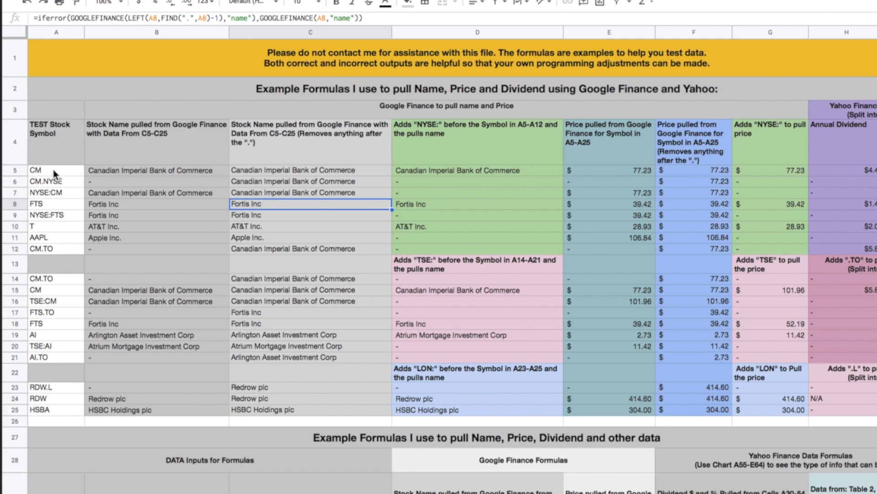
pyautogui.moveTo(170, 175)
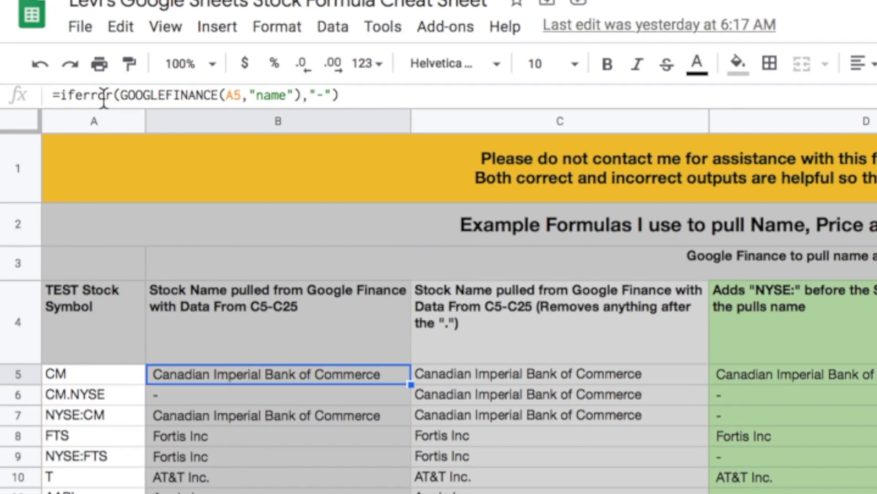
pyautogui.moveTo(92, 364)
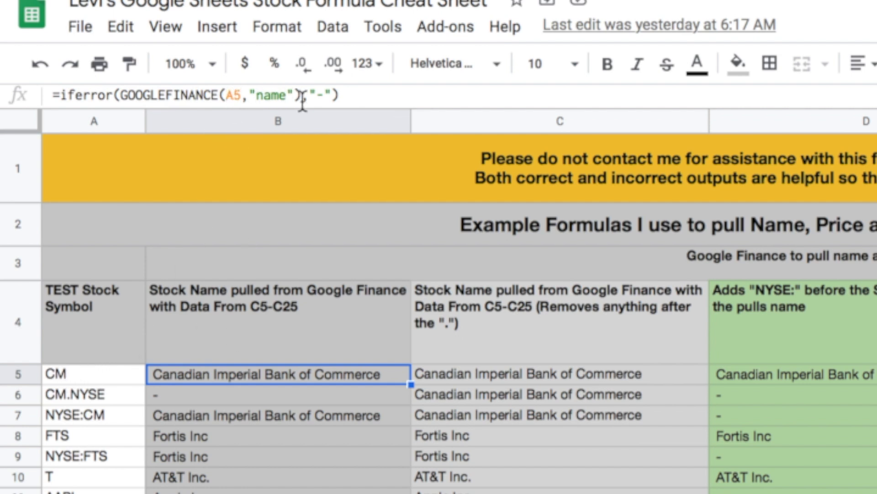
pyautogui.moveTo(249, 389)
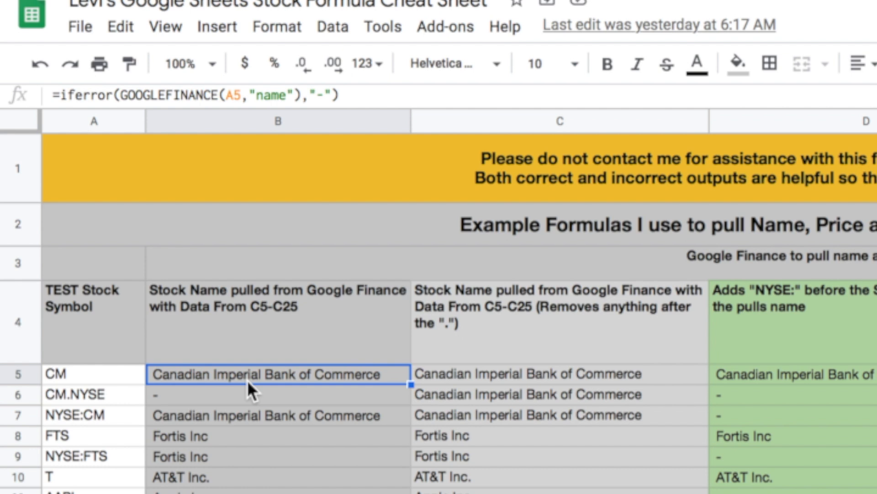
pyautogui.moveTo(262, 412)
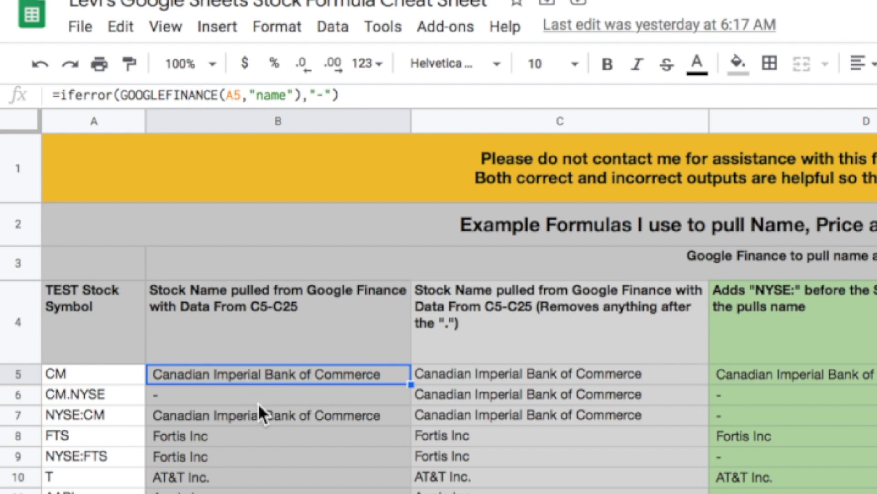
pyautogui.moveTo(260, 403)
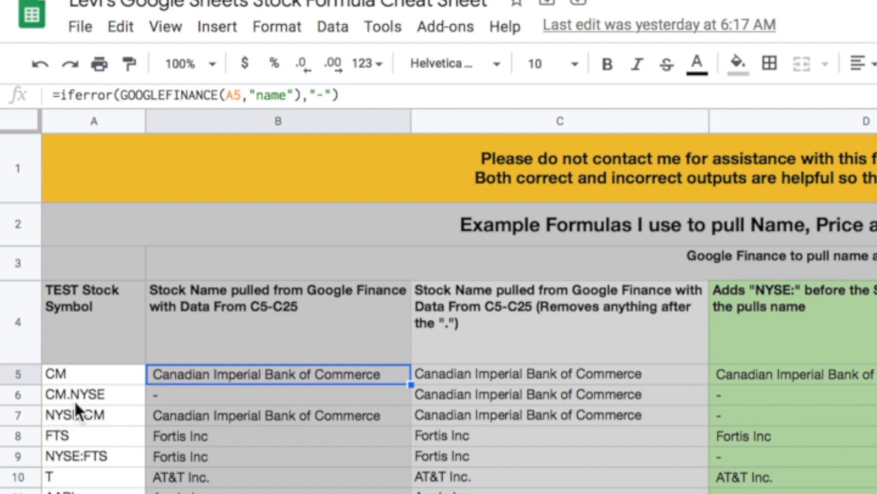
pyautogui.moveTo(115, 409)
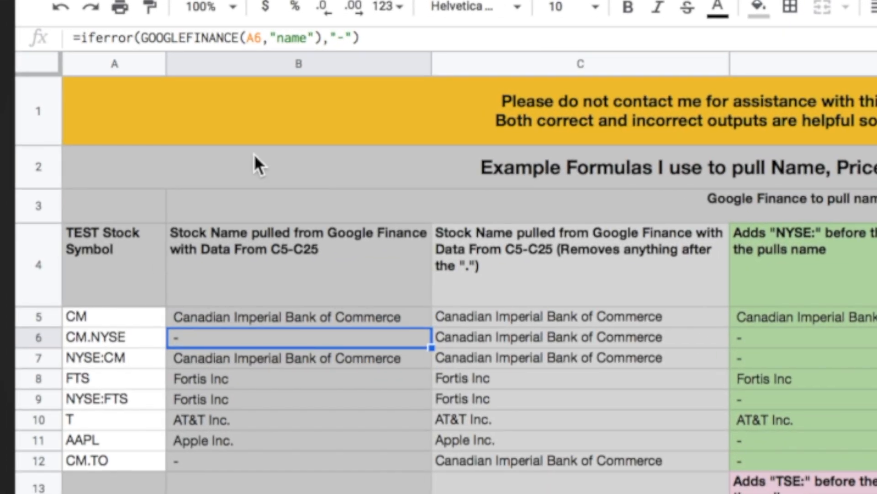
pyautogui.moveTo(82, 345)
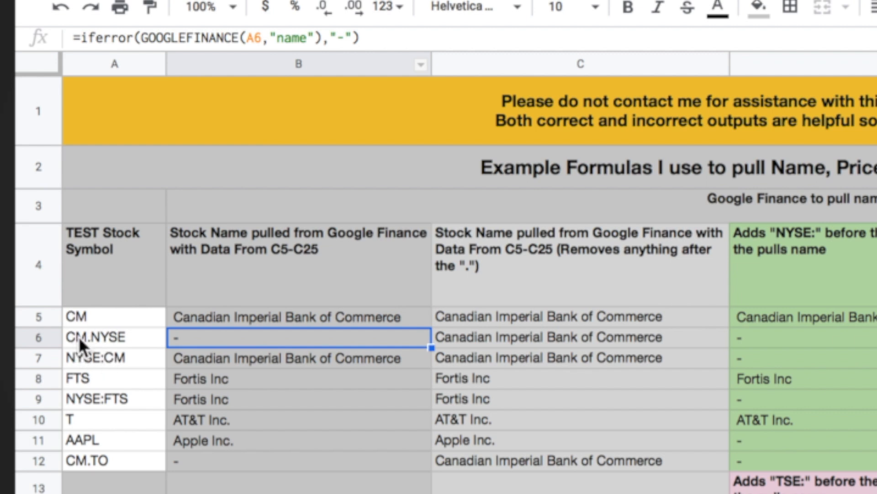
pyautogui.moveTo(116, 349)
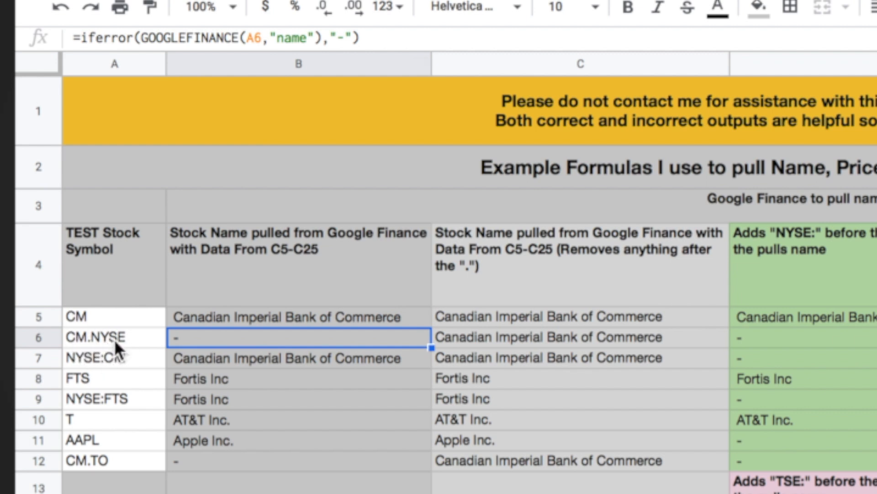
pyautogui.moveTo(251, 347)
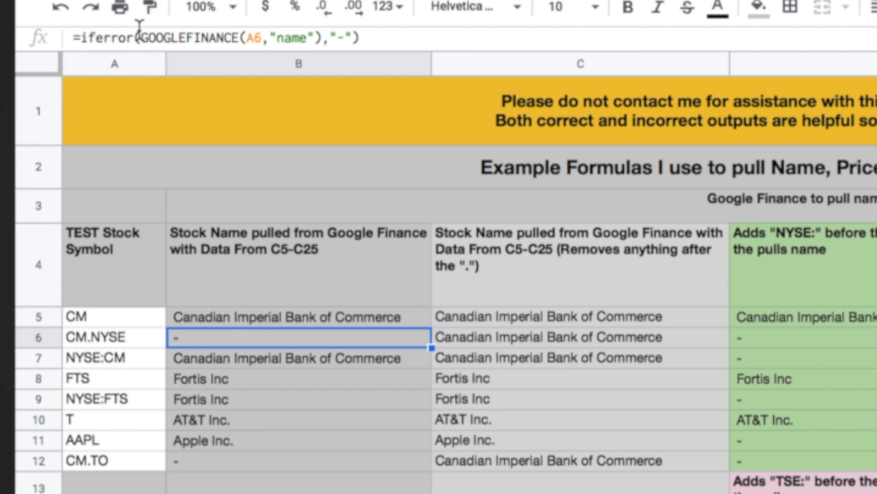
pyautogui.moveTo(283, 393)
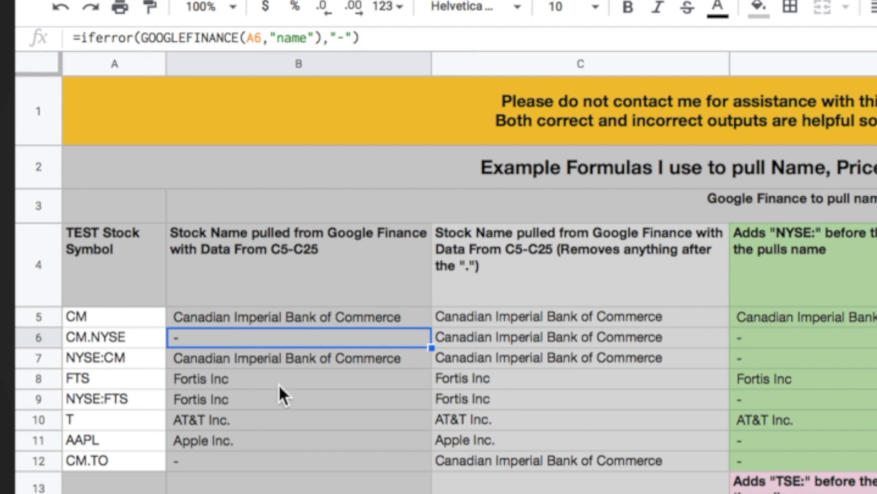
pyautogui.moveTo(95, 389)
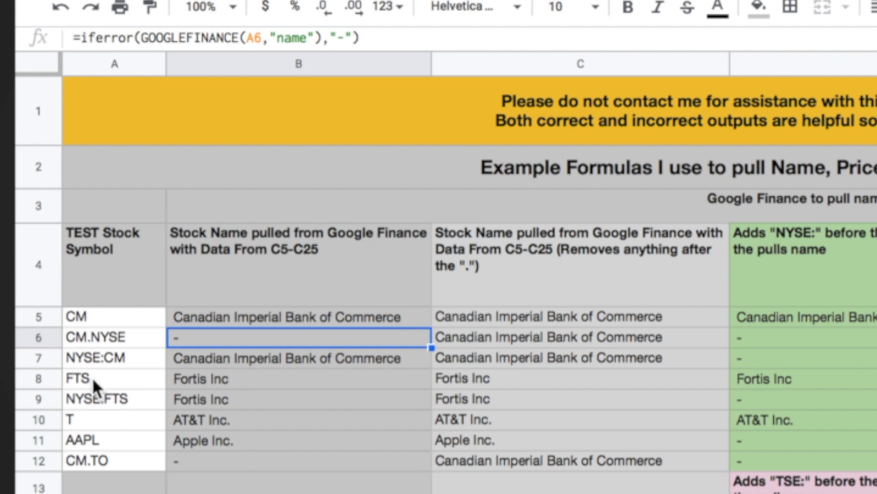
pyautogui.moveTo(104, 407)
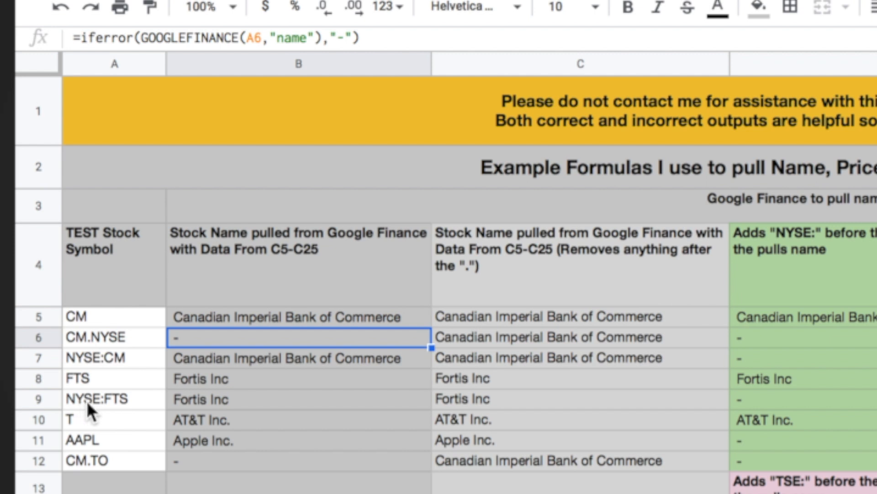
pyautogui.moveTo(75, 414)
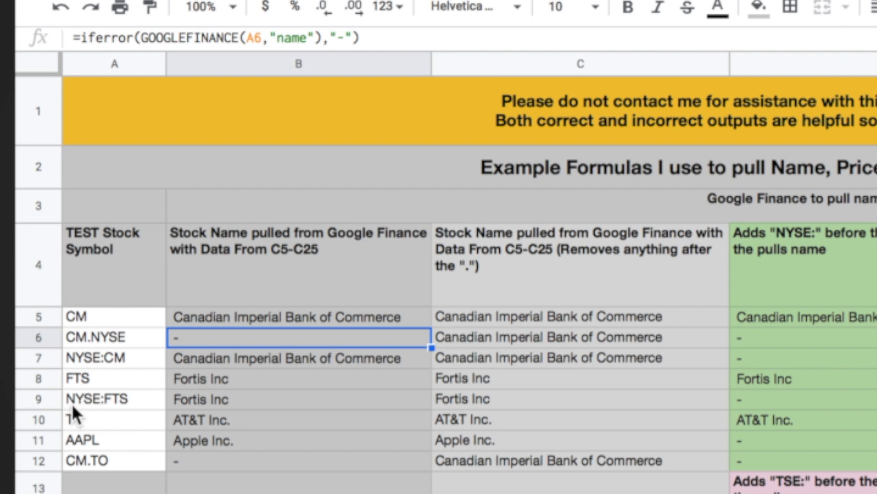
pyautogui.moveTo(109, 411)
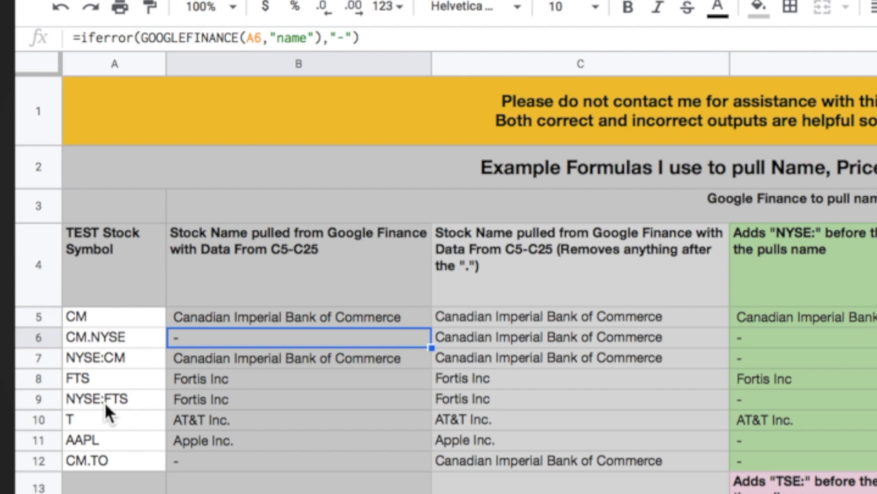
pyautogui.moveTo(234, 411)
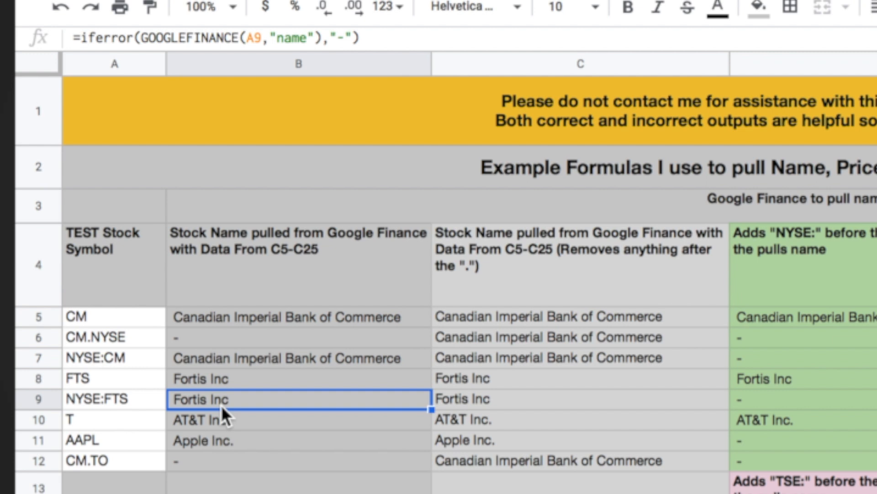
pyautogui.moveTo(216, 434)
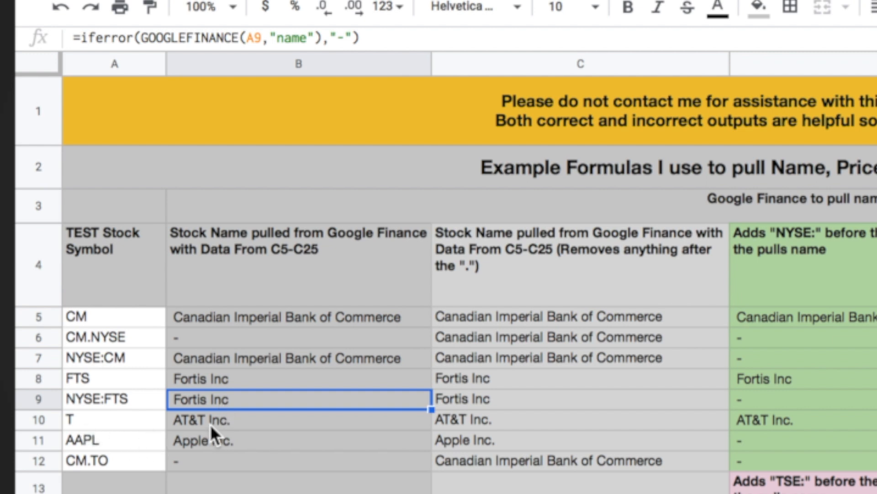
pyautogui.moveTo(99, 335)
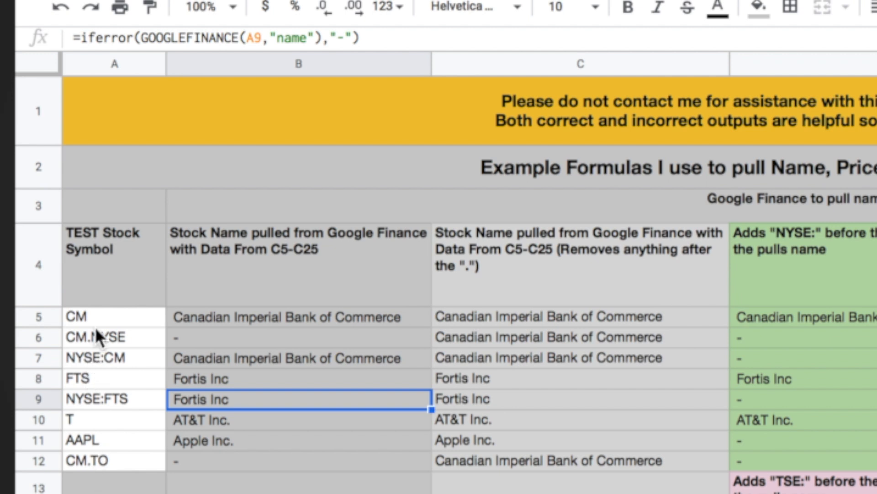
pyautogui.moveTo(99, 329)
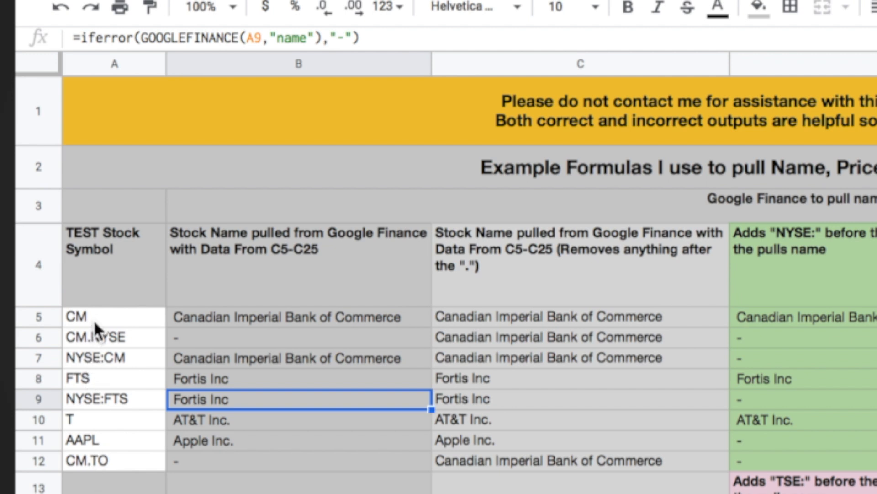
pyautogui.moveTo(126, 473)
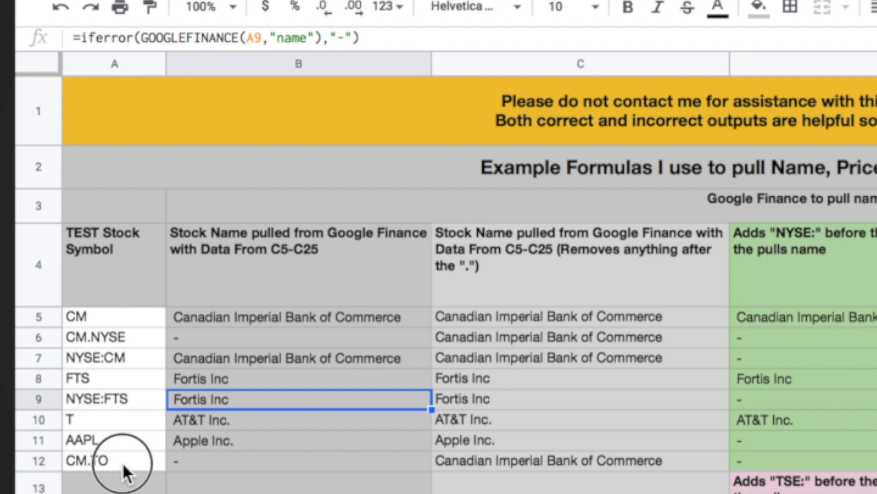
# Step: Replace the CM.TO symbol in A12 with TSE:CM
pyautogui.click(115, 460)
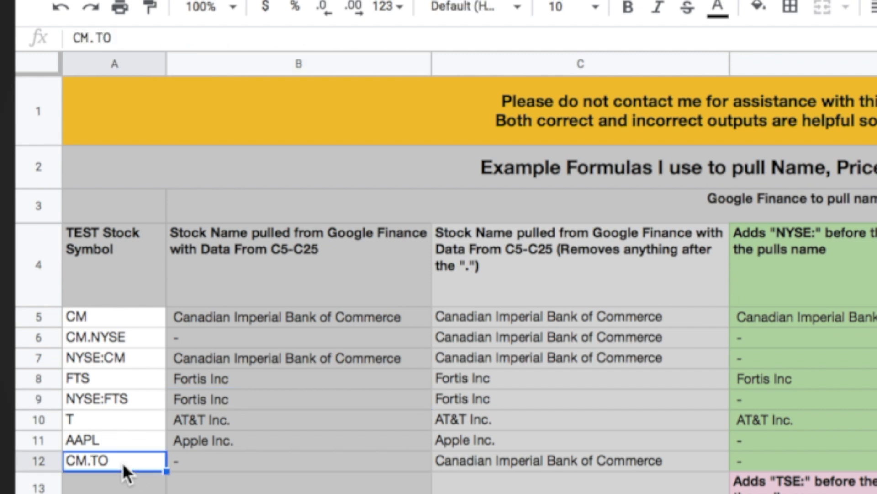
pyautogui.write('TSE:CM')
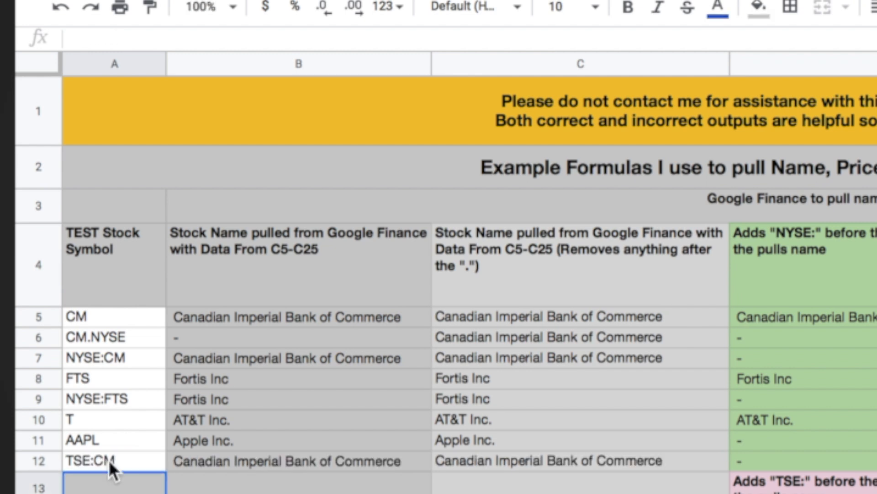
pyautogui.moveTo(238, 473)
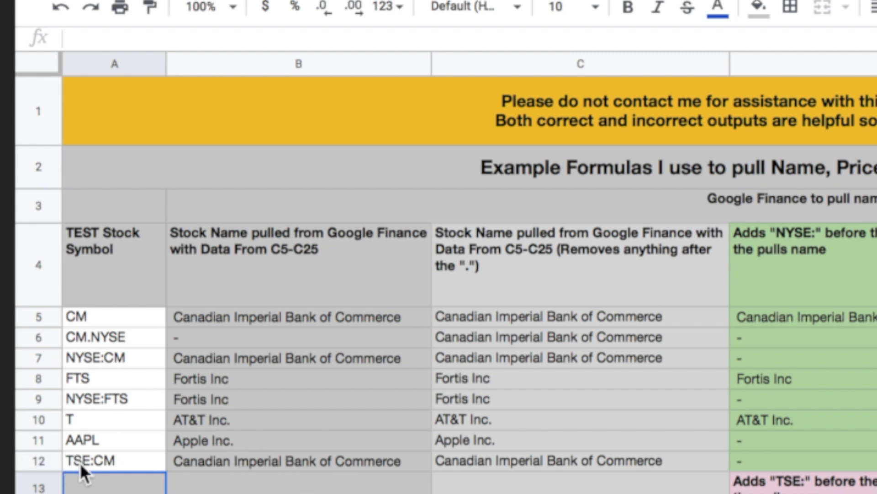
pyautogui.moveTo(207, 476)
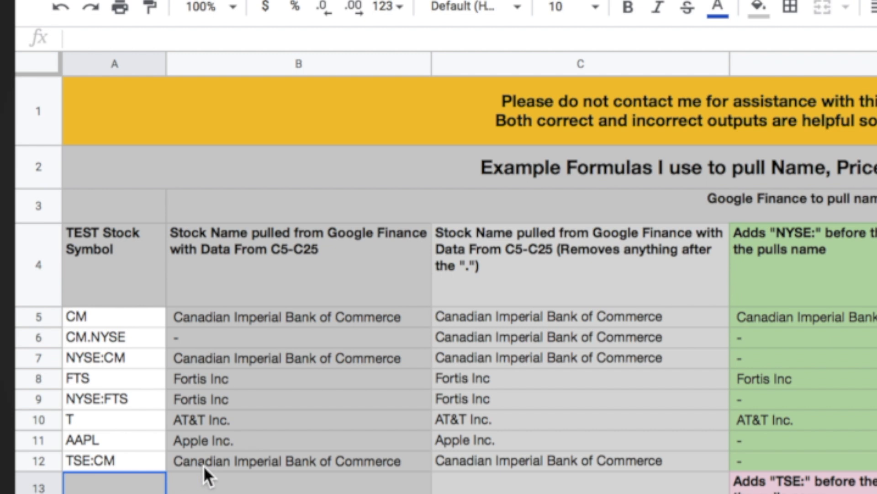
pyautogui.moveTo(386, 484)
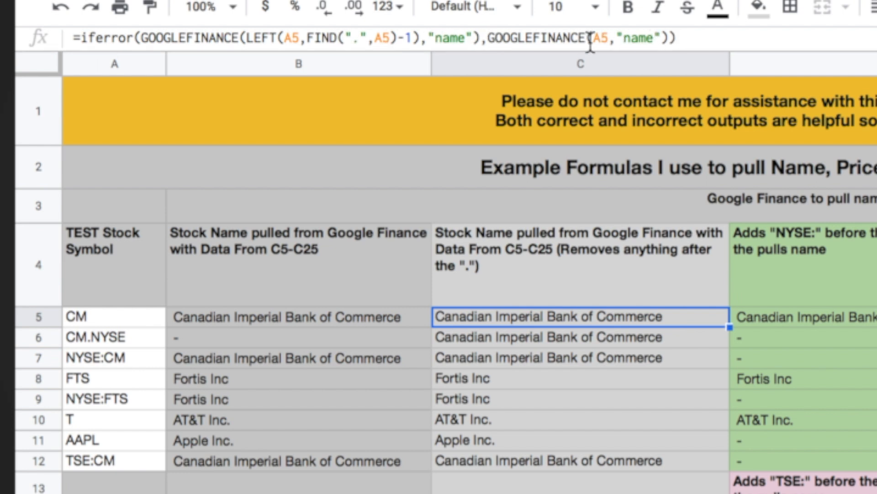
pyautogui.moveTo(155, 387)
pyautogui.write('CM.TO')
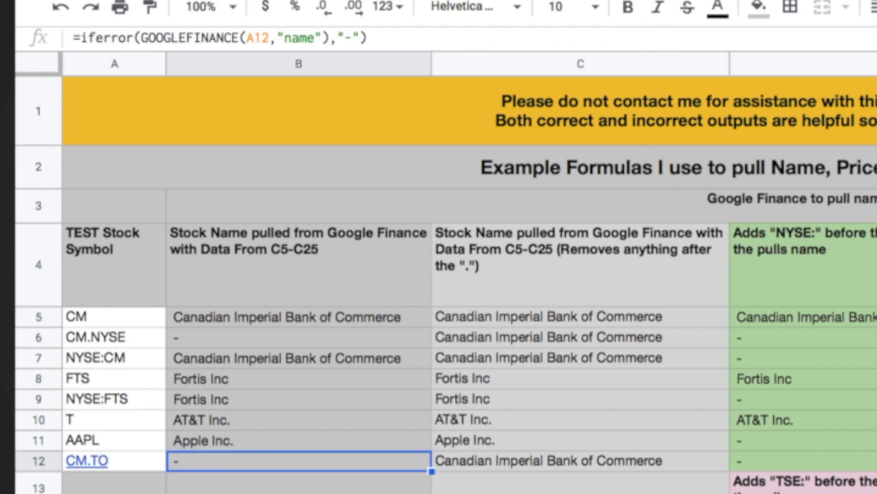
pyautogui.moveTo(601, 453)
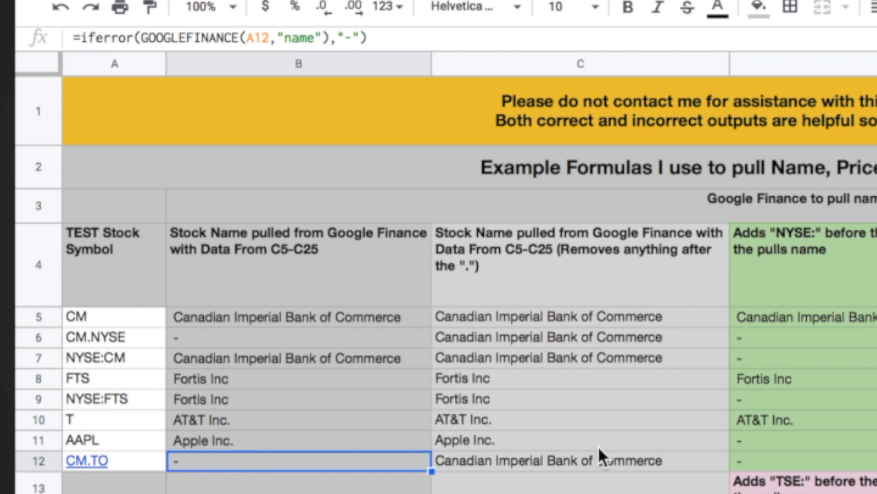
pyautogui.moveTo(451, 473)
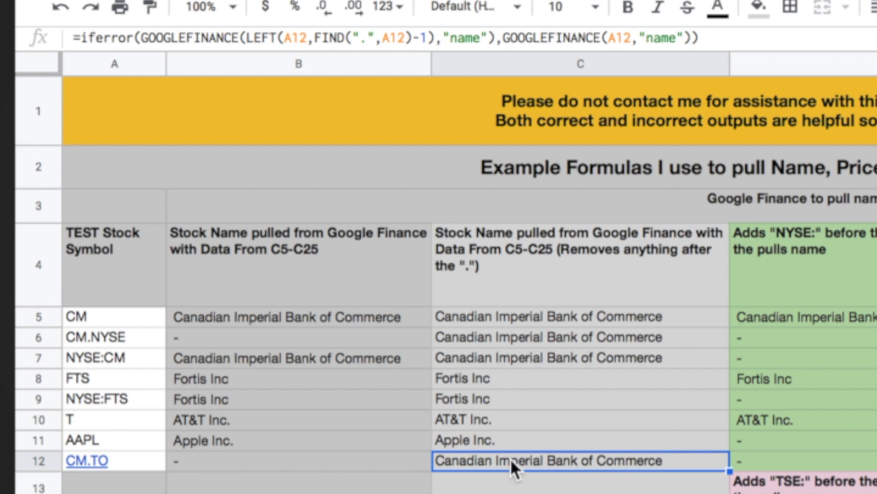
pyautogui.moveTo(476, 478)
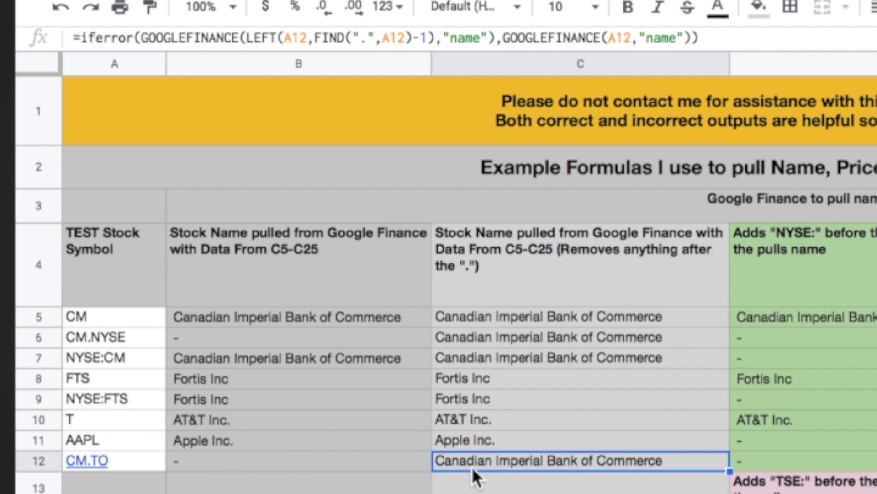
pyautogui.moveTo(90, 467)
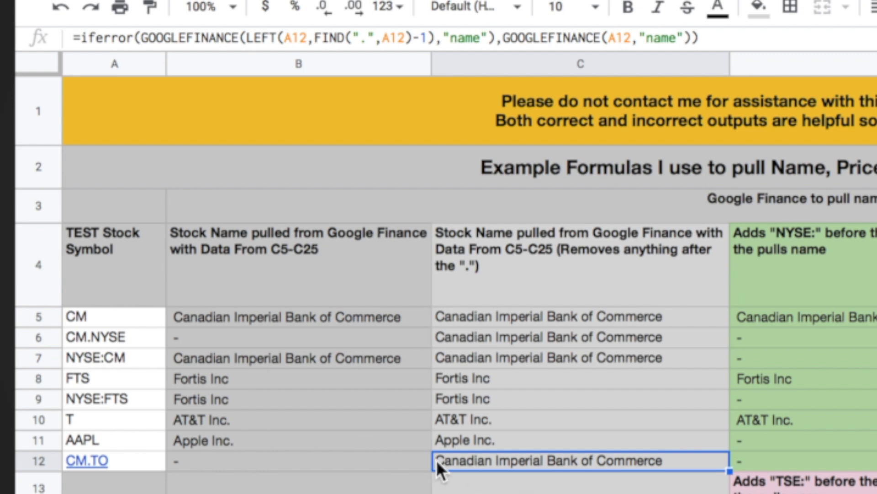
pyautogui.moveTo(442, 473)
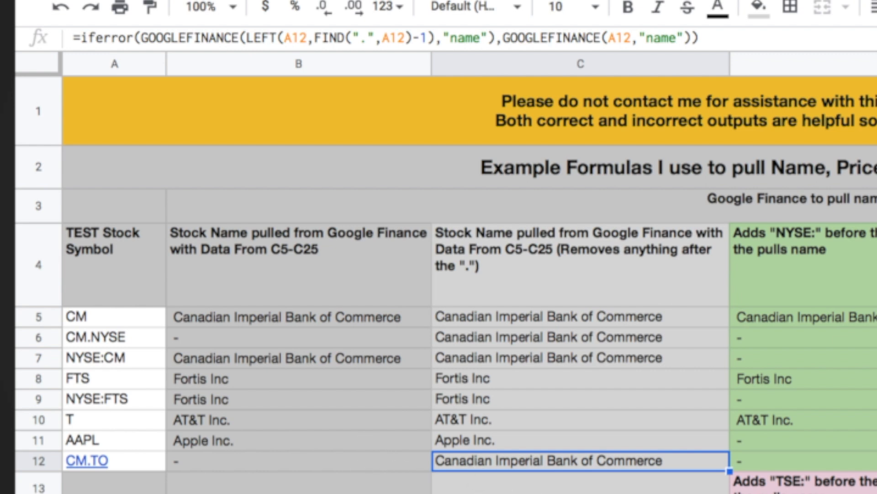
pyautogui.scroll(-3)
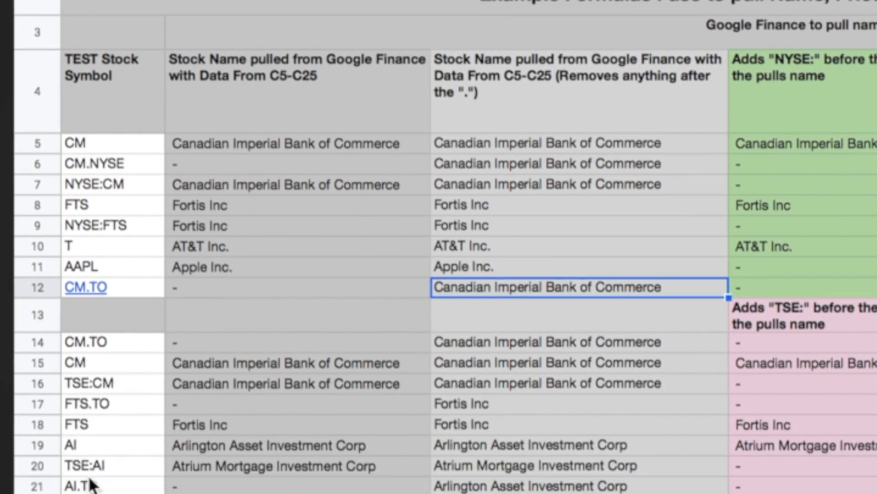
pyautogui.scroll(-3)
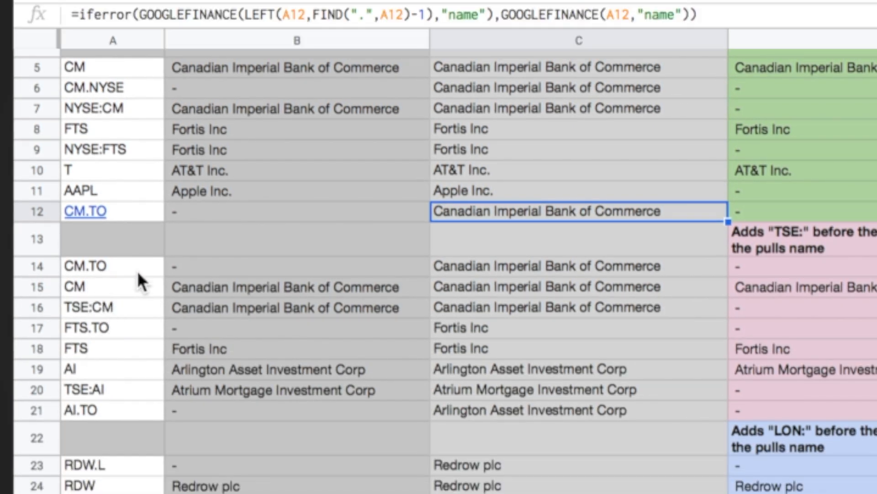
pyautogui.moveTo(305, 391)
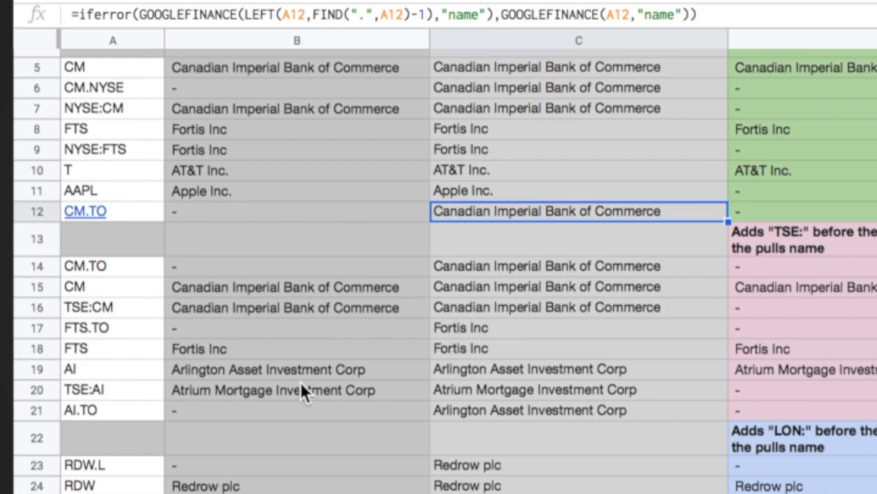
pyautogui.moveTo(112, 414)
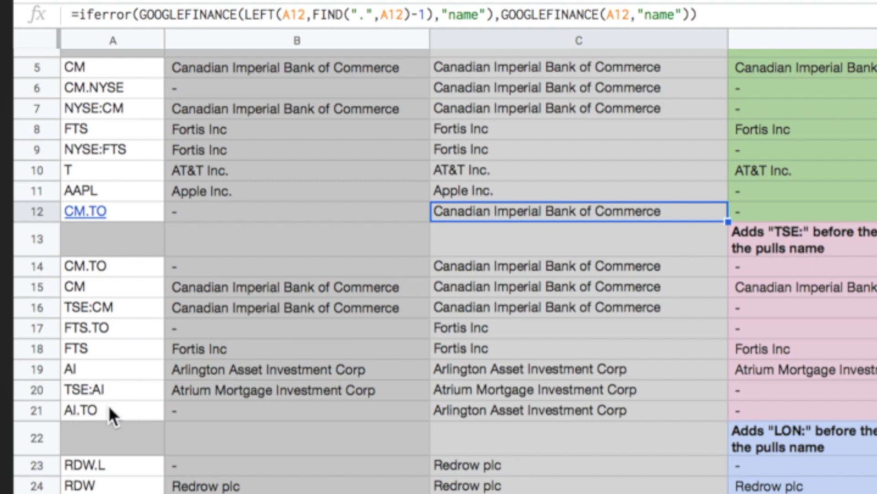
pyautogui.moveTo(109, 403)
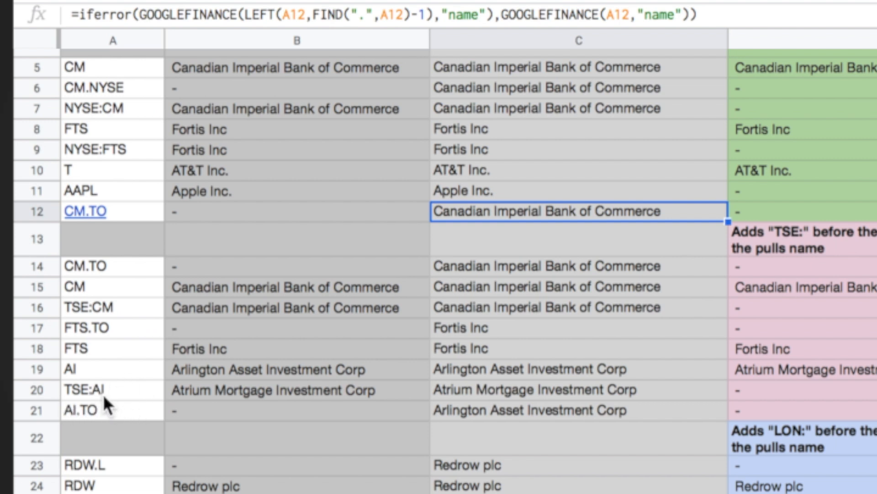
pyautogui.moveTo(199, 384)
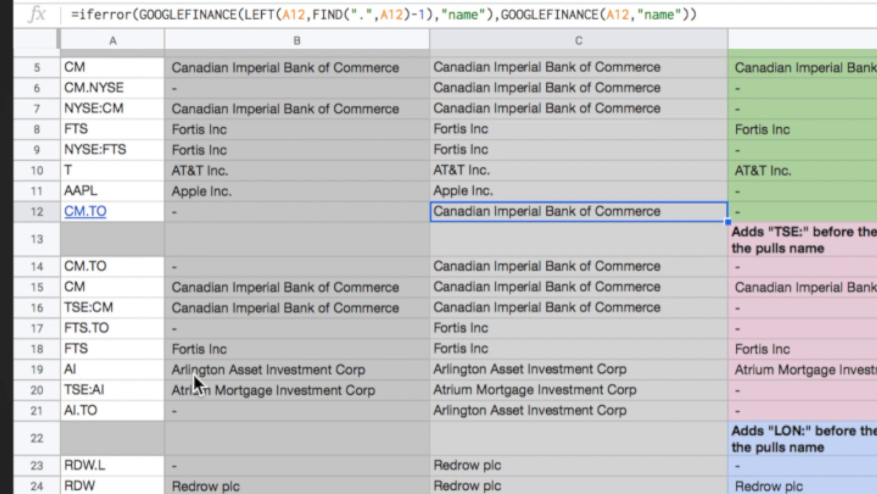
pyautogui.click(269, 368)
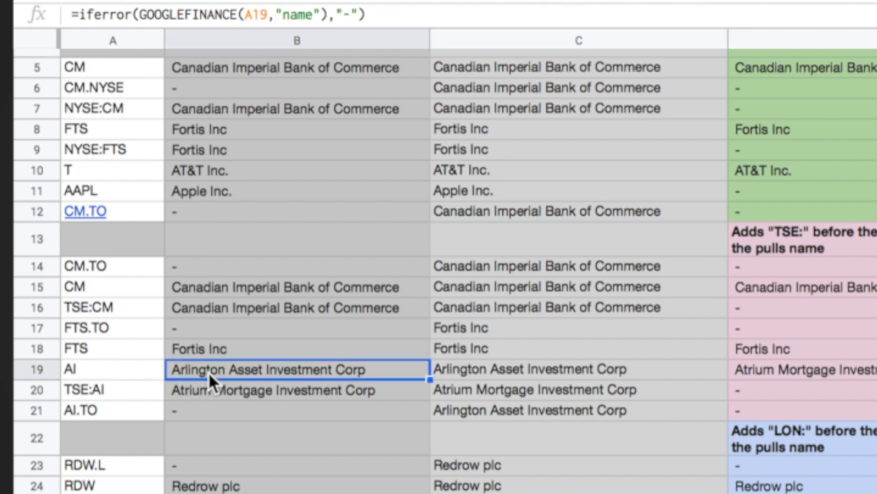
pyautogui.moveTo(179, 381)
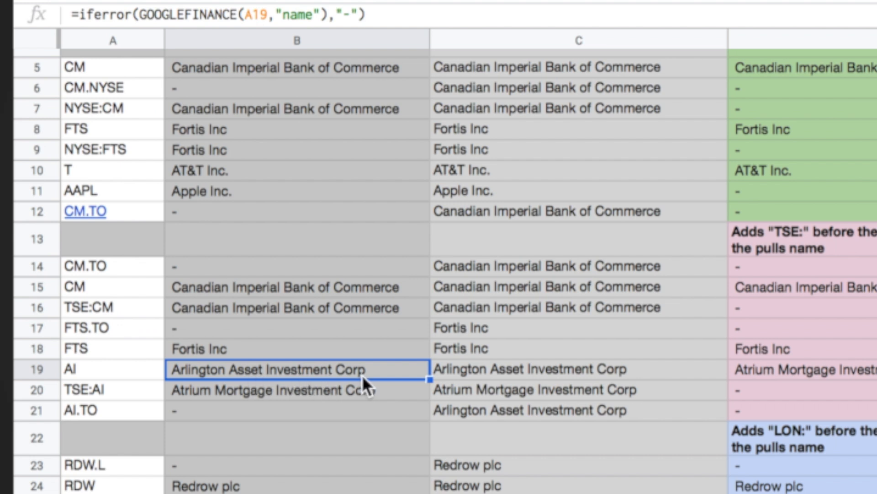
pyautogui.click(84, 389)
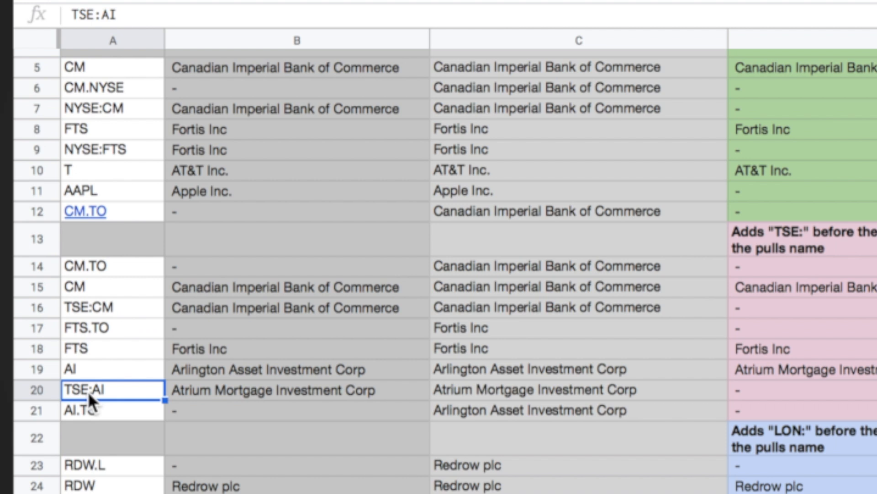
pyautogui.click(296, 389)
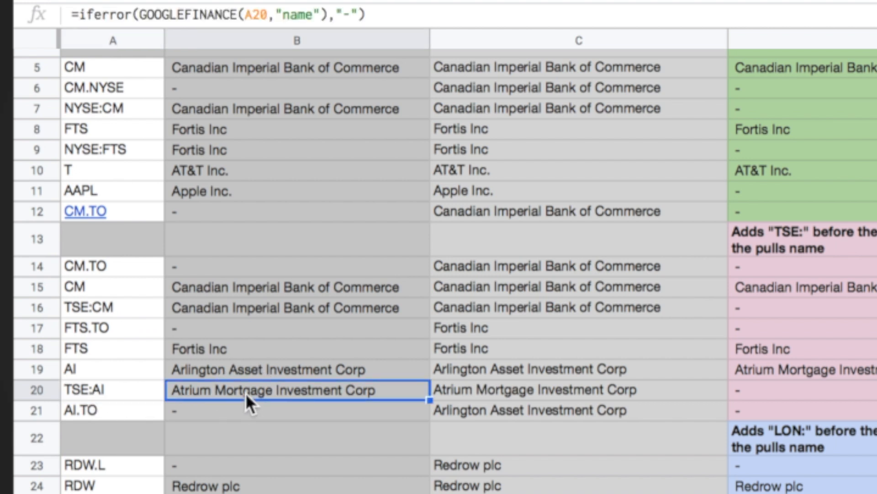
pyautogui.click(576, 390)
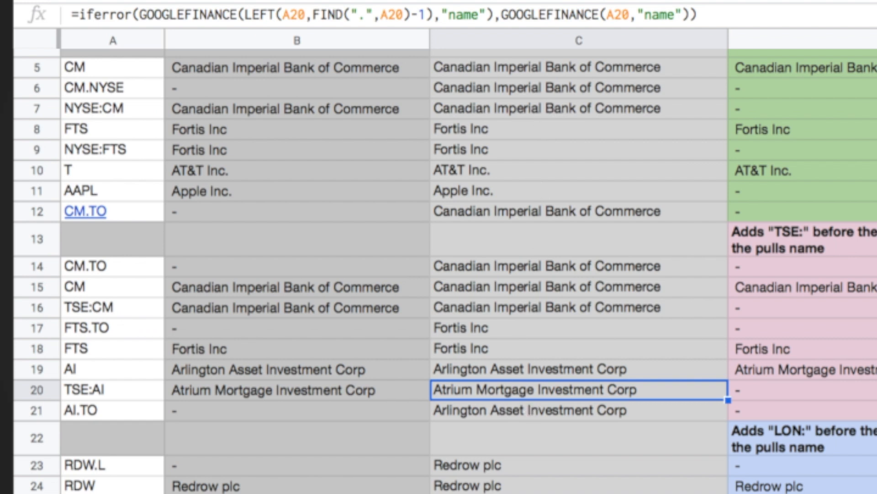
pyautogui.moveTo(132, 424)
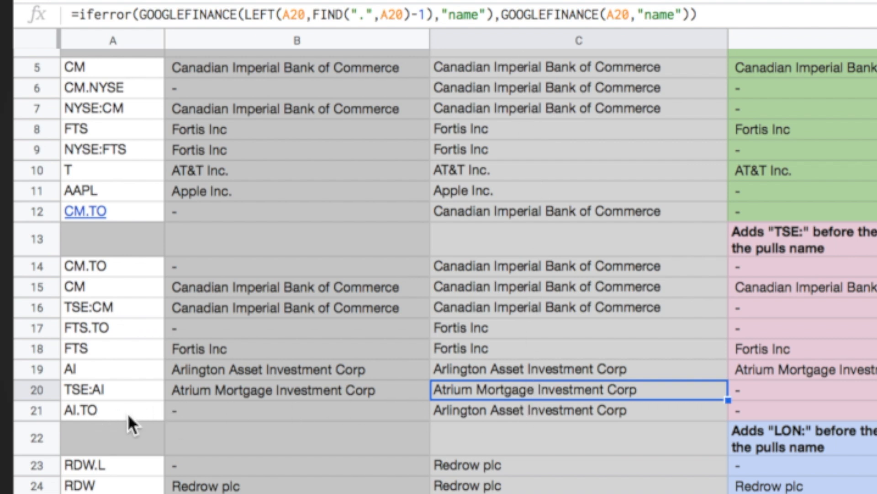
pyautogui.click(297, 410)
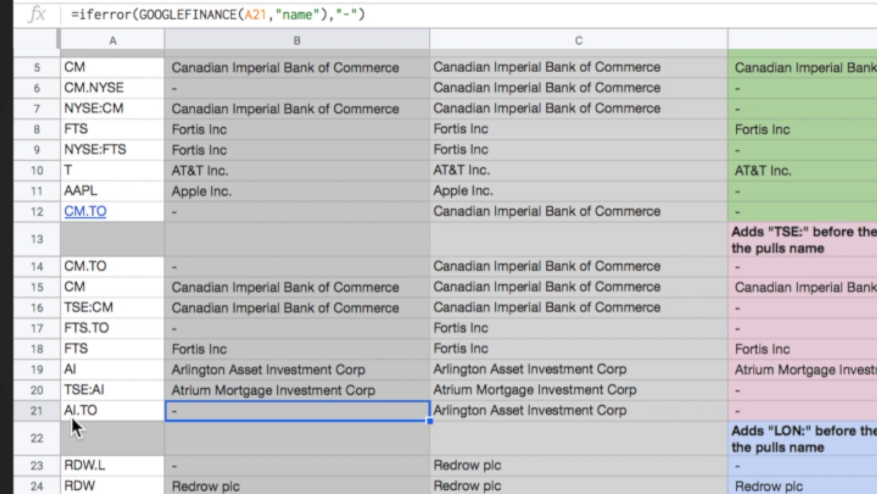
pyautogui.moveTo(118, 427)
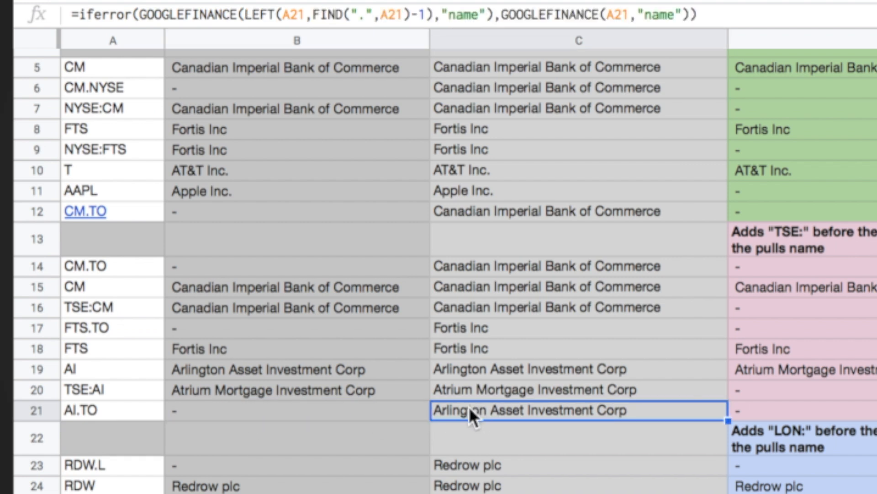
pyautogui.moveTo(558, 422)
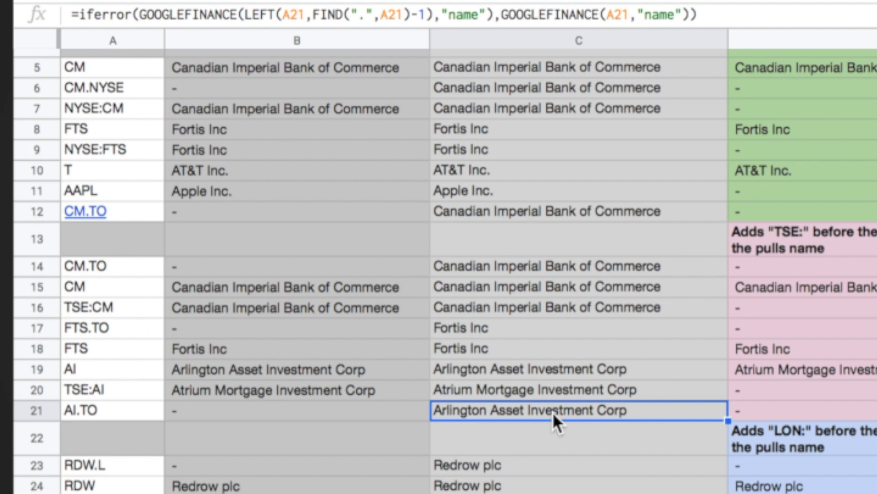
pyautogui.moveTo(563, 418)
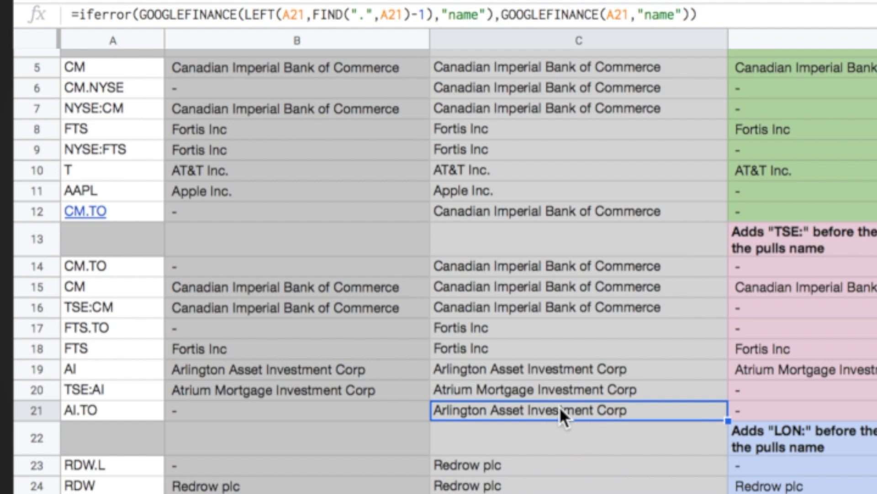
pyautogui.moveTo(405, 104)
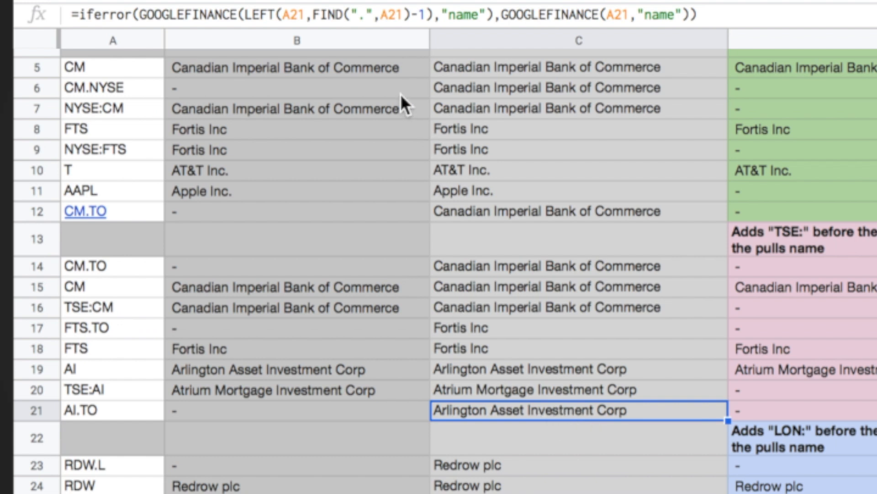
pyautogui.click(296, 68)
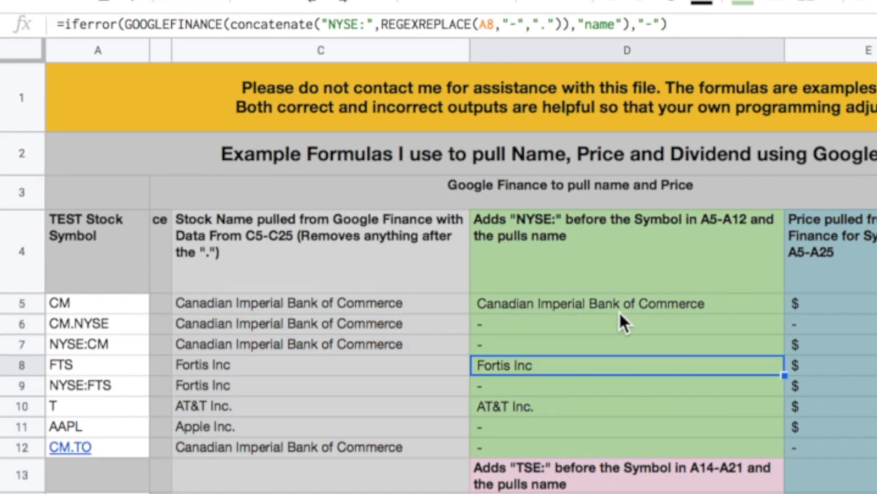
pyautogui.click(627, 303)
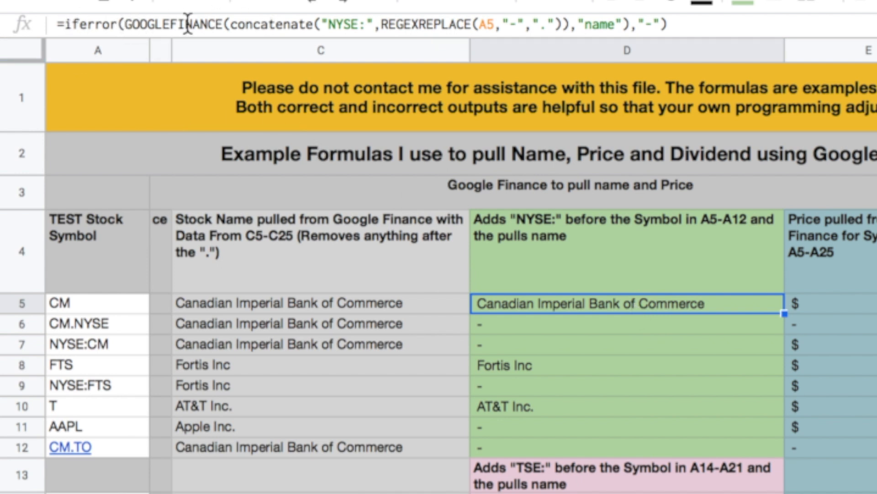
pyautogui.moveTo(255, 29)
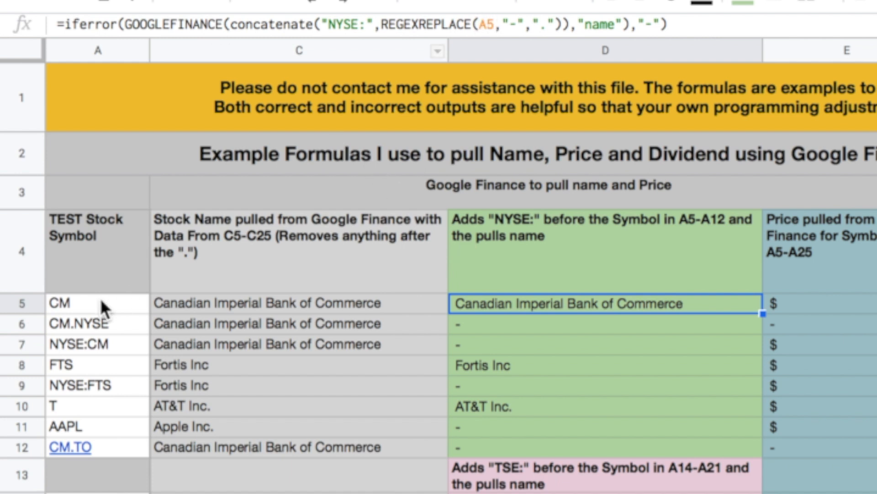
pyautogui.moveTo(610, 24)
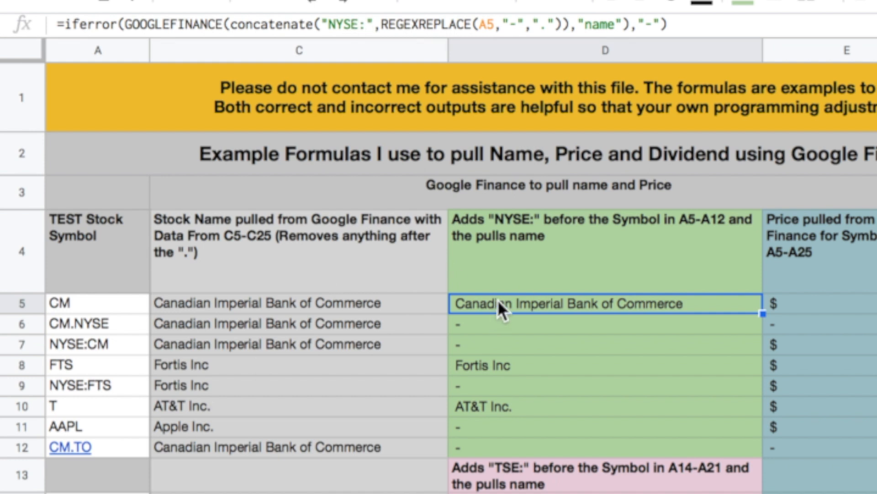
pyautogui.moveTo(501, 310)
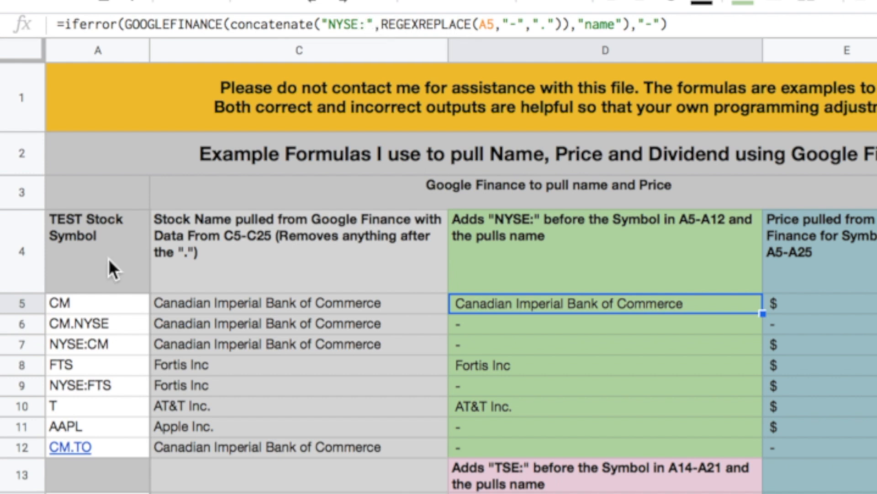
pyautogui.moveTo(559, 316)
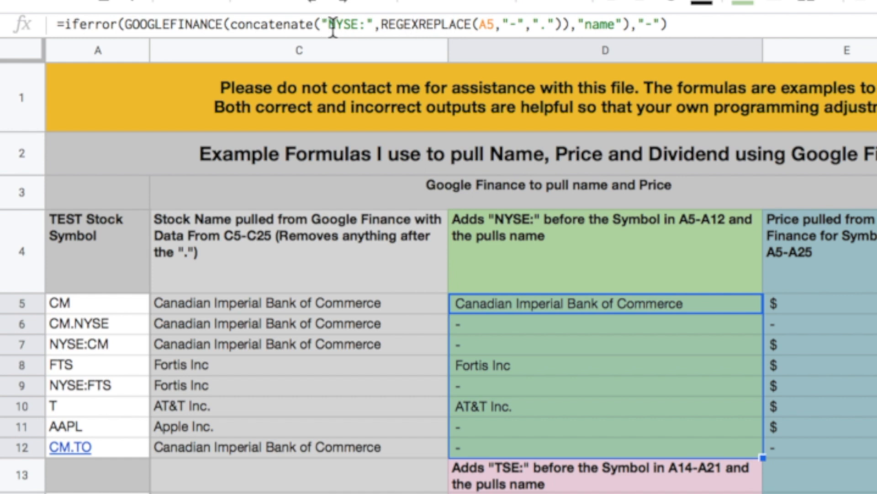
pyautogui.moveTo(94, 364)
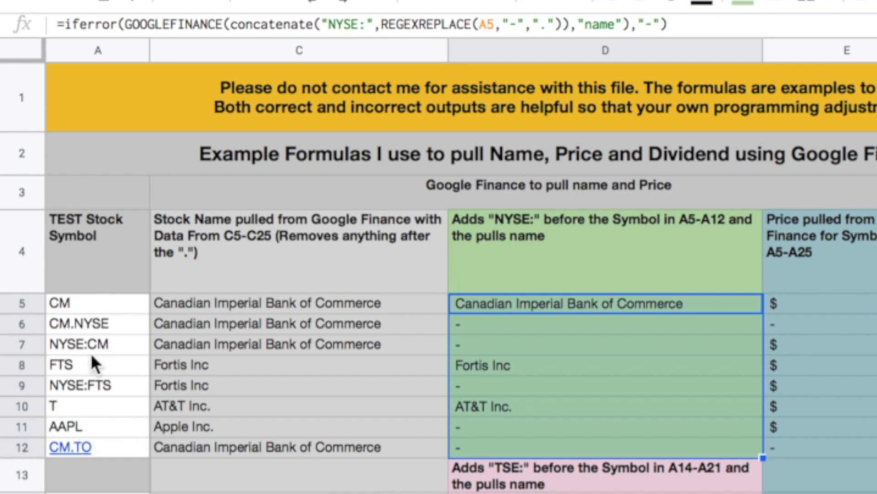
pyautogui.moveTo(515, 402)
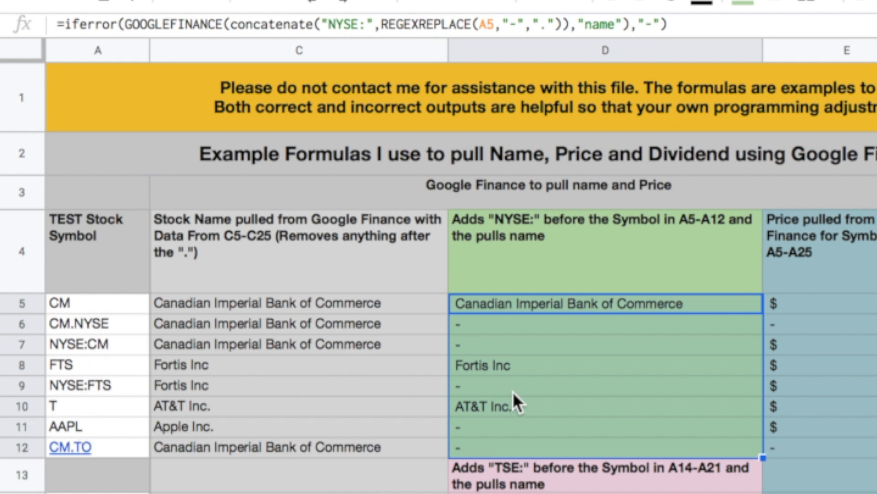
pyautogui.scroll(-3)
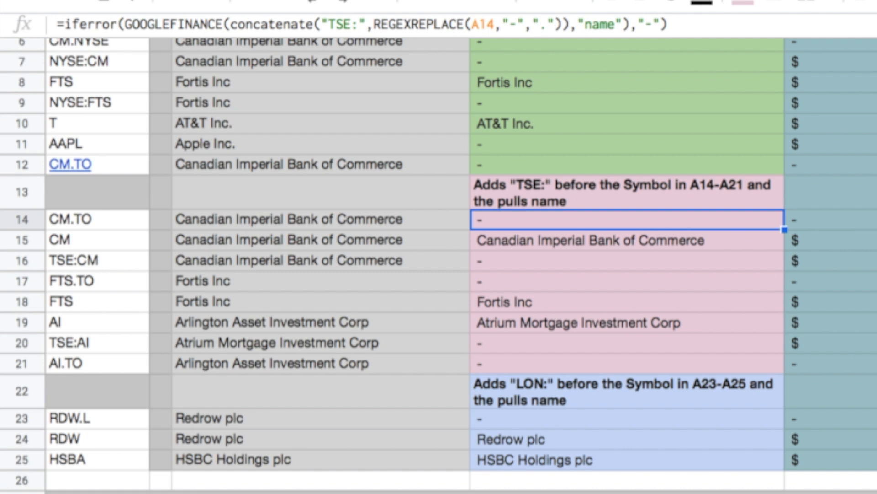
pyautogui.moveTo(571, 228)
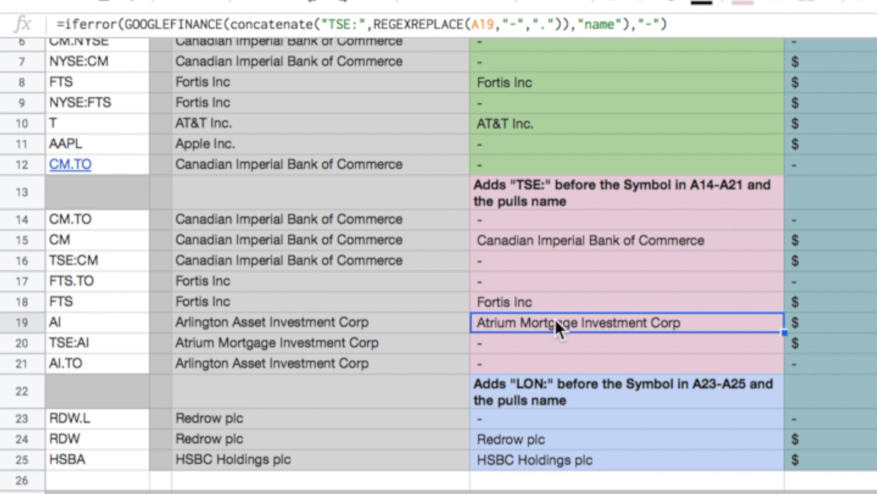
pyautogui.moveTo(678, 214)
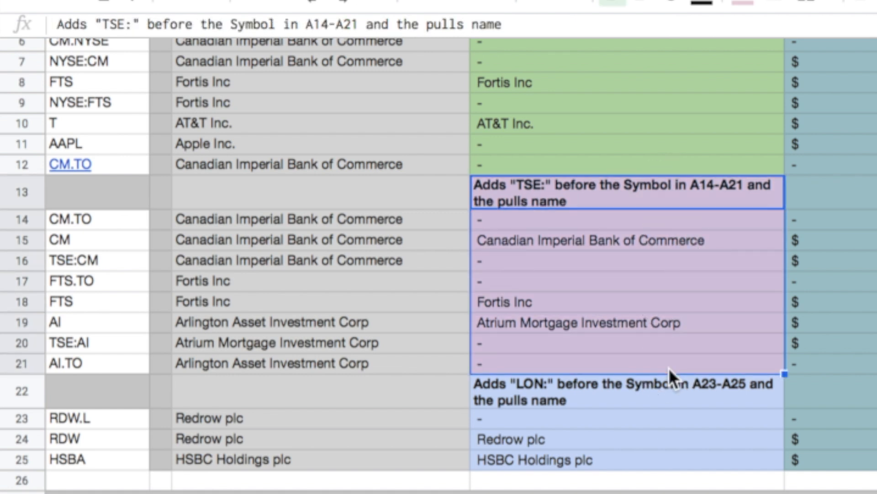
pyautogui.click(615, 439)
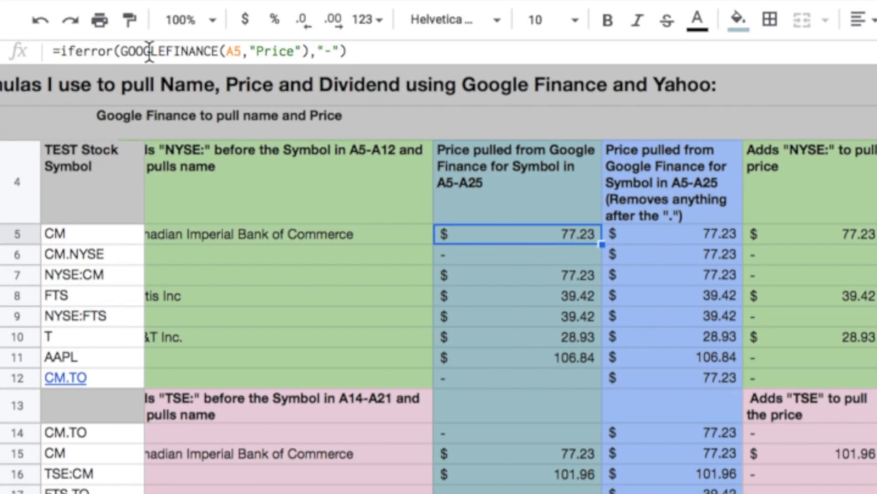
pyautogui.moveTo(436, 259)
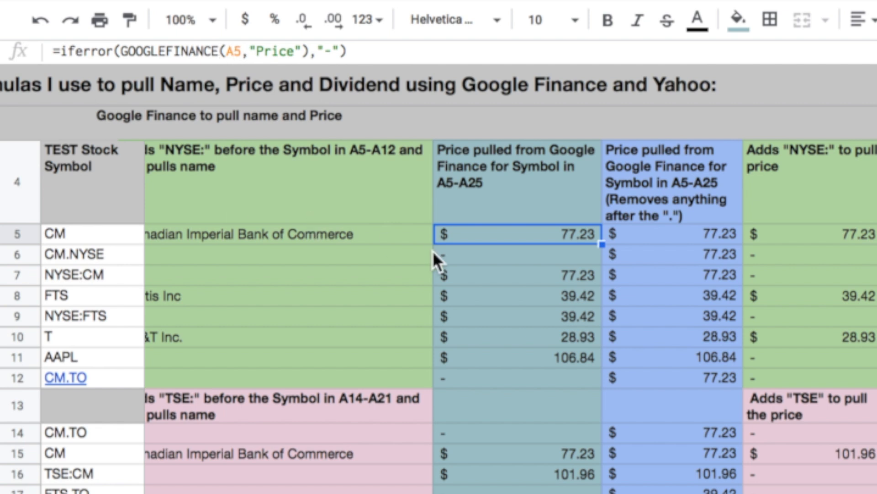
pyautogui.moveTo(104, 234)
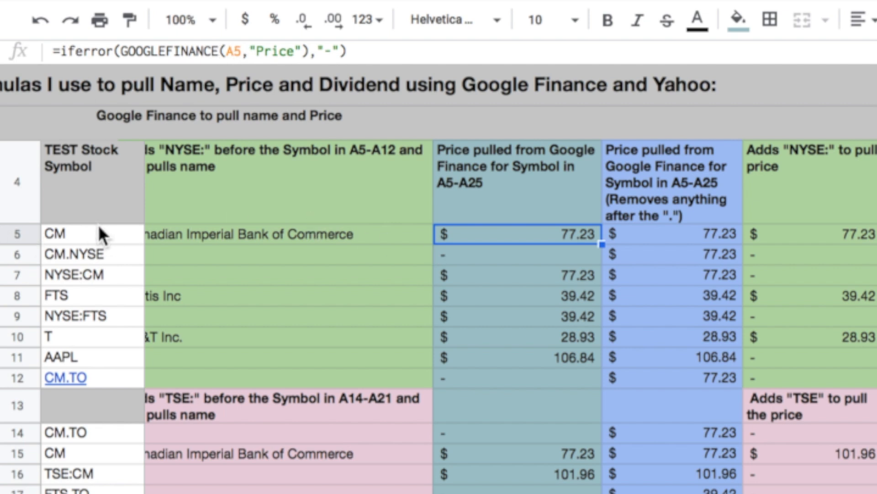
pyautogui.click(655, 234)
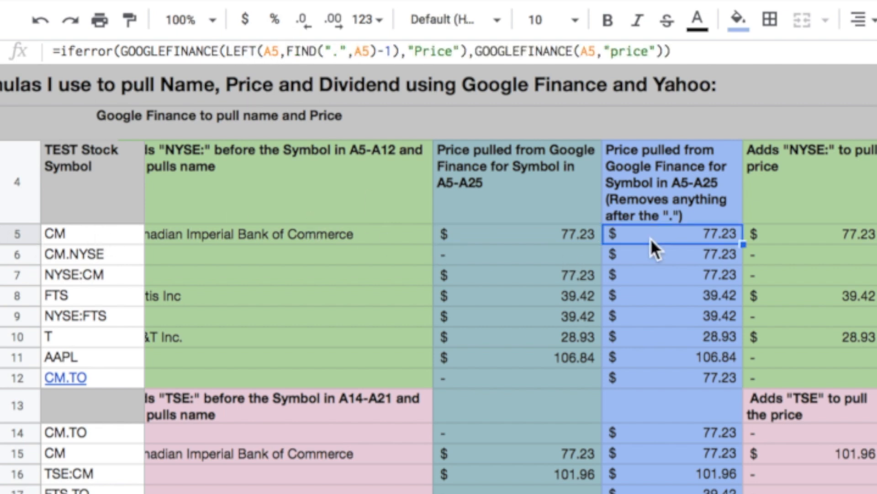
pyautogui.moveTo(219, 55)
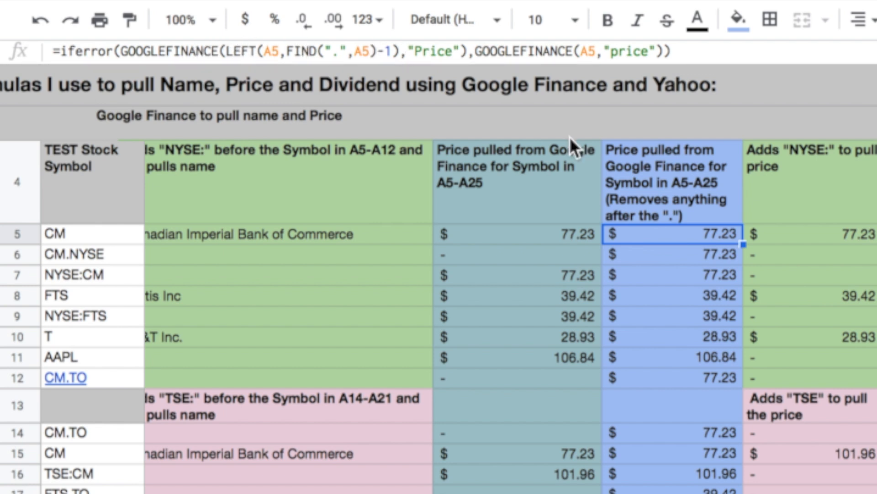
pyautogui.moveTo(665, 245)
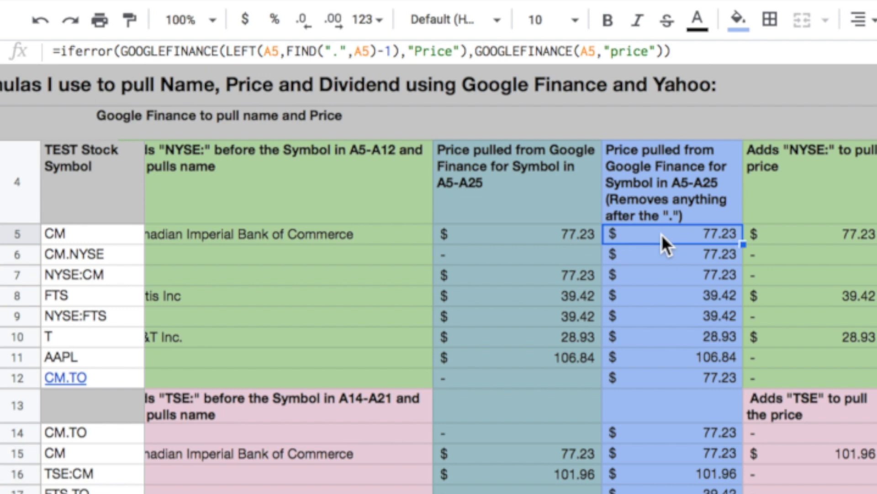
pyautogui.moveTo(459, 369)
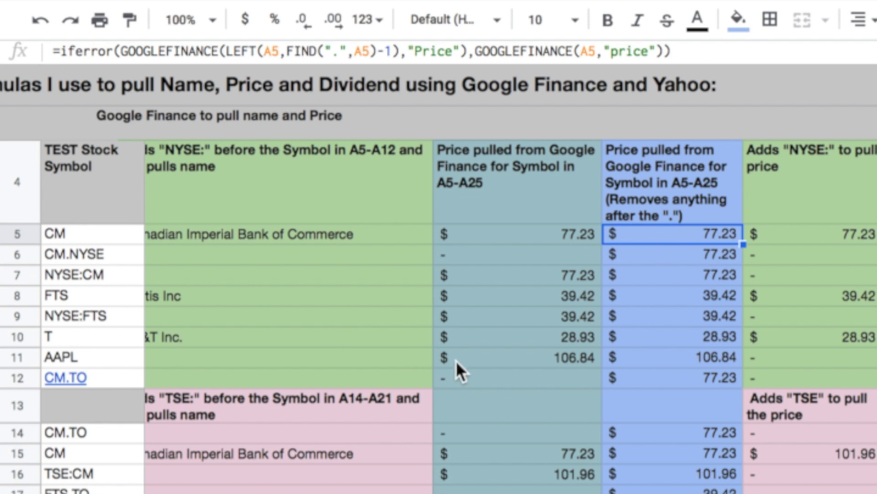
pyautogui.moveTo(675, 379)
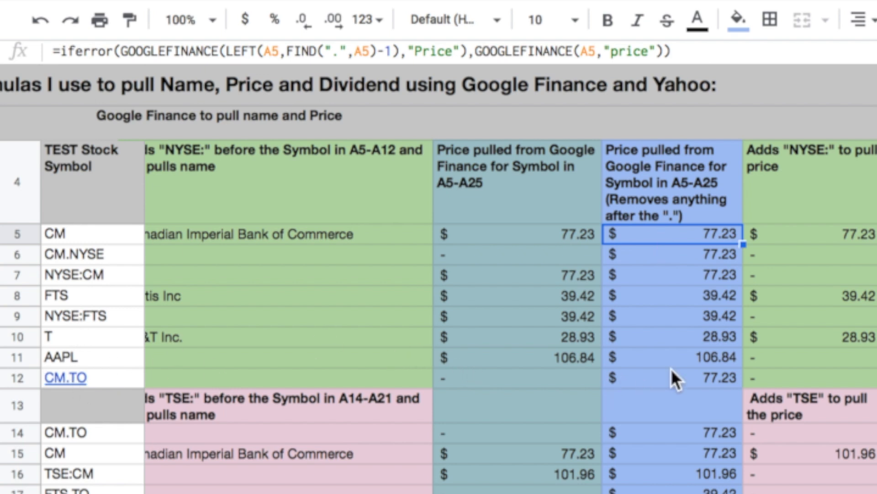
pyautogui.moveTo(547, 395)
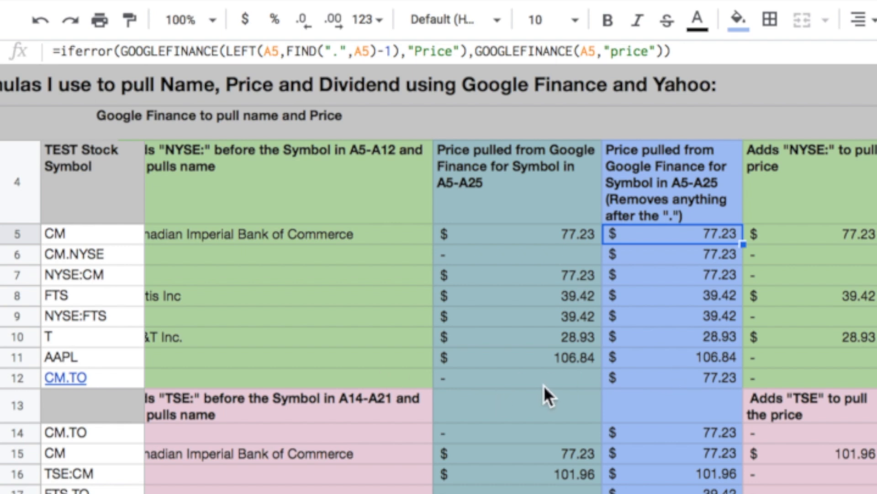
pyautogui.click(671, 377)
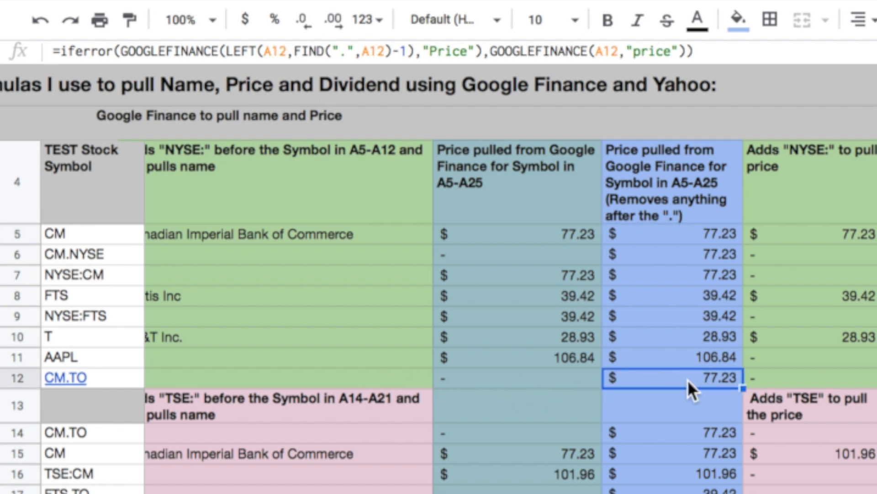
pyautogui.moveTo(716, 387)
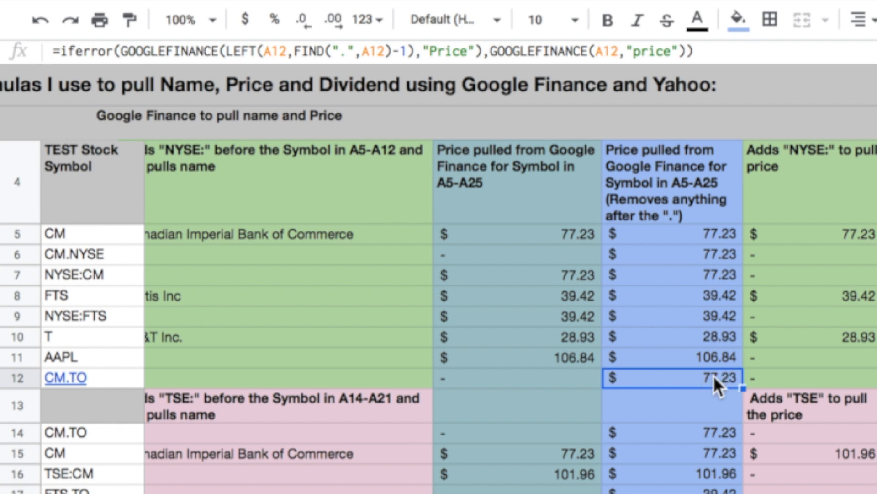
pyautogui.moveTo(100, 394)
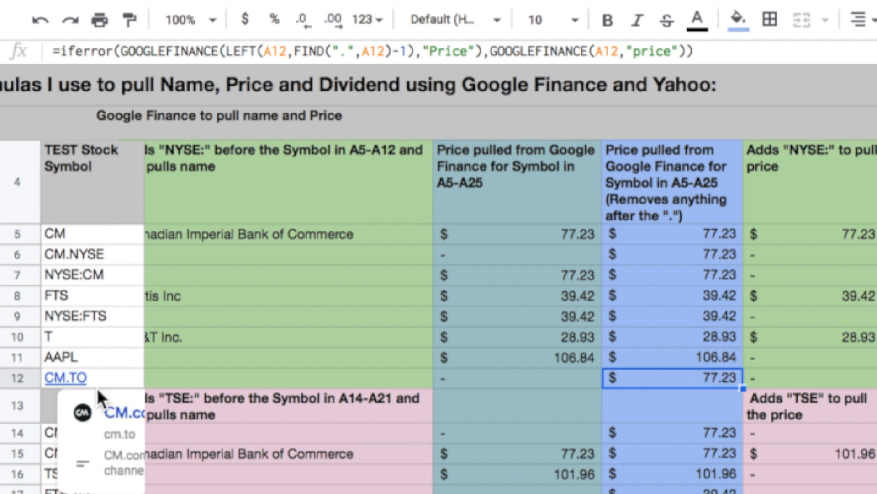
pyautogui.moveTo(702, 426)
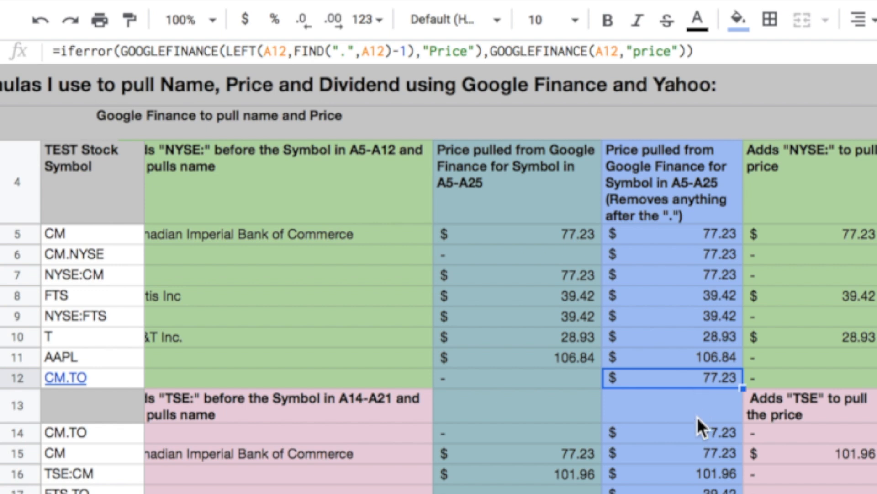
pyautogui.moveTo(67, 458)
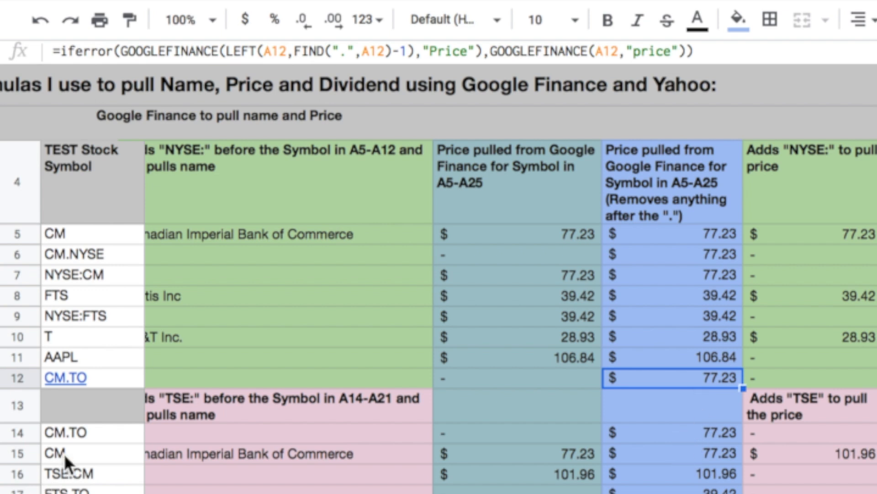
pyautogui.moveTo(686, 437)
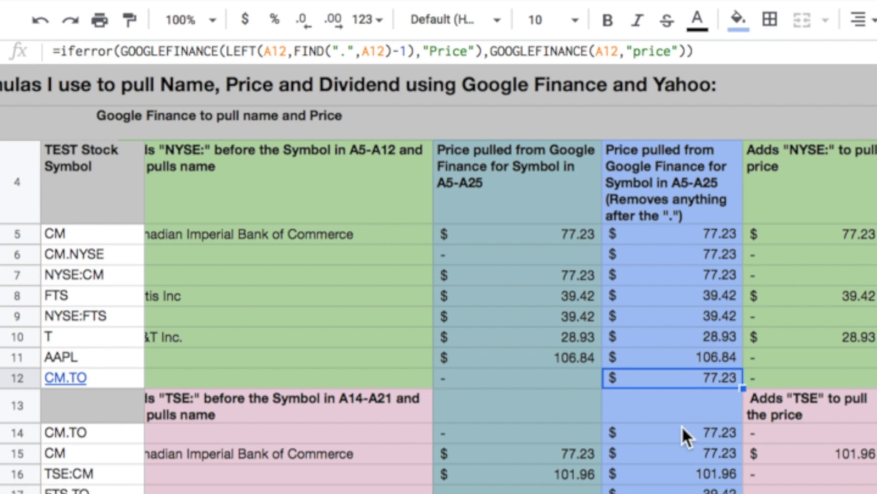
pyautogui.moveTo(706, 473)
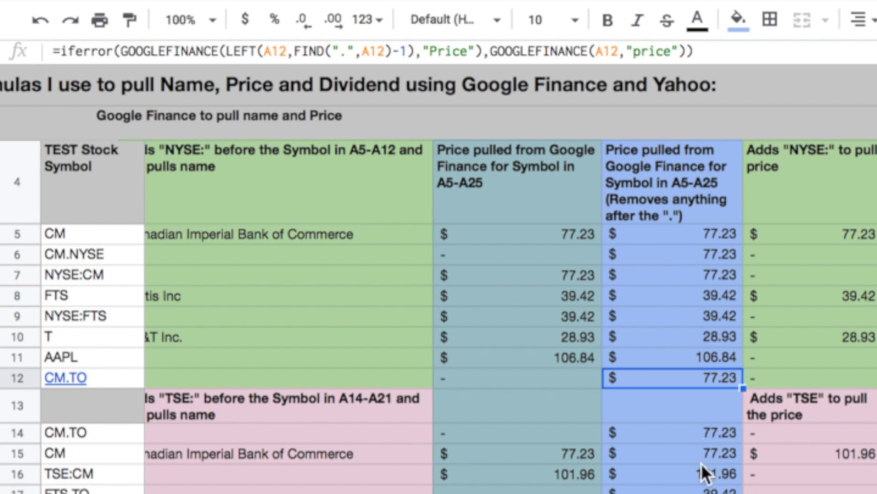
pyautogui.moveTo(706, 459)
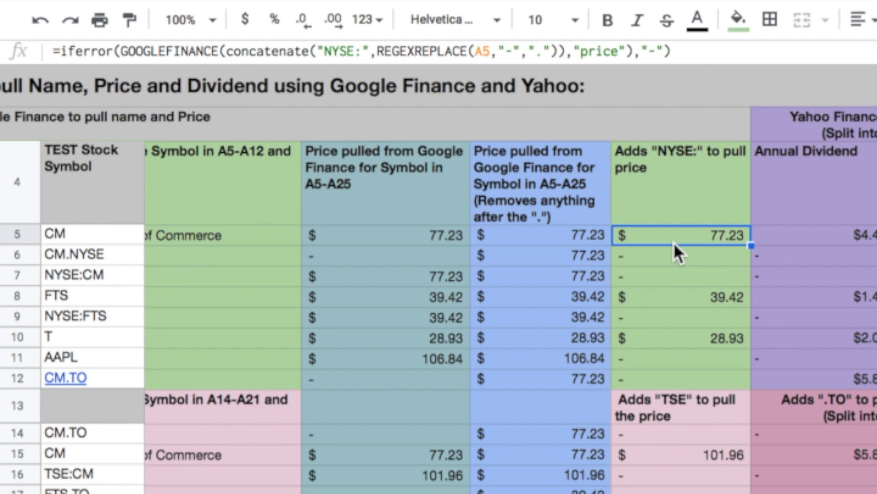
pyautogui.moveTo(681, 291)
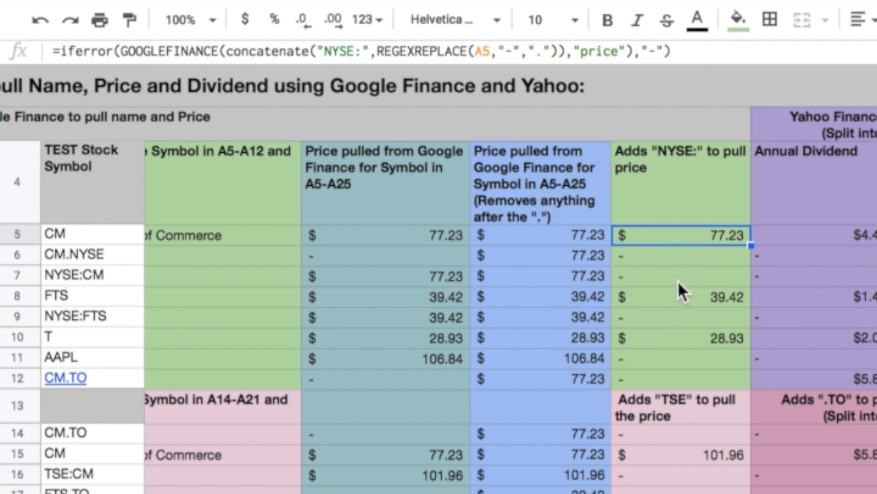
pyautogui.moveTo(692, 460)
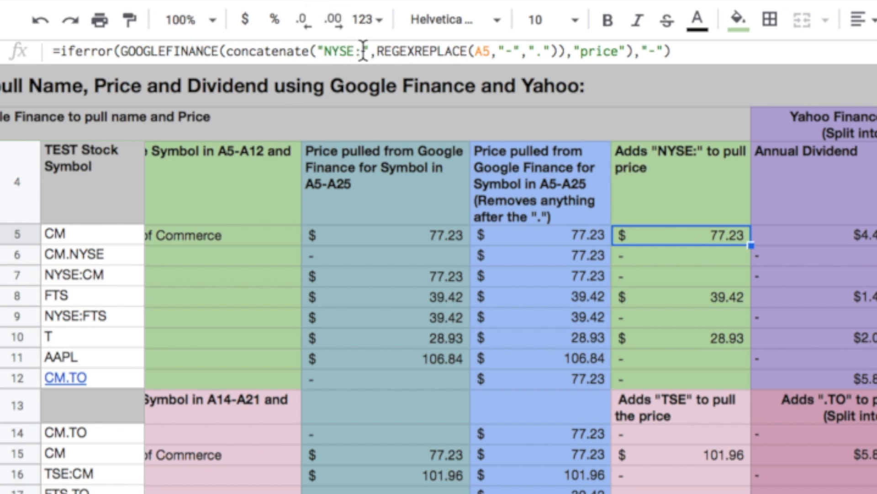
pyautogui.moveTo(92, 241)
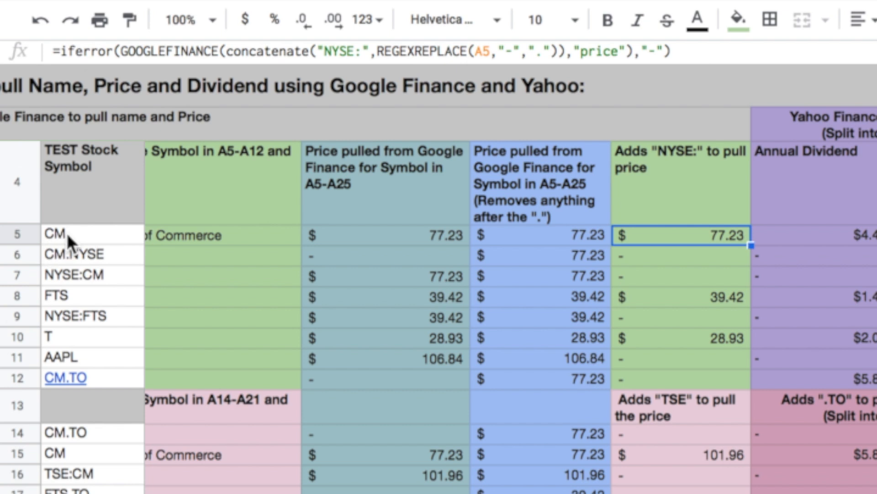
pyautogui.moveTo(696, 461)
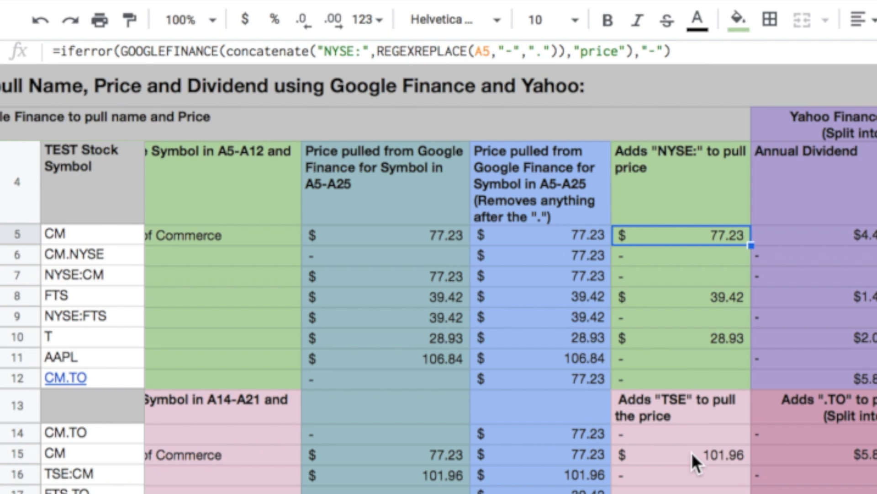
pyautogui.click(681, 454)
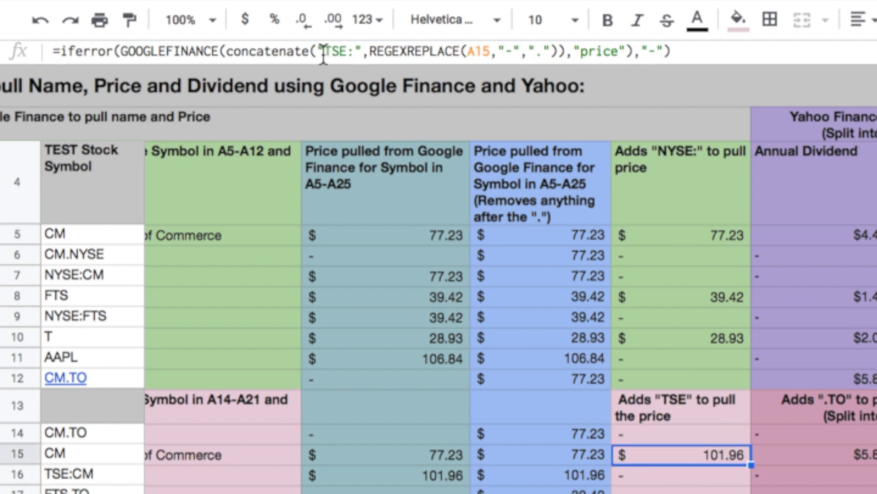
pyautogui.moveTo(439, 378)
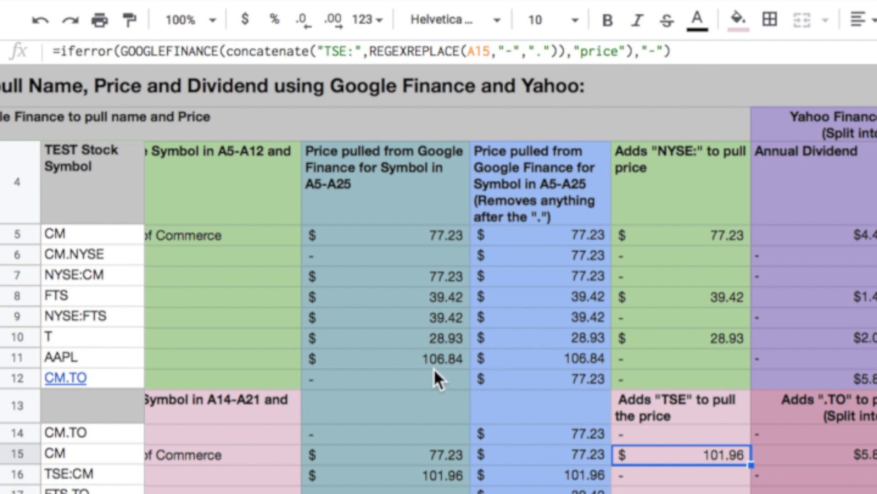
pyautogui.moveTo(85, 465)
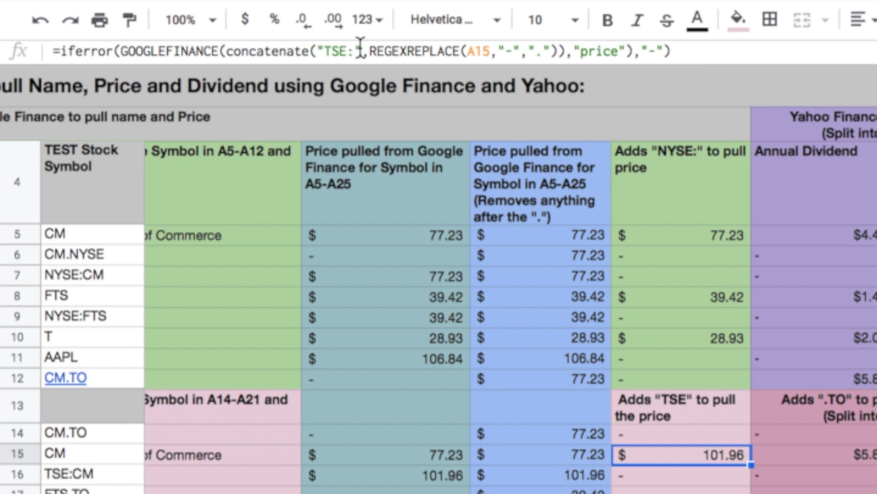
pyautogui.moveTo(559, 459)
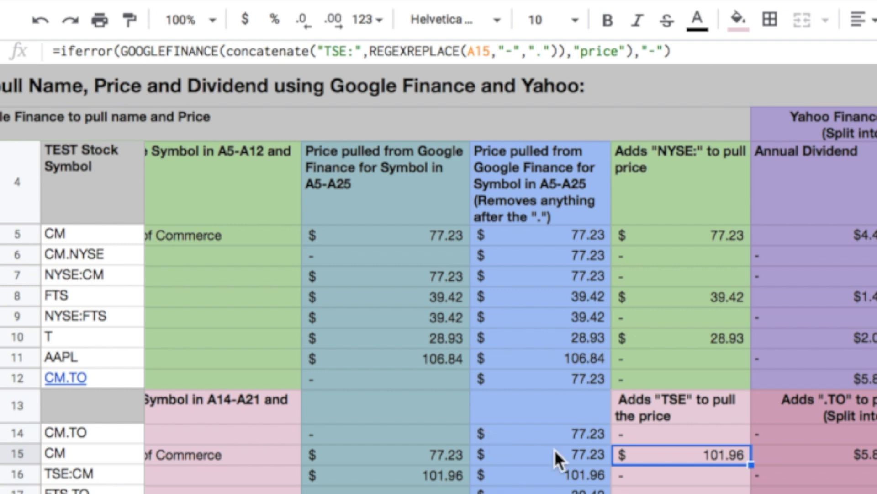
pyautogui.moveTo(819, 185)
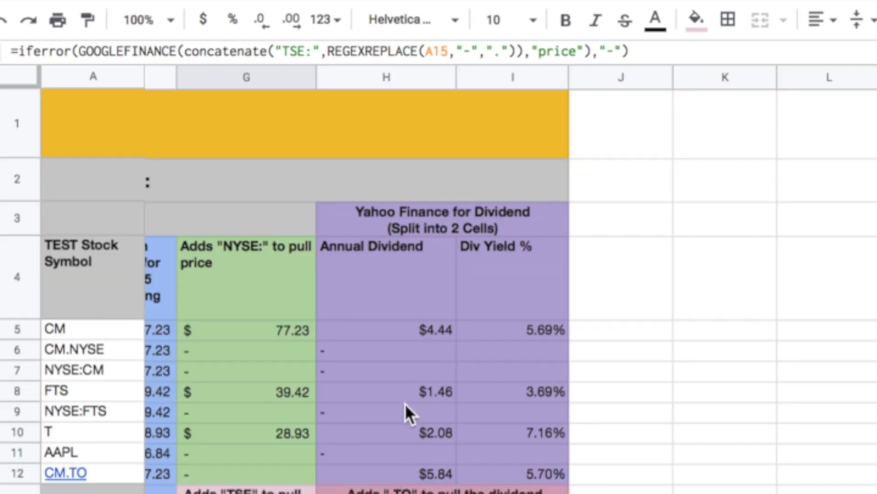
pyautogui.moveTo(370, 224)
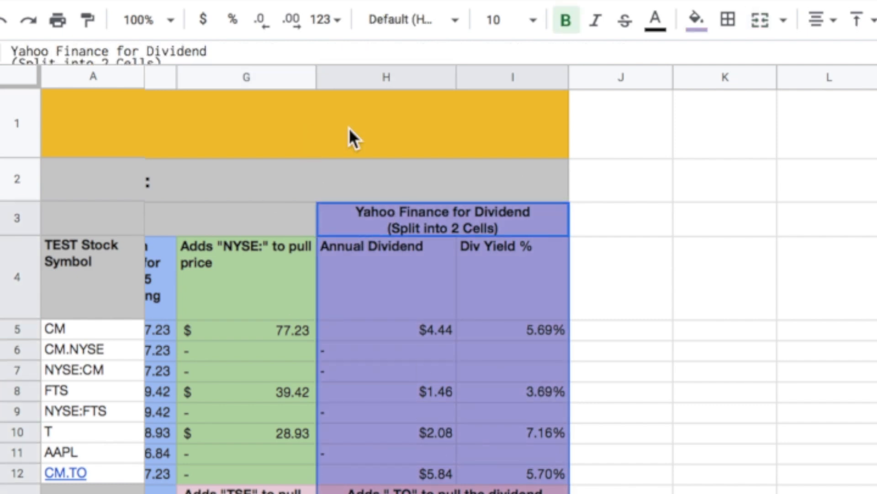
pyautogui.click(384, 329)
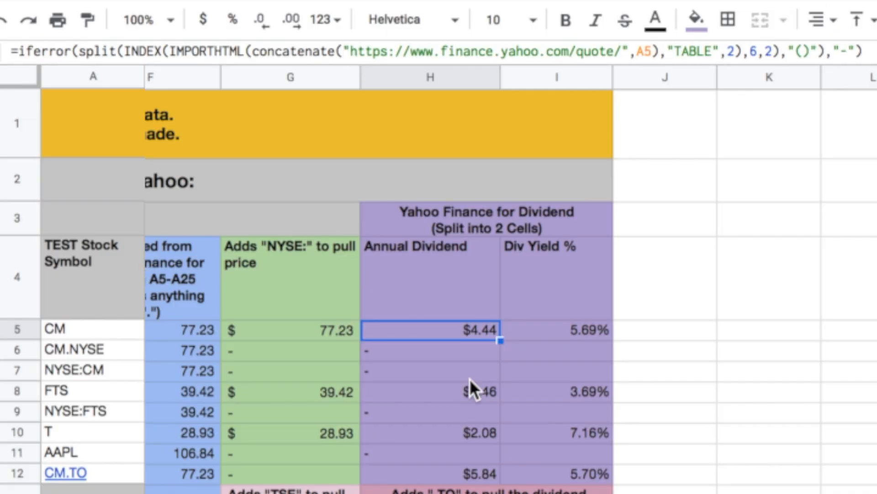
pyautogui.moveTo(414, 339)
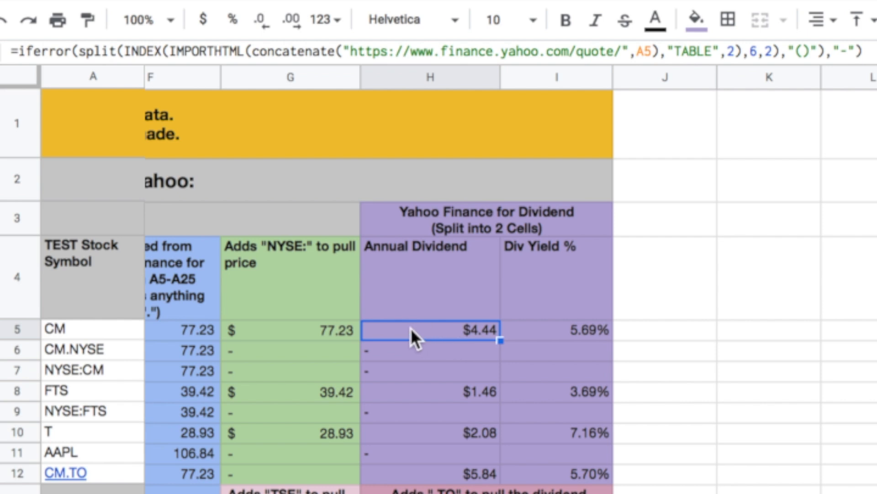
pyautogui.moveTo(601, 342)
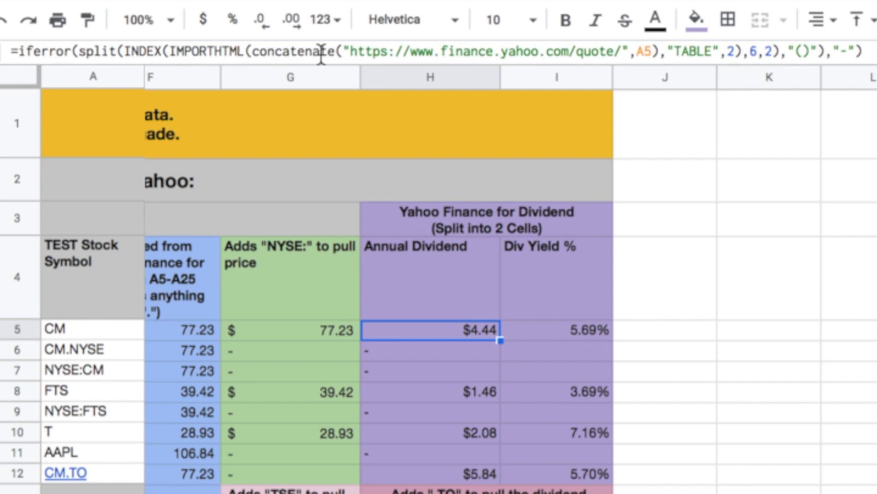
pyautogui.moveTo(350, 56)
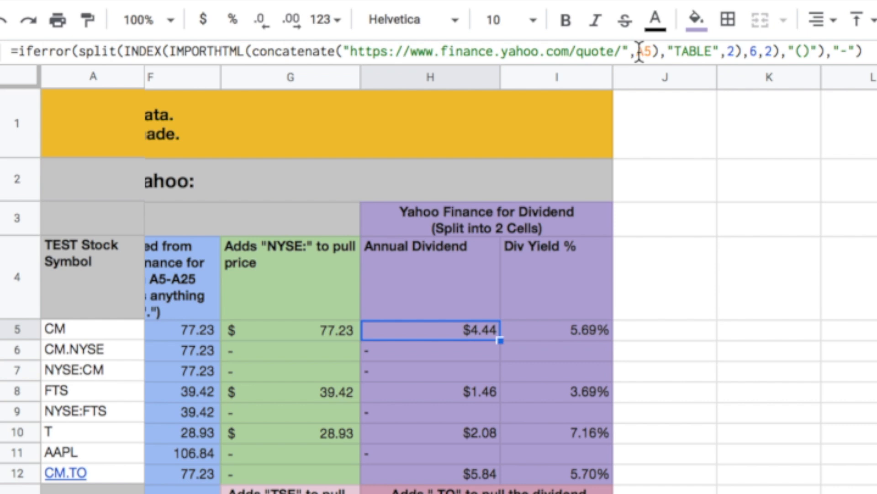
pyautogui.moveTo(222, 294)
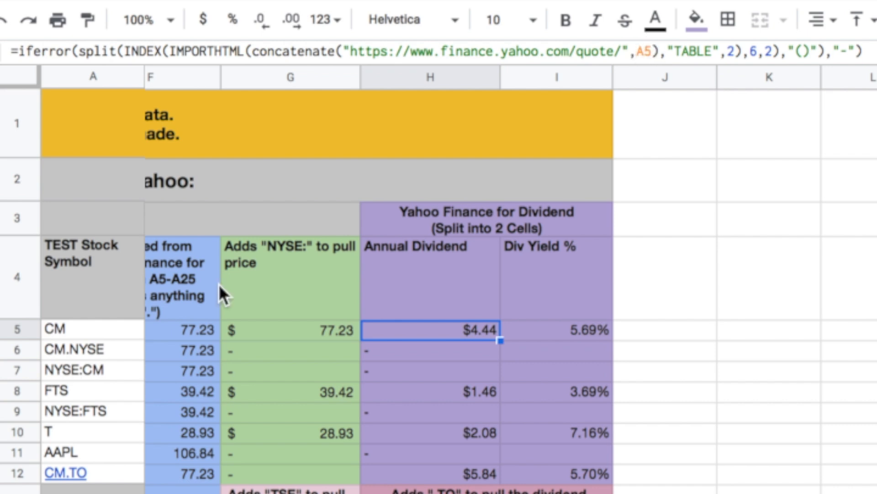
pyautogui.moveTo(222, 295)
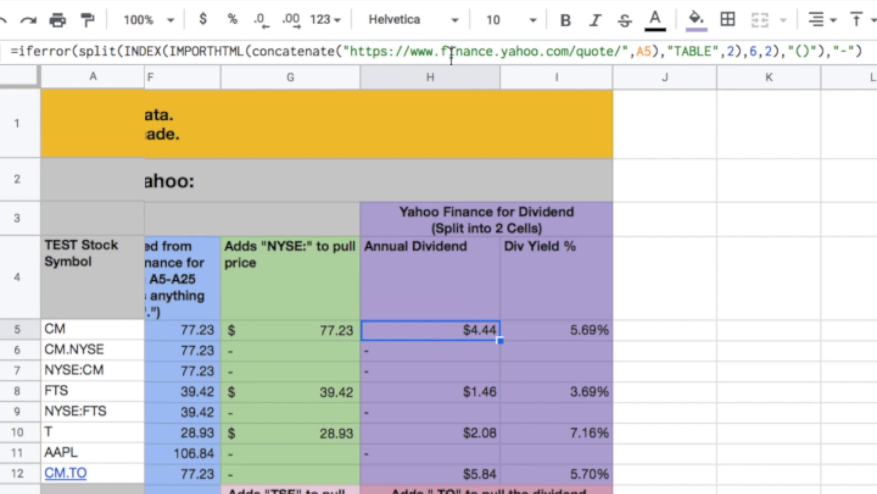
pyautogui.moveTo(561, 53)
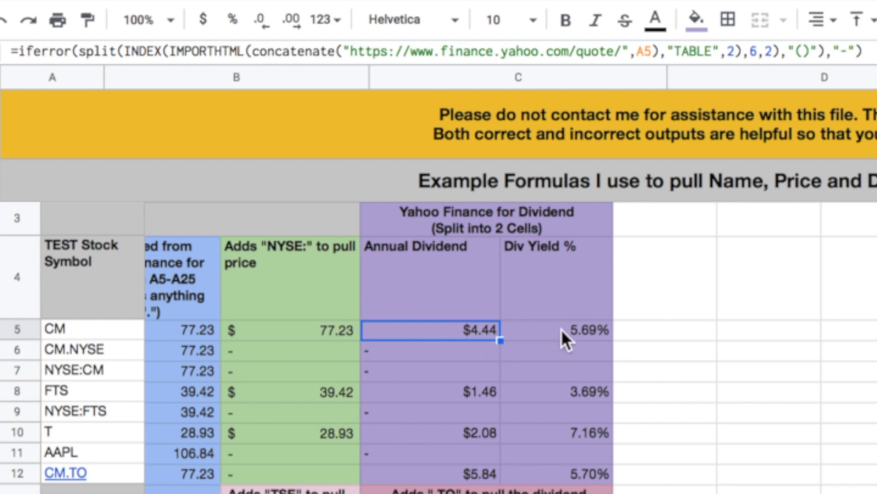
# Step: Check CM's 5.69% yield percent formatting and its Annual Dividend formula
pyautogui.click(556, 329)
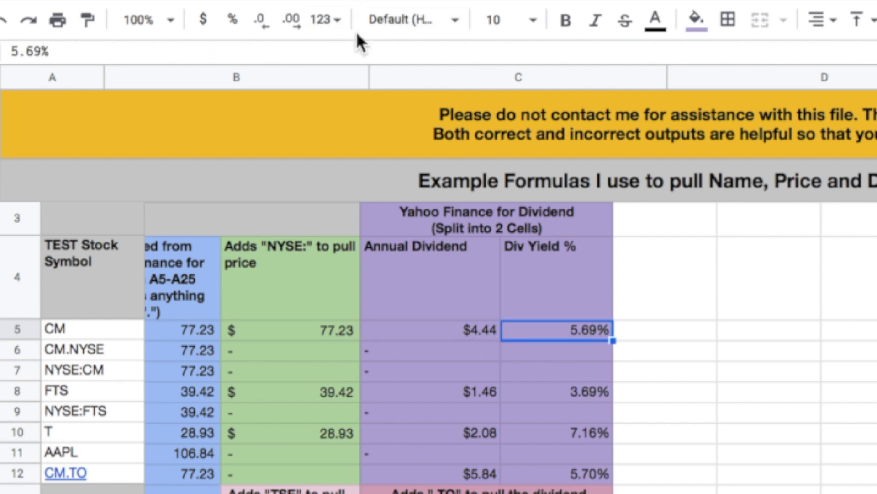
pyautogui.click(336, 19)
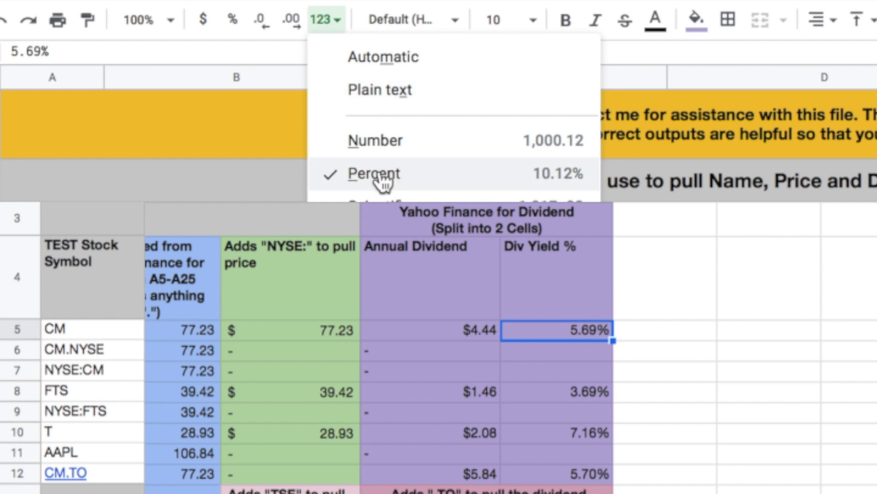
pyautogui.click(428, 329)
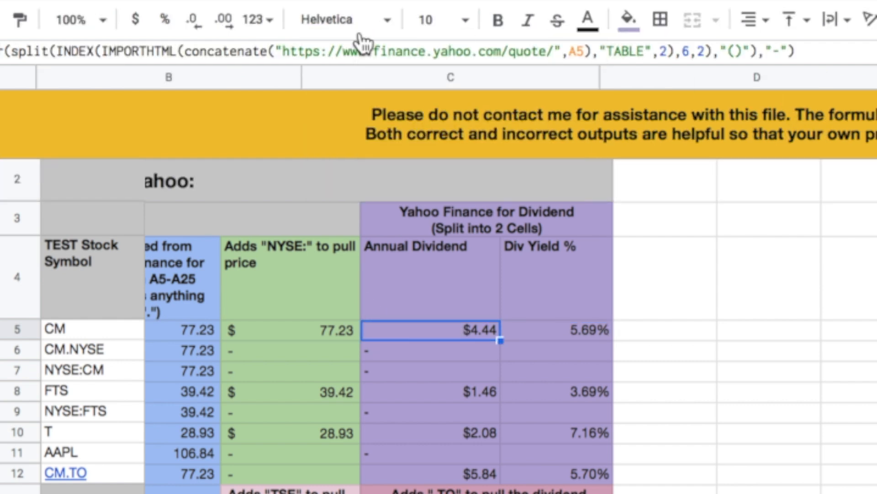
pyautogui.moveTo(134, 19)
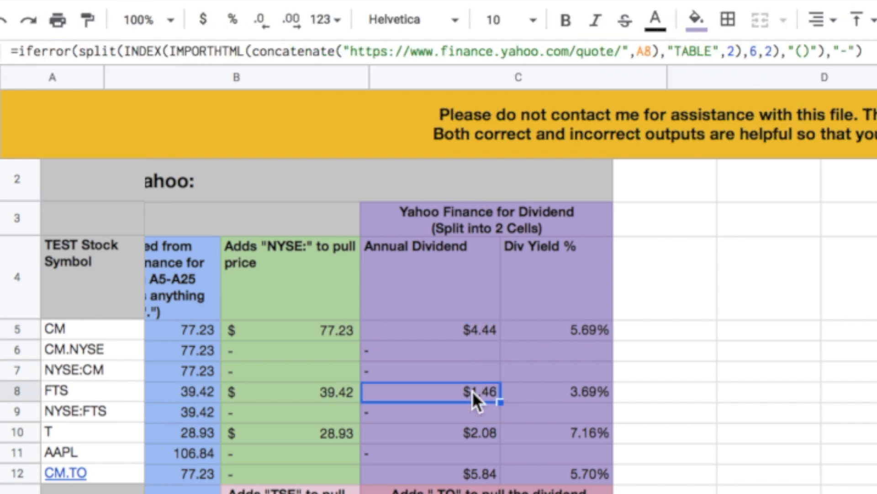
pyautogui.click(431, 329)
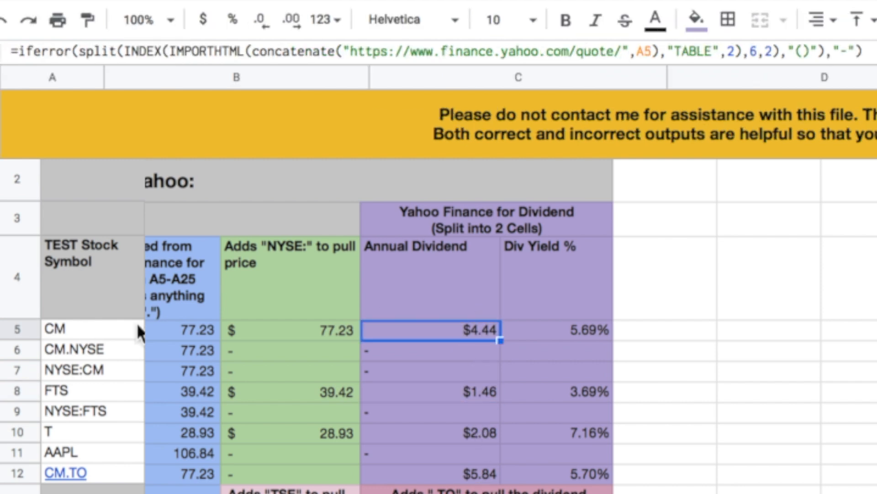
pyautogui.moveTo(92, 329)
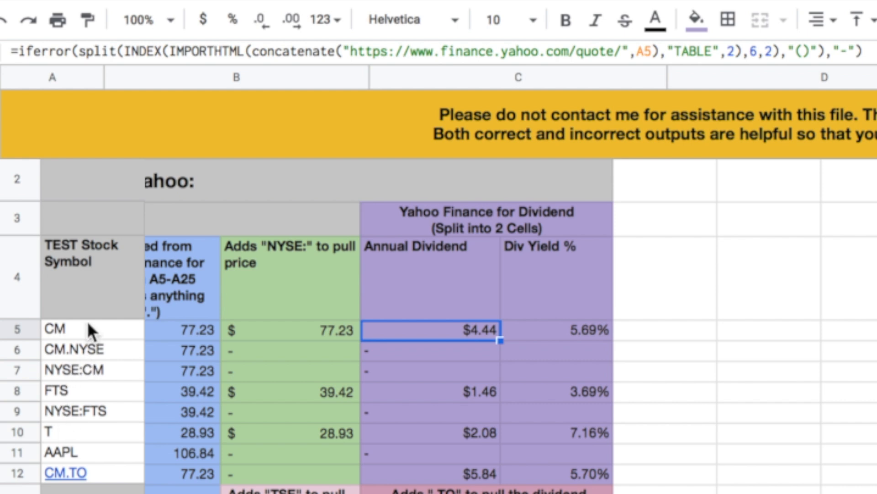
pyautogui.moveTo(53, 378)
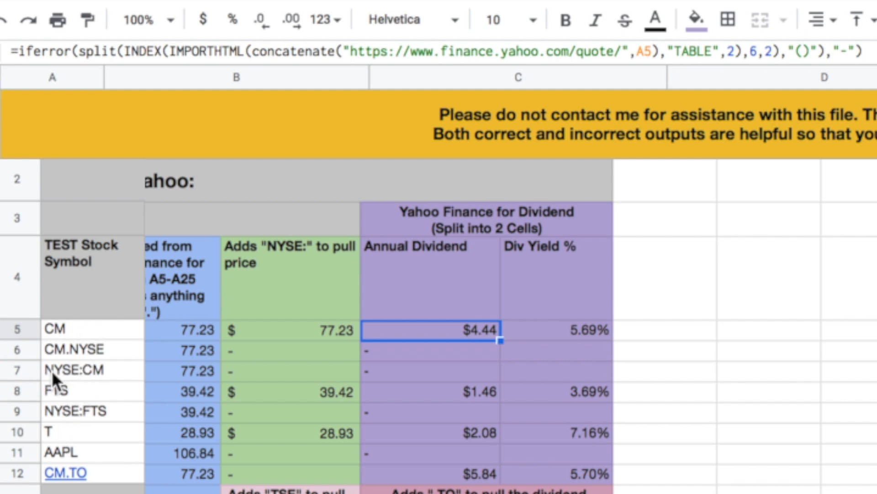
pyautogui.moveTo(100, 383)
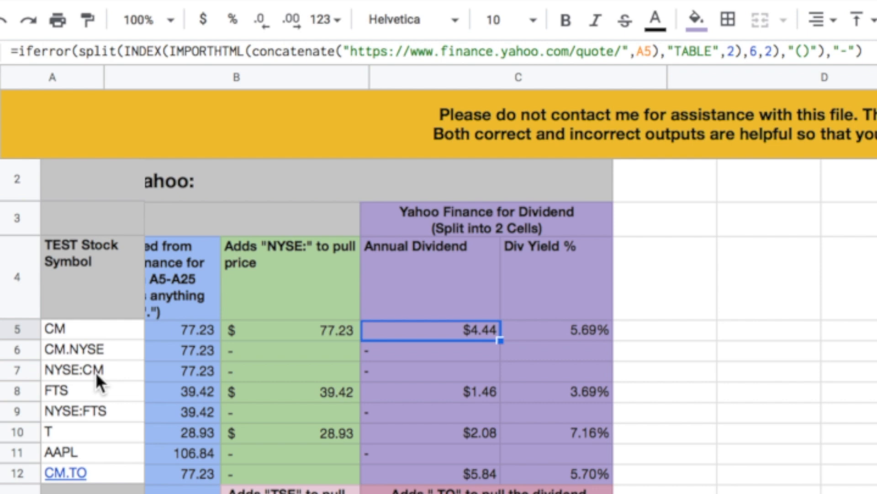
pyautogui.moveTo(84, 484)
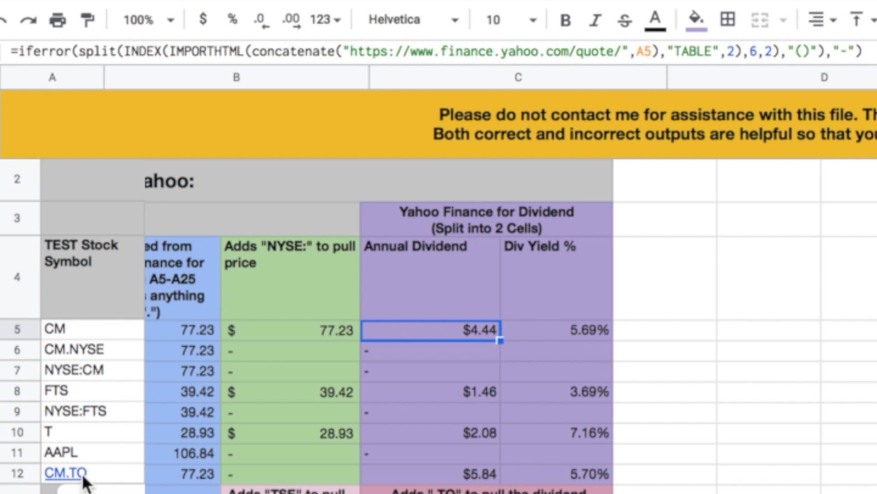
pyautogui.moveTo(461, 481)
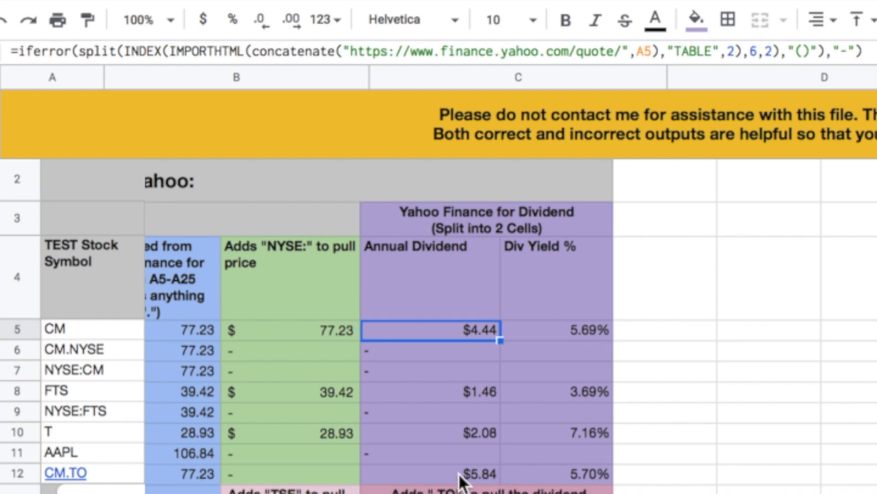
pyautogui.moveTo(471, 482)
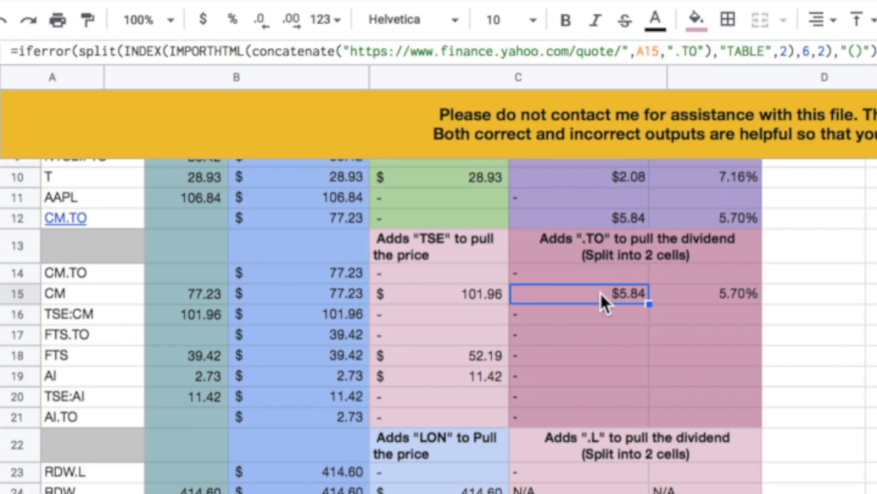
pyautogui.moveTo(585, 305)
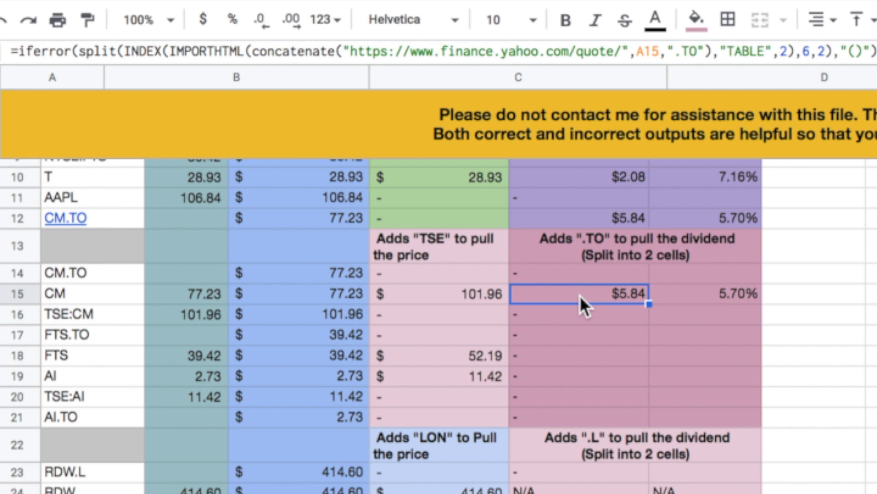
pyautogui.moveTo(59, 302)
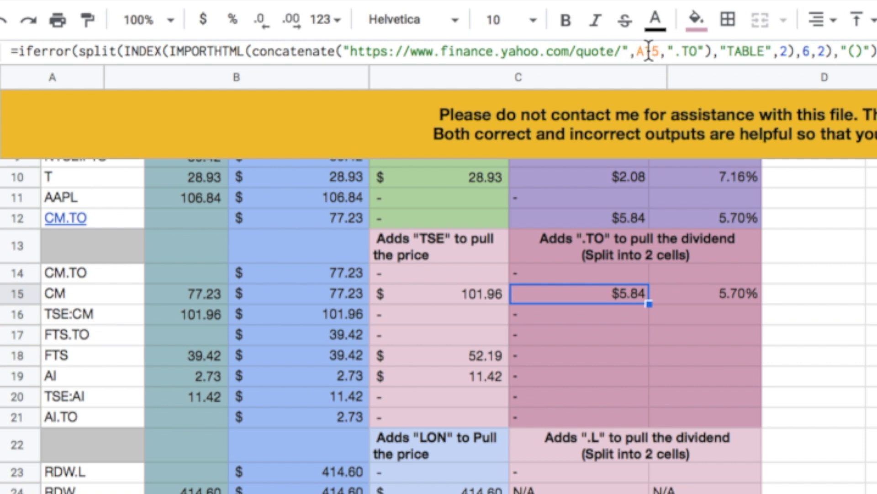
pyautogui.moveTo(138, 313)
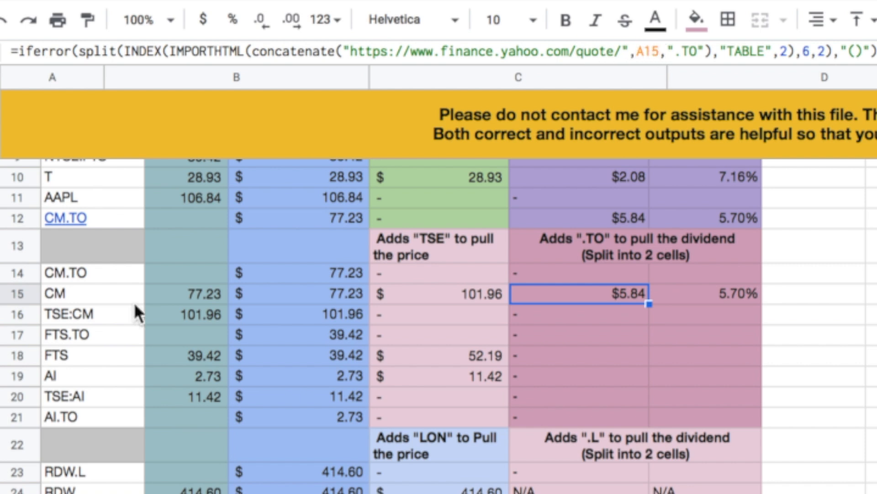
pyautogui.moveTo(626, 49)
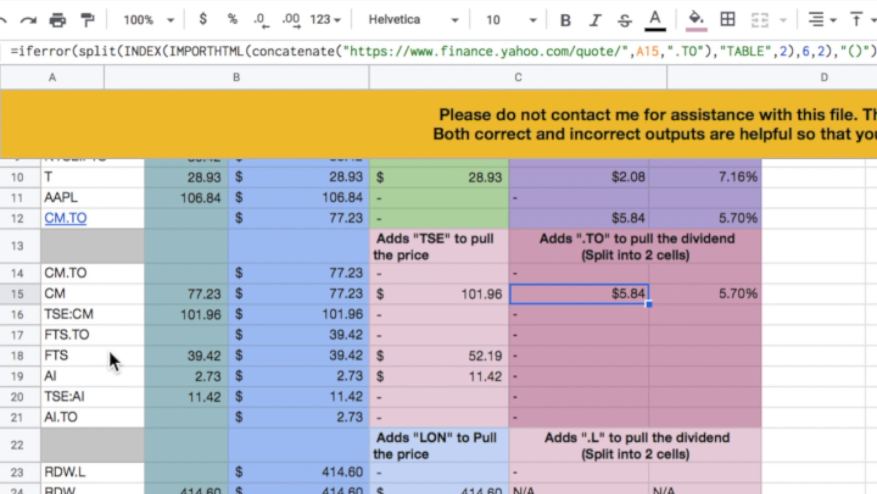
pyautogui.click(579, 356)
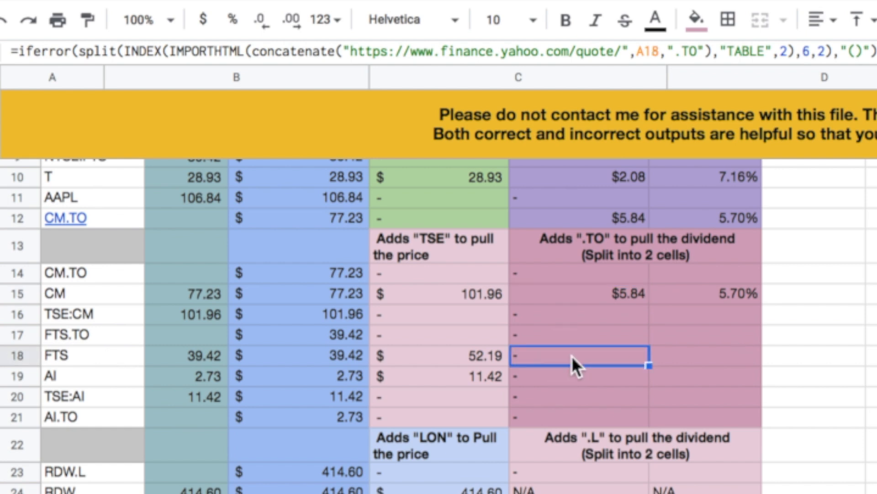
pyautogui.click(579, 376)
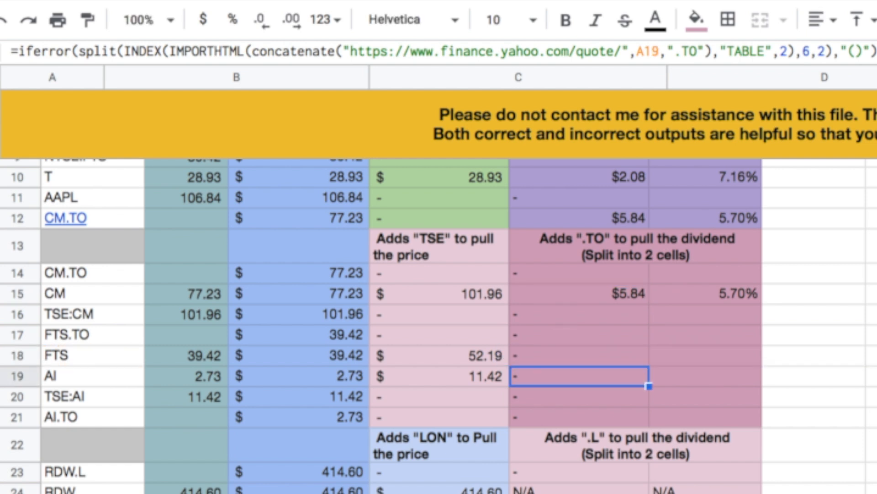
pyautogui.click(578, 354)
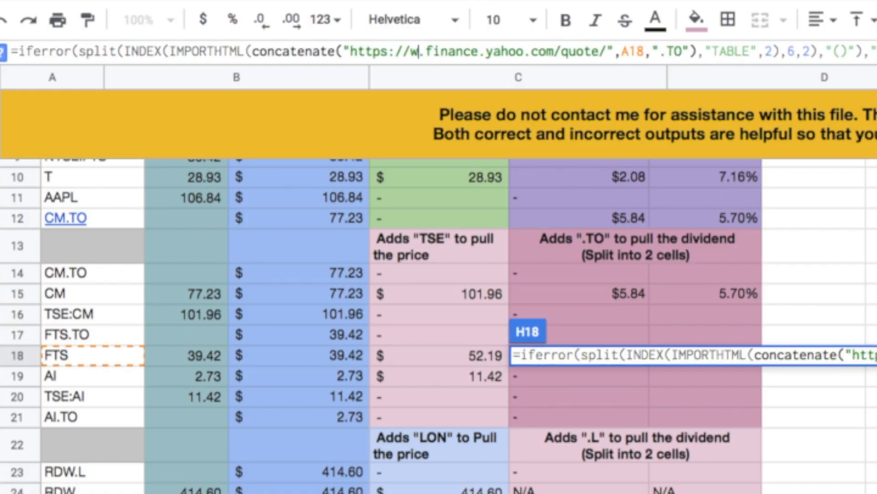
pyautogui.write('ca')
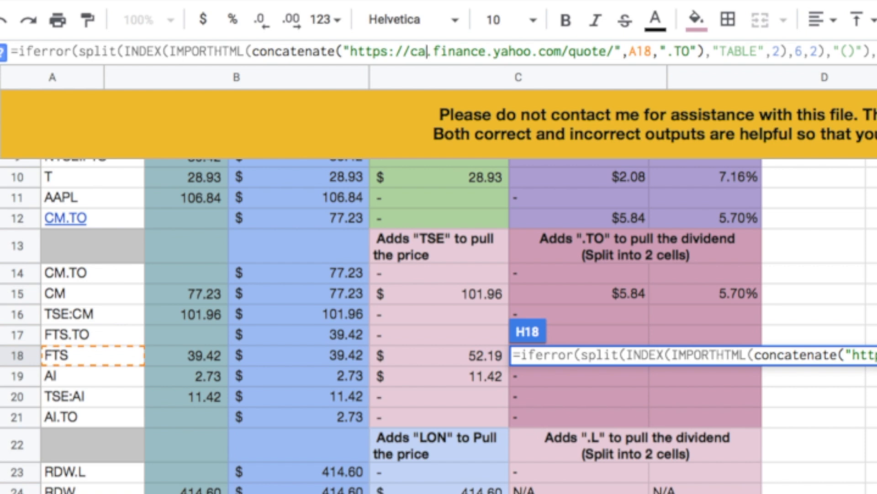
pyautogui.click(578, 376)
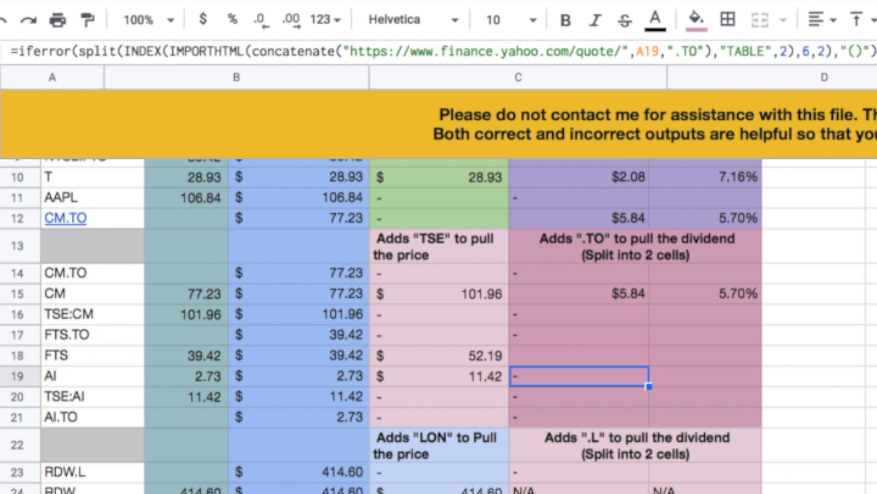
pyautogui.click(579, 354)
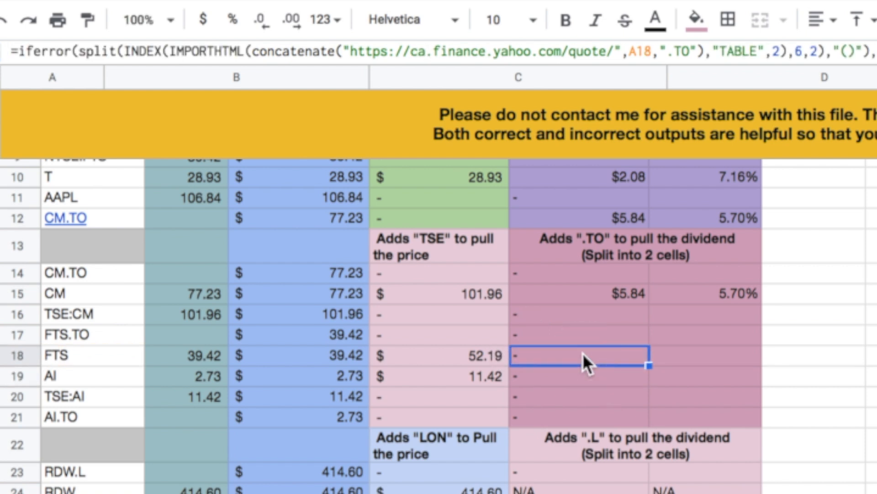
pyautogui.doubleClick(581, 355)
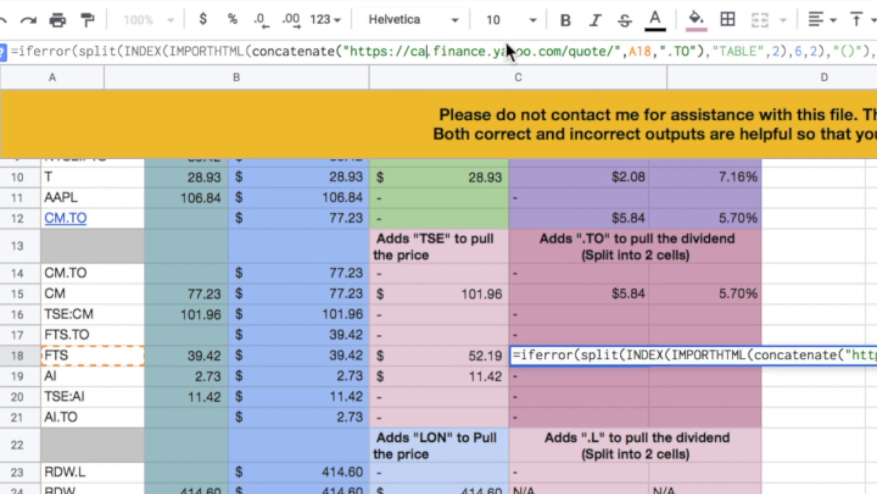
pyautogui.write('www')
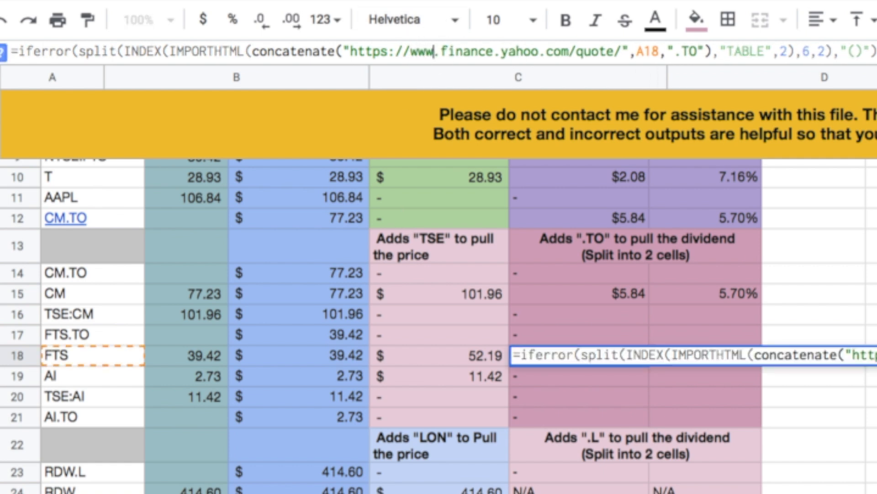
pyautogui.click(578, 376)
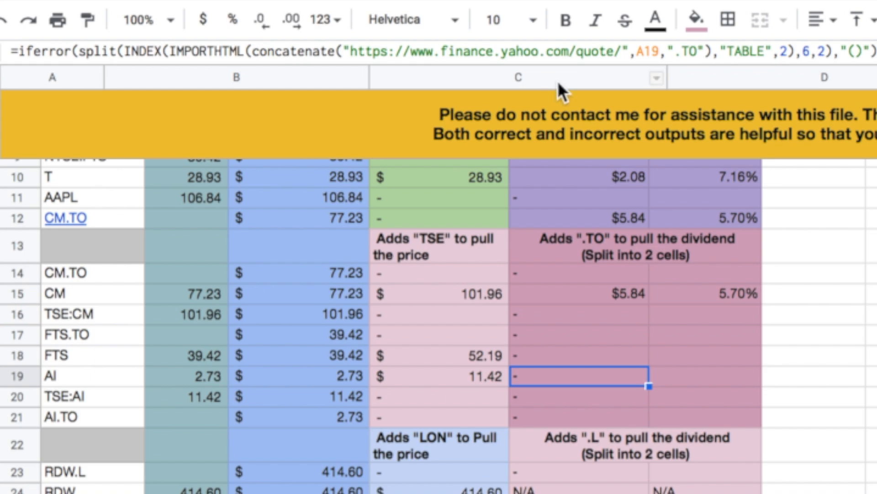
pyautogui.click(579, 244)
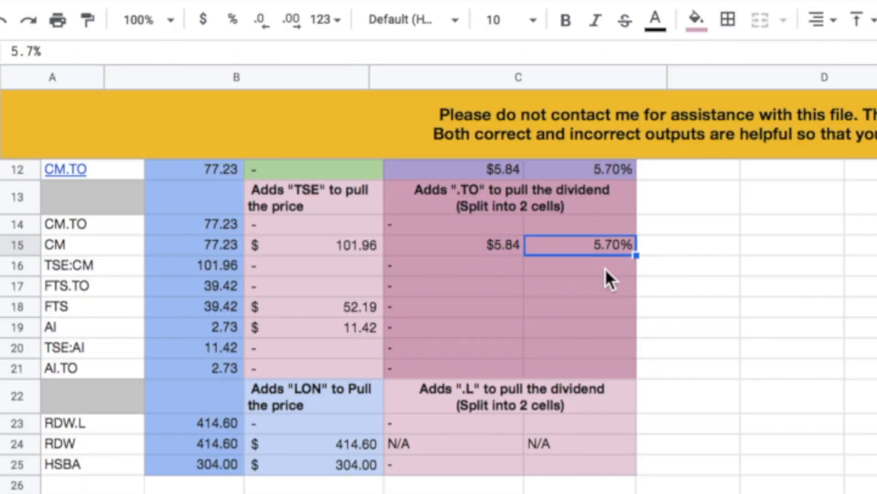
pyautogui.moveTo(568, 359)
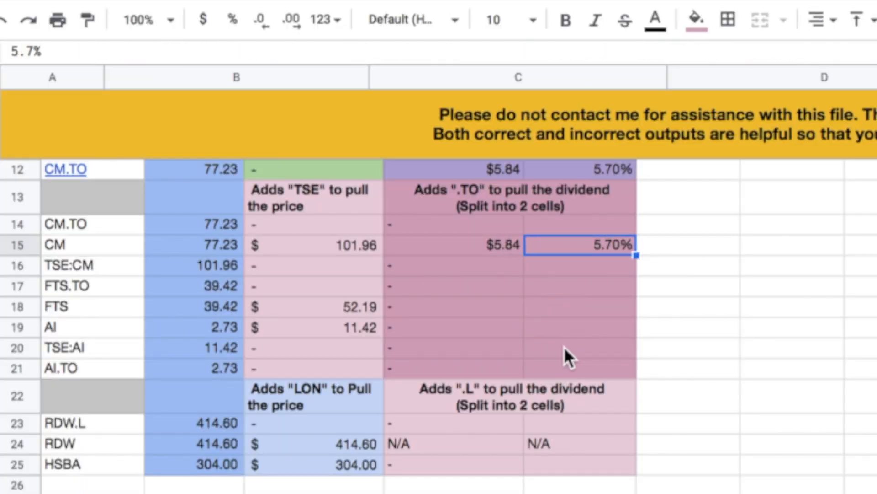
pyautogui.moveTo(486, 257)
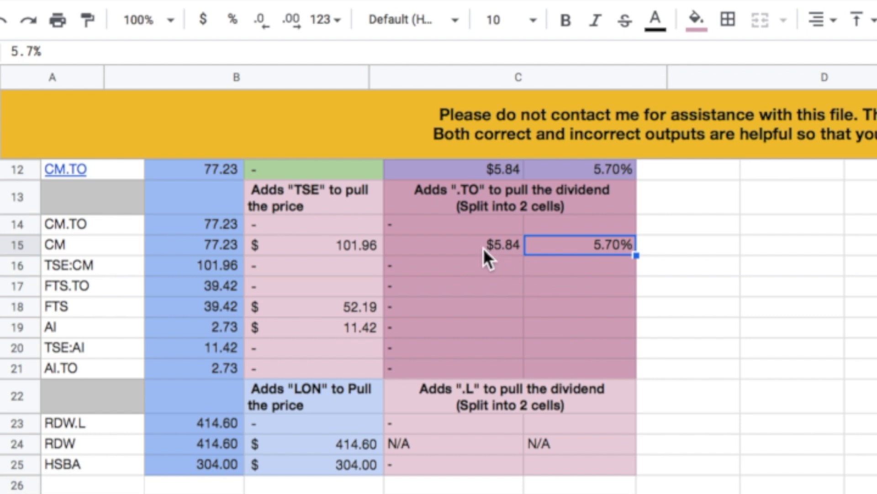
pyautogui.moveTo(458, 252)
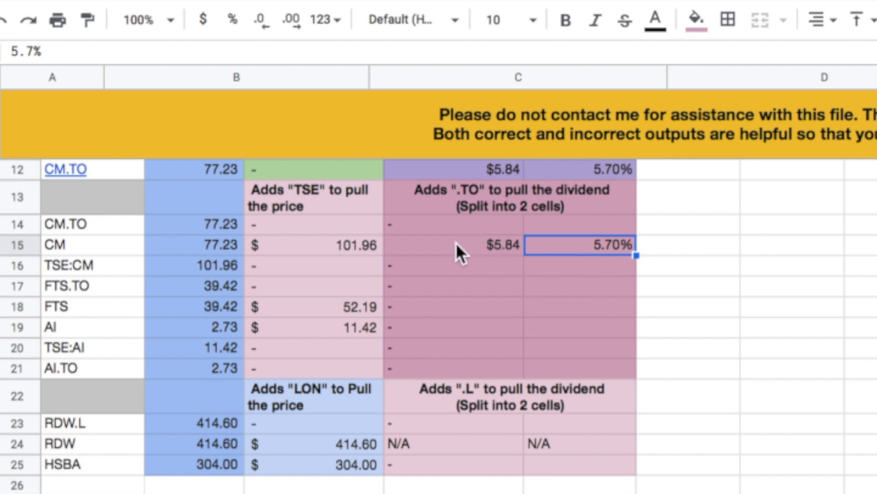
pyautogui.moveTo(526, 323)
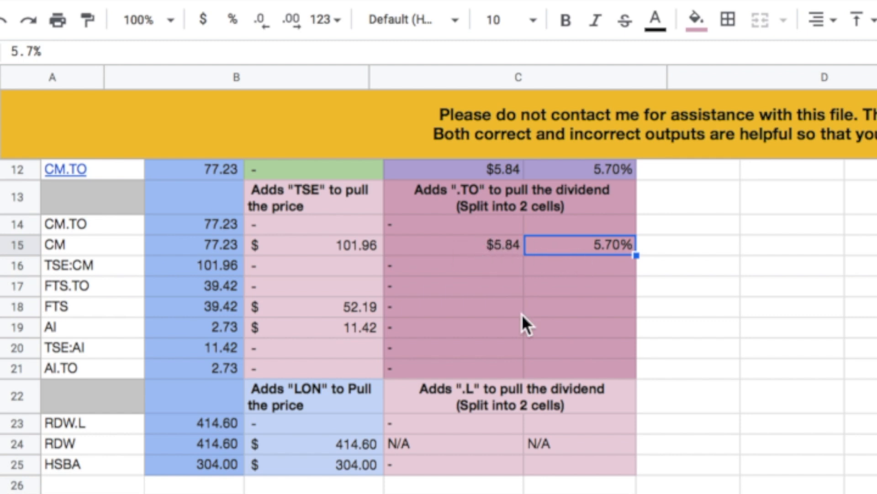
pyautogui.click(453, 443)
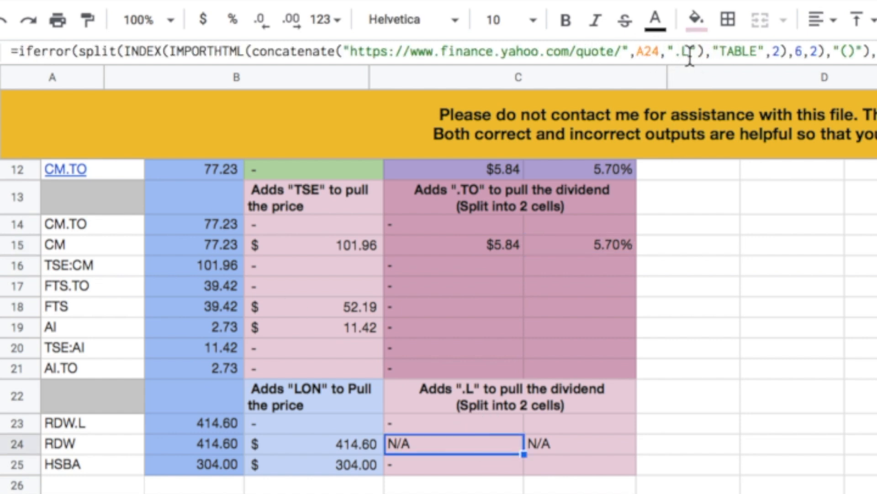
pyautogui.moveTo(473, 425)
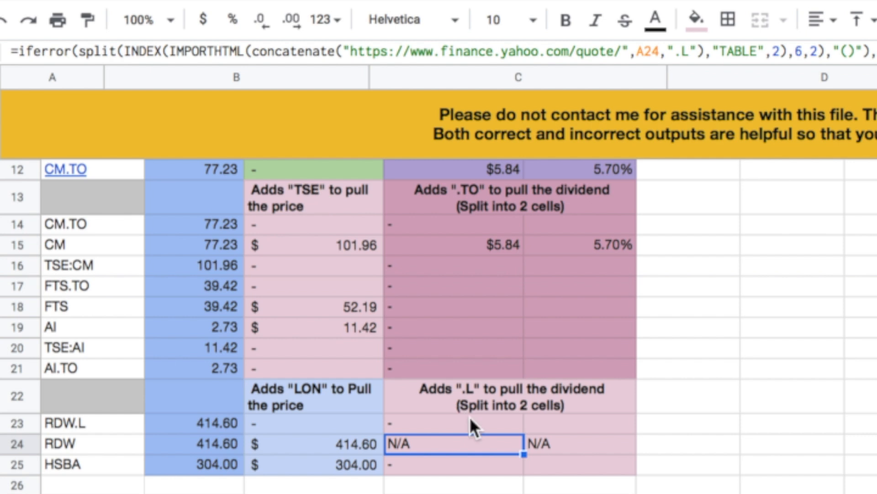
pyautogui.moveTo(112, 417)
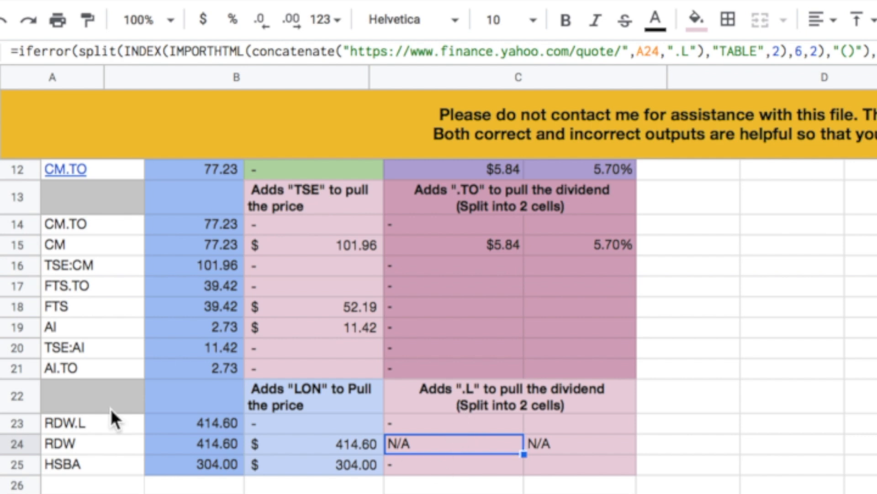
pyautogui.moveTo(89, 473)
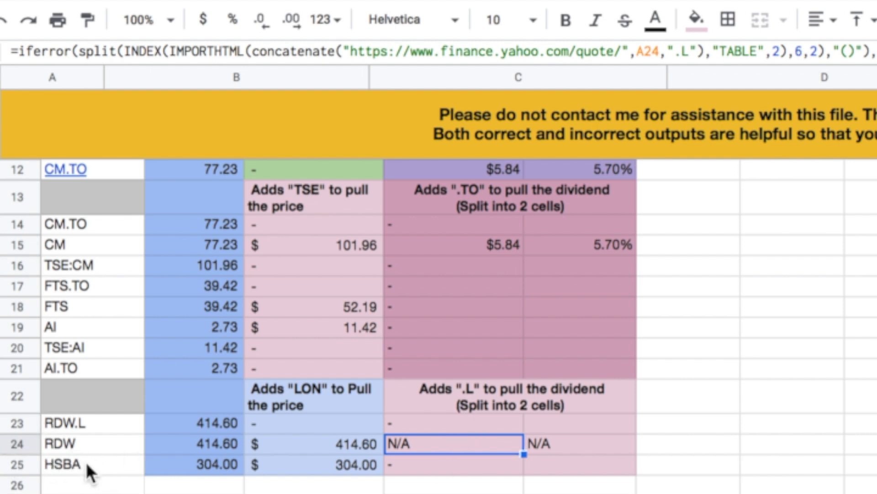
pyautogui.moveTo(81, 456)
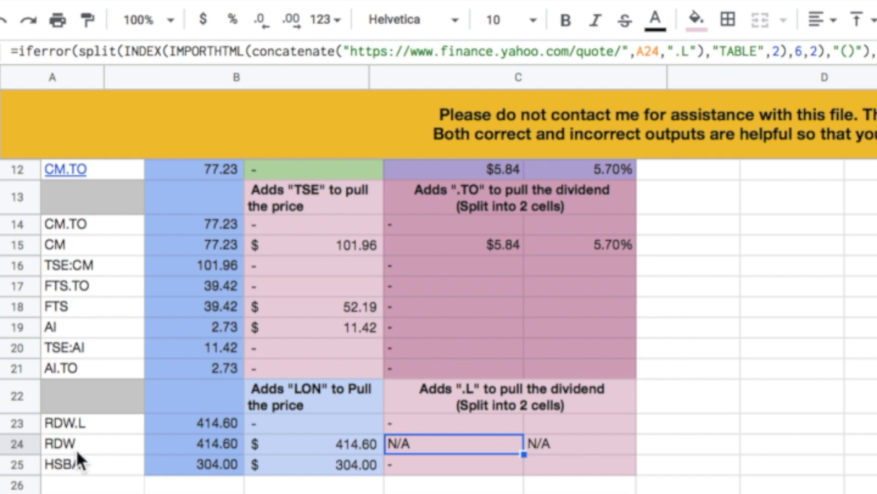
pyautogui.moveTo(271, 396)
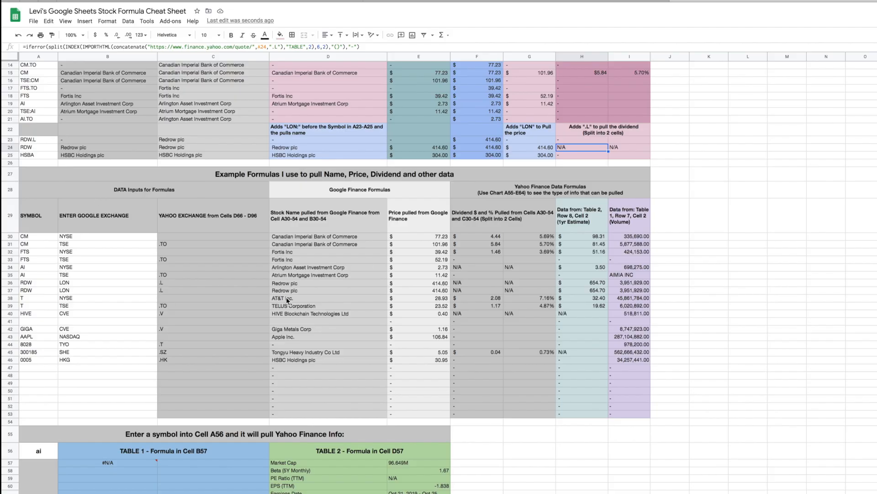
# Step: Replace the symbol ai in A56 with cm.to to refresh both Yahoo tables
pyautogui.scroll(-3)
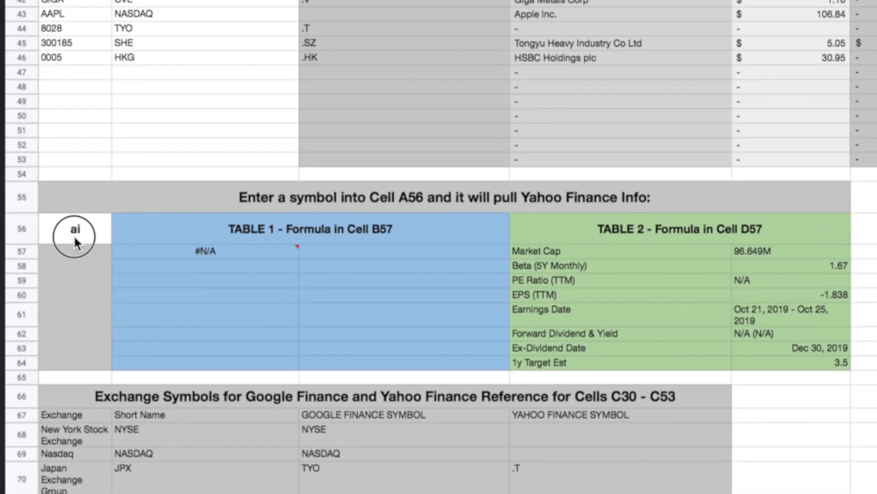
pyautogui.click(75, 229)
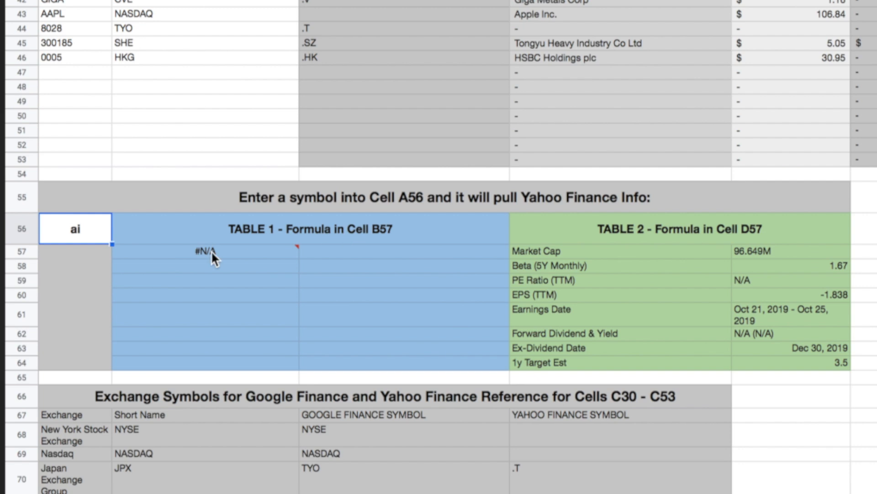
pyautogui.moveTo(473, 268)
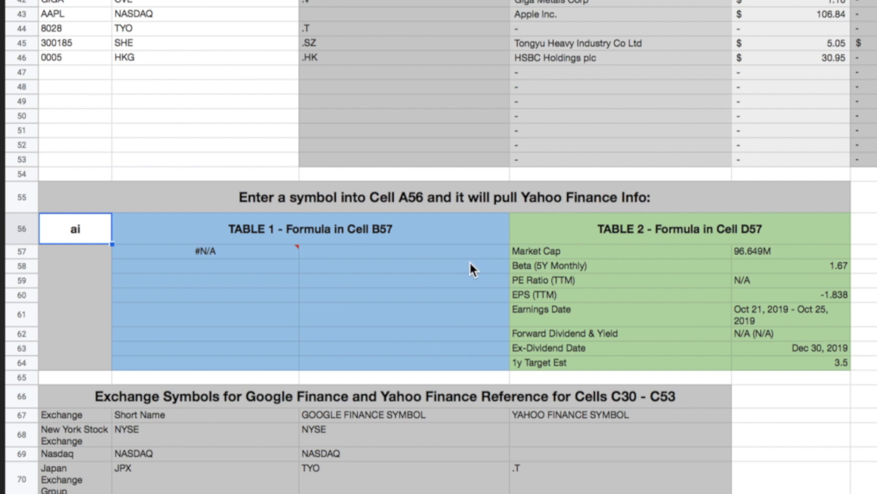
pyautogui.write('cmt')
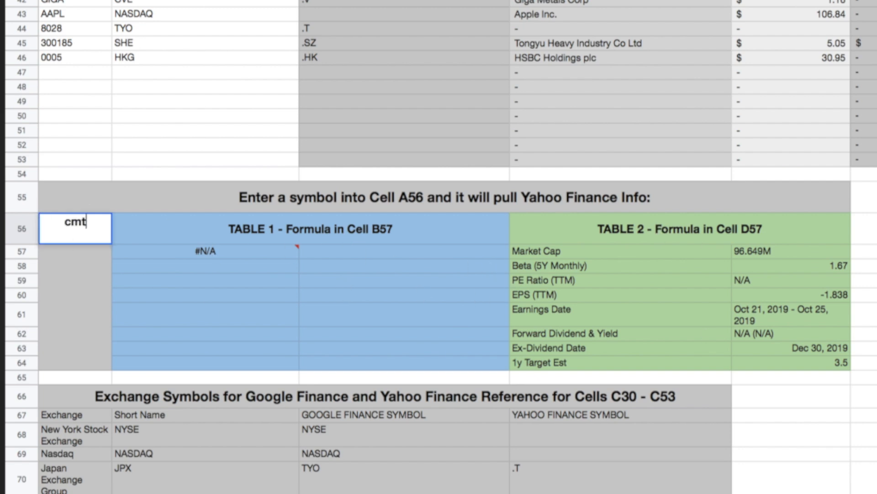
pyautogui.write('.to')
pyautogui.press('Return')
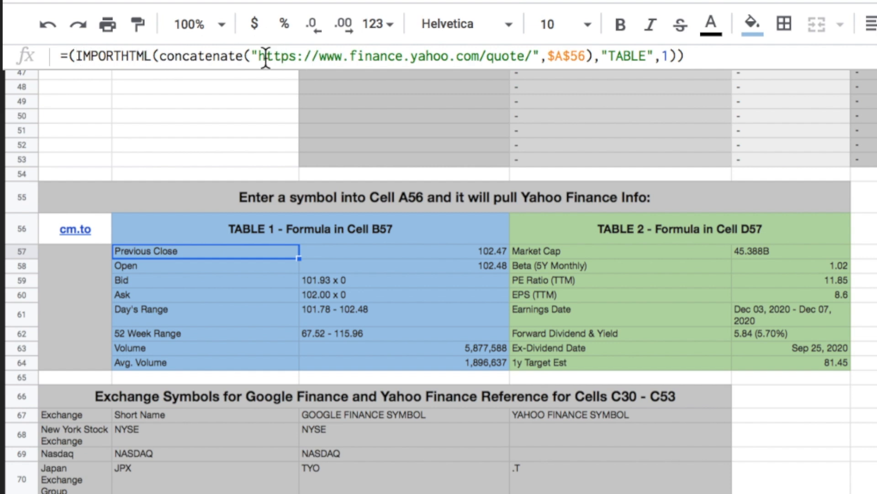
pyautogui.moveTo(557, 56)
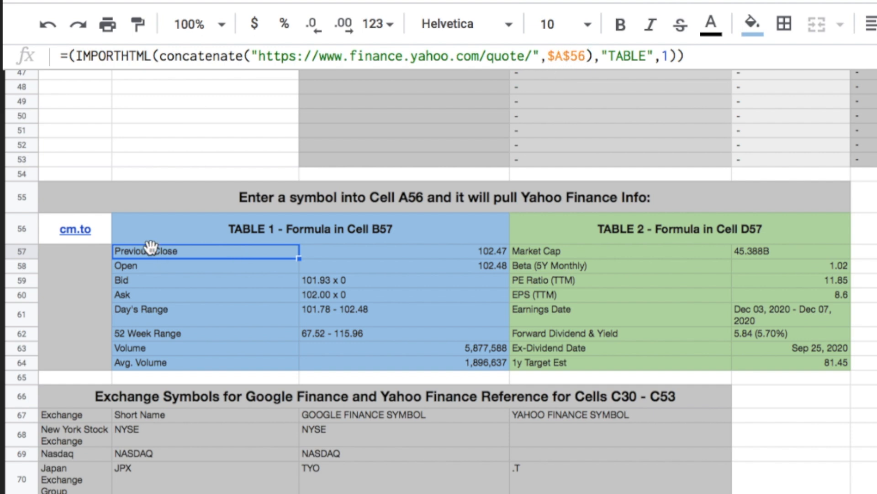
pyautogui.moveTo(77, 242)
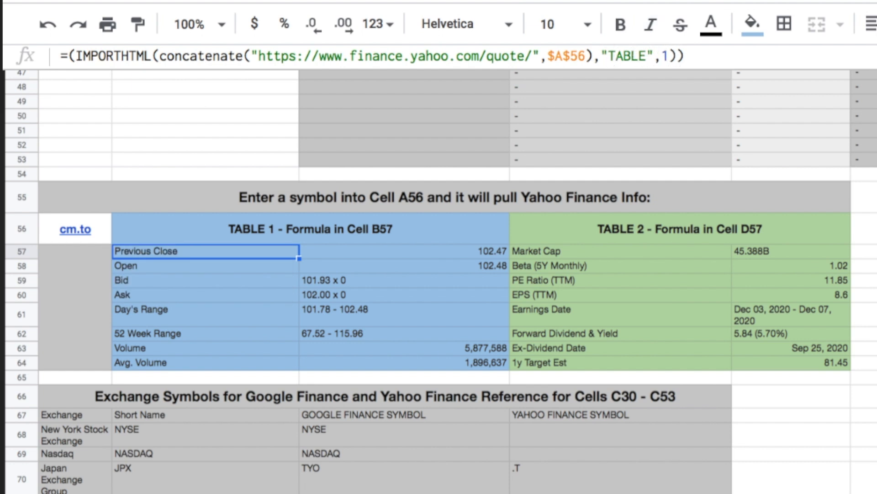
pyautogui.moveTo(181, 263)
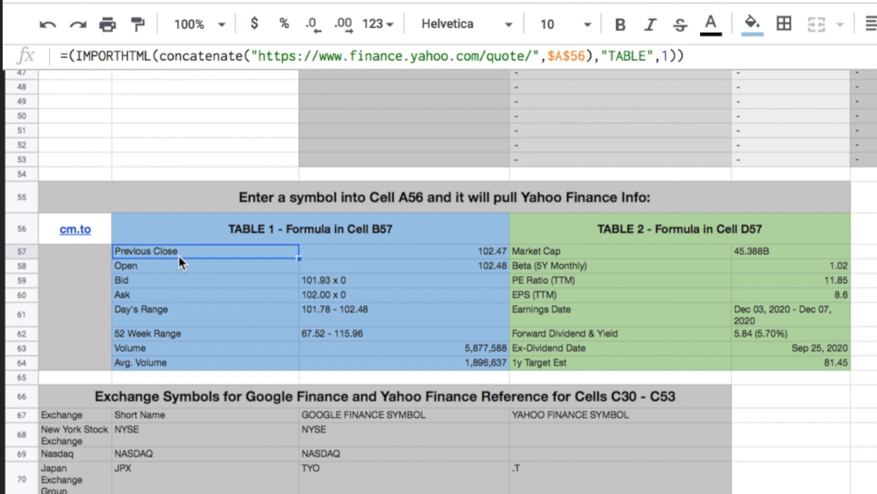
pyautogui.moveTo(289, 356)
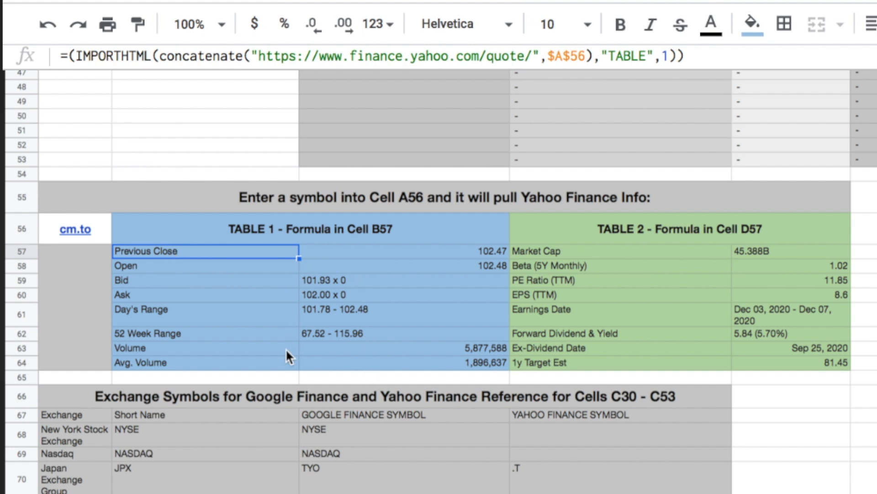
pyautogui.moveTo(274, 324)
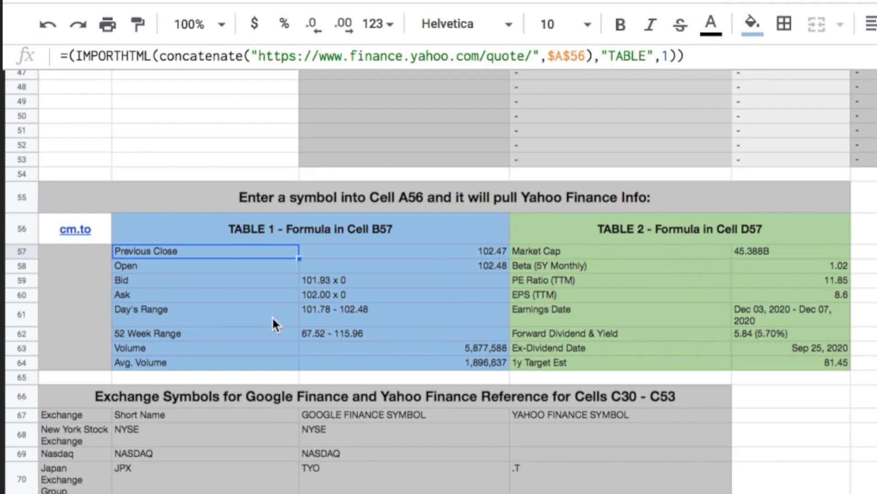
pyautogui.moveTo(282, 241)
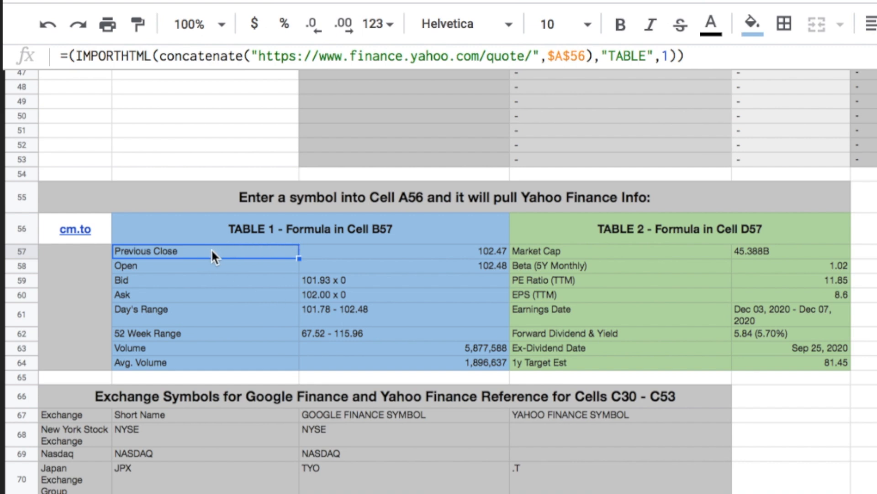
pyautogui.moveTo(219, 313)
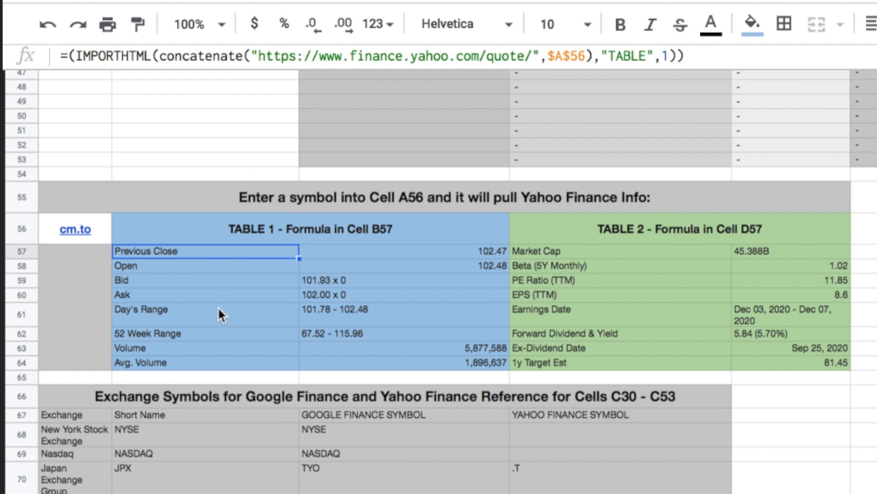
pyautogui.moveTo(342, 325)
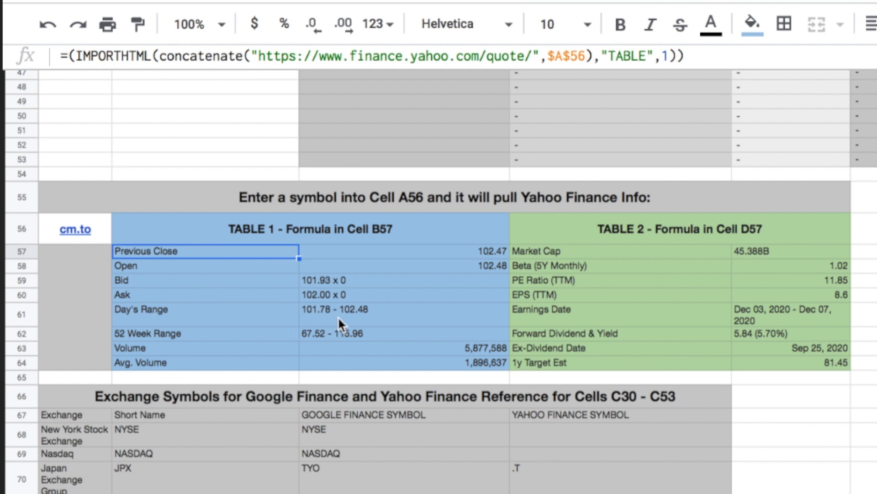
pyautogui.moveTo(249, 322)
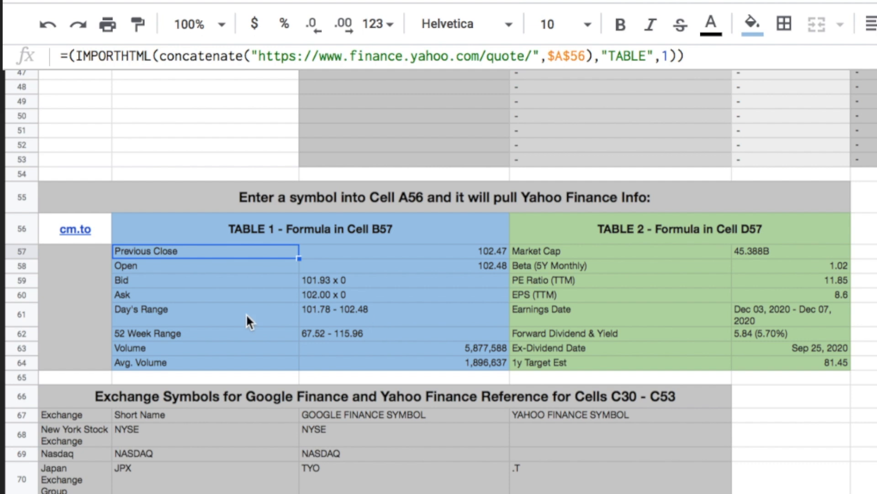
pyautogui.moveTo(227, 314)
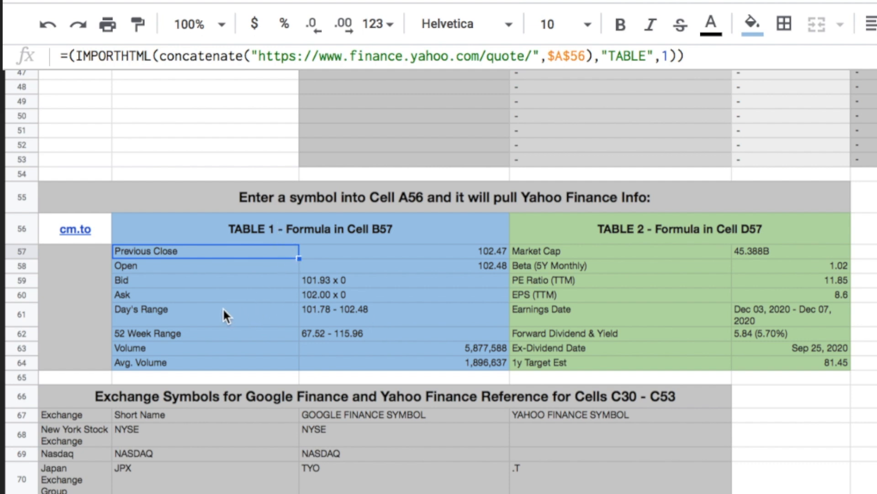
pyautogui.moveTo(341, 322)
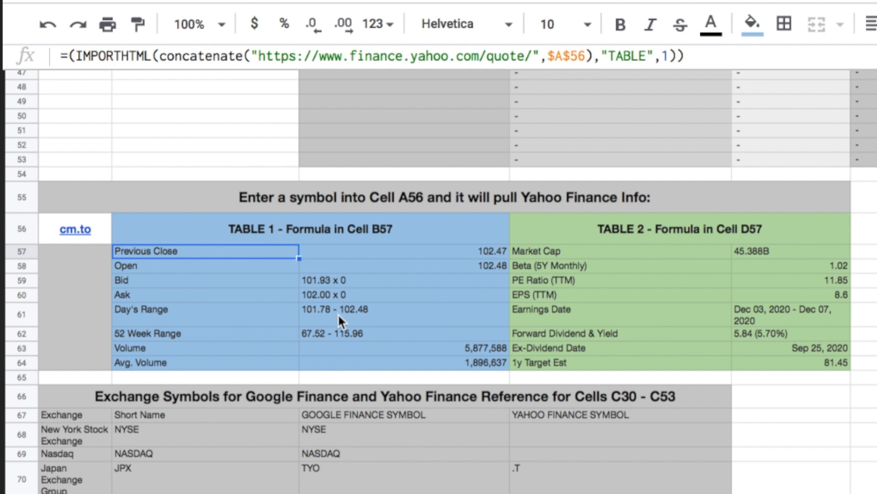
pyautogui.moveTo(340, 326)
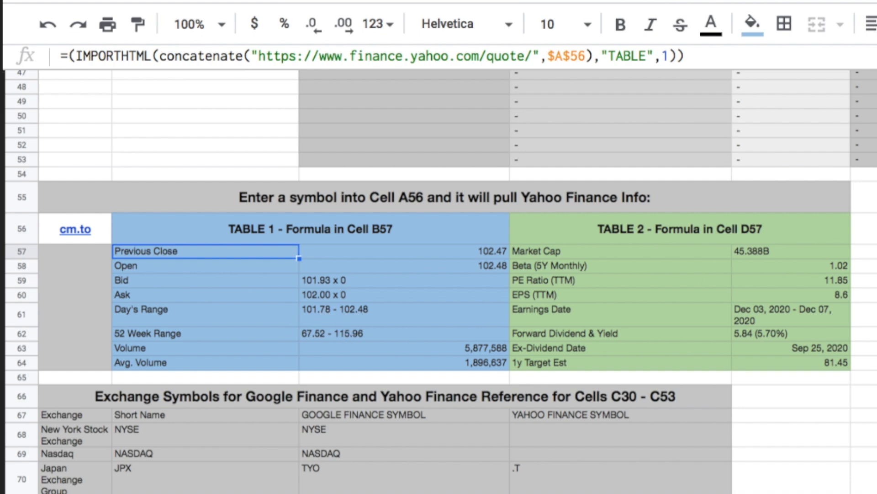
pyautogui.scroll(3)
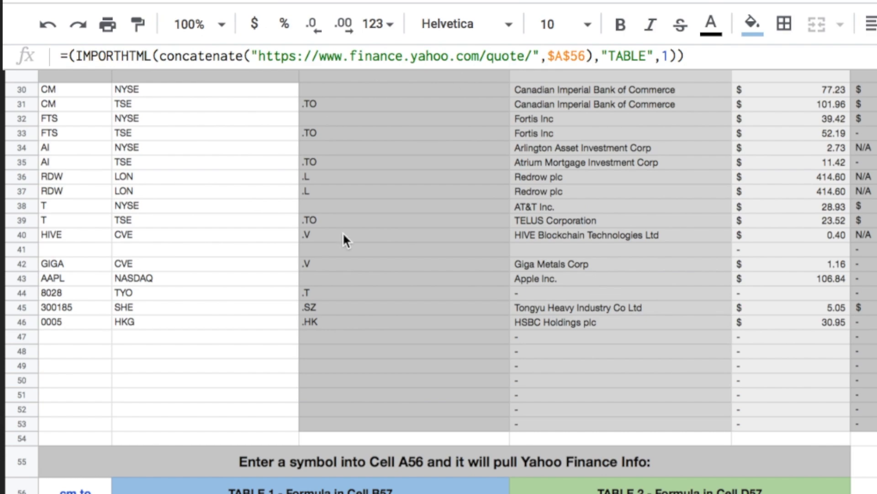
pyautogui.click(204, 161)
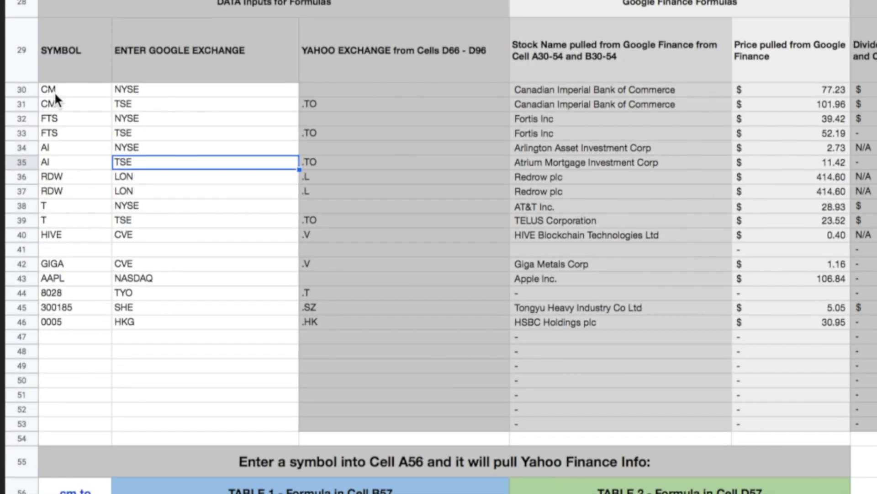
pyautogui.moveTo(73, 118)
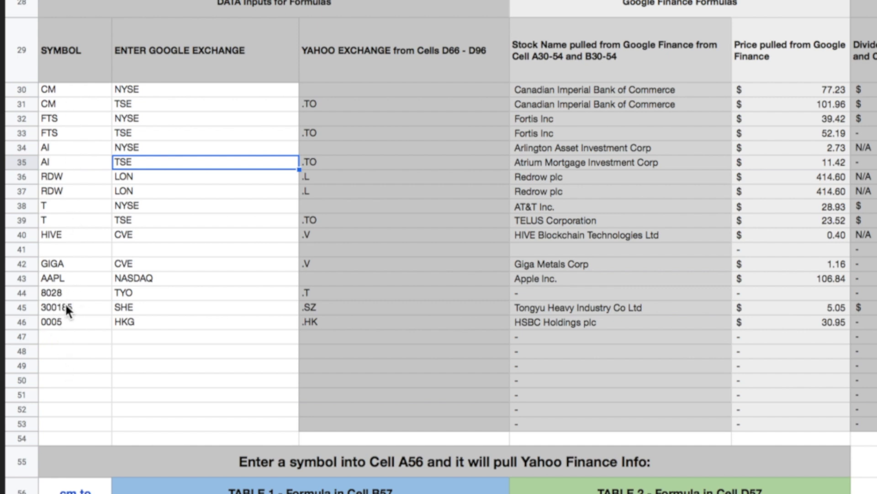
pyautogui.moveTo(148, 62)
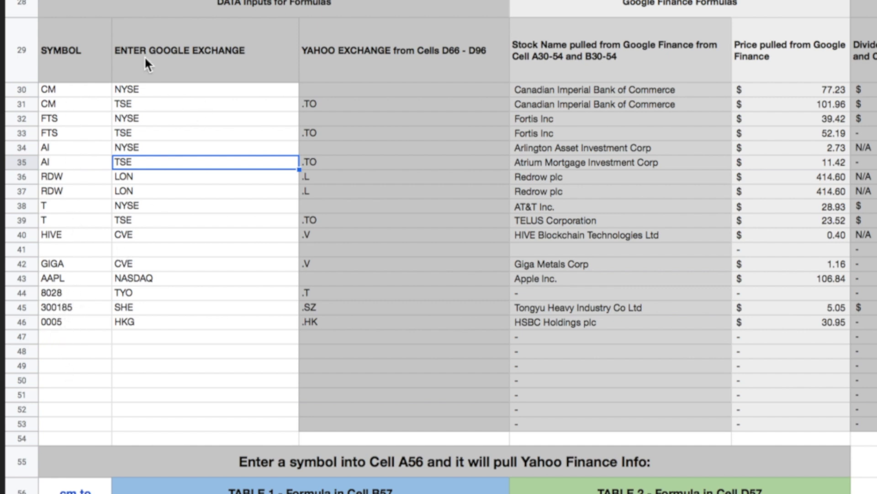
pyautogui.moveTo(163, 95)
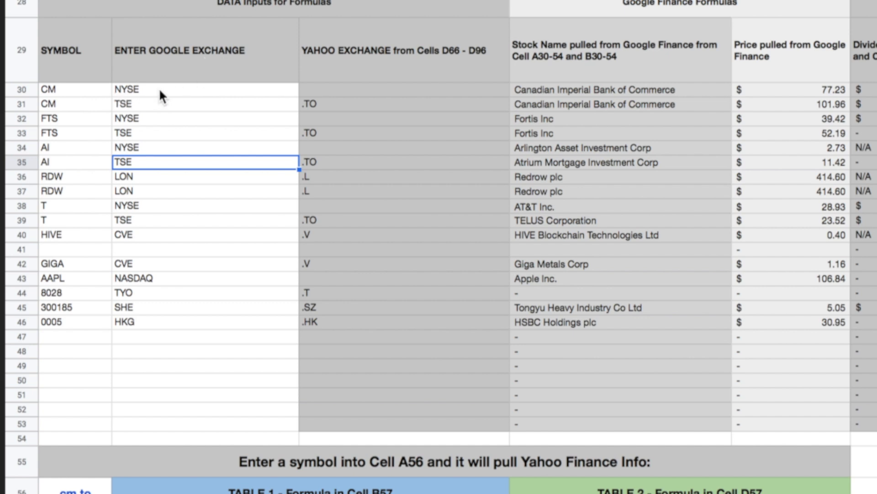
pyautogui.moveTo(137, 95)
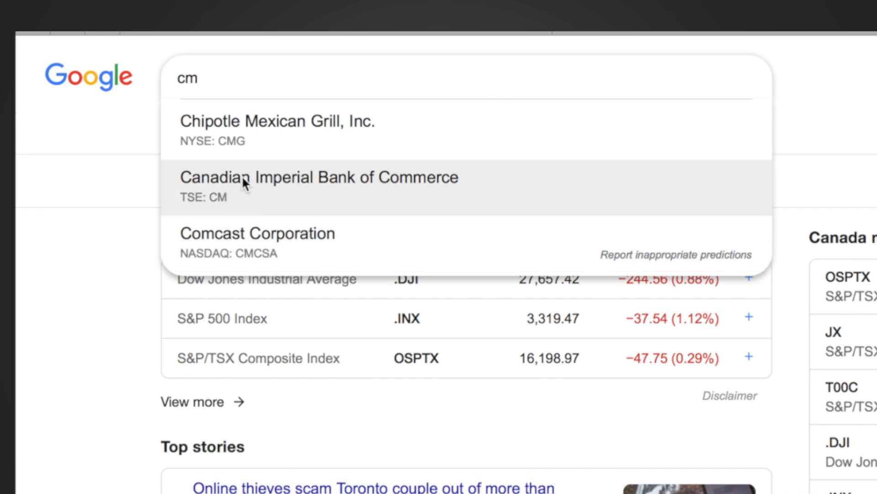
pyautogui.moveTo(378, 189)
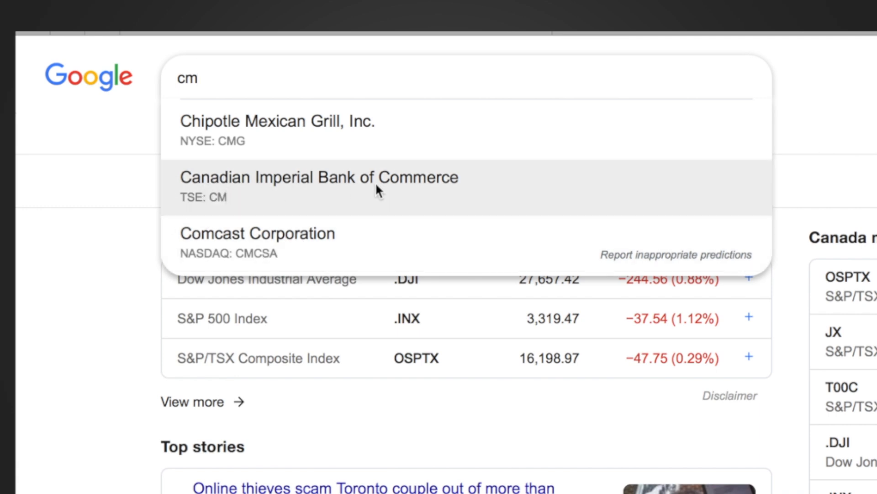
pyautogui.moveTo(186, 208)
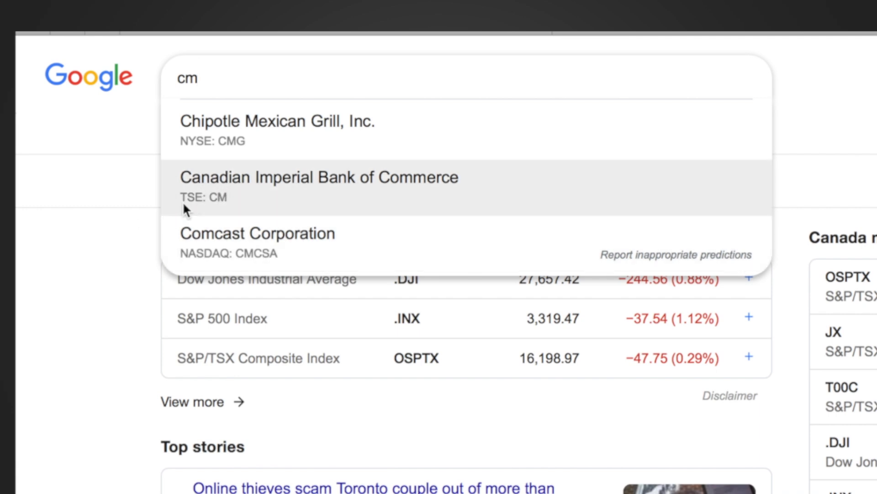
pyautogui.moveTo(235, 128)
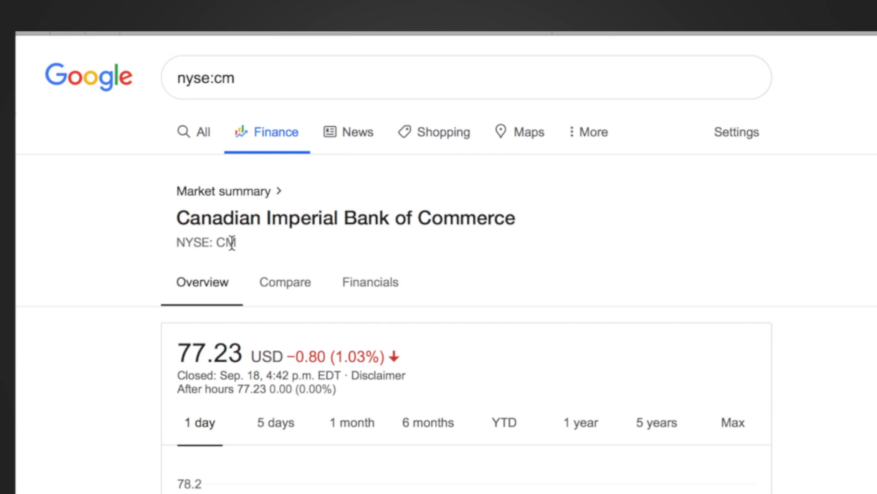
pyautogui.moveTo(314, 94)
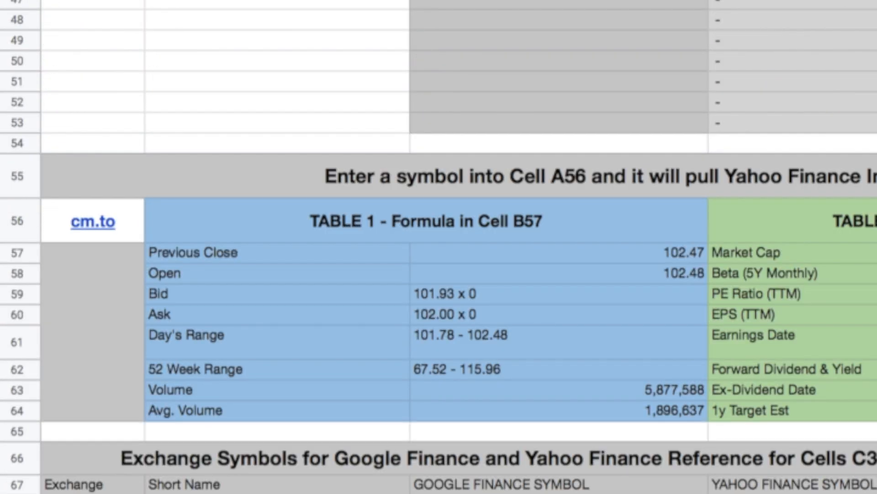
# Step: Scroll between the exchange reference table and row 44's .T suffix for TYO
pyautogui.scroll(-3)
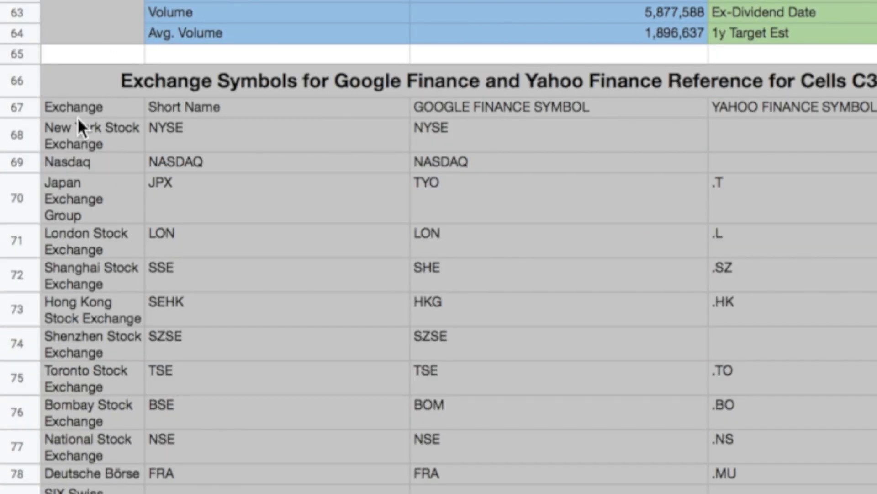
pyautogui.moveTo(202, 146)
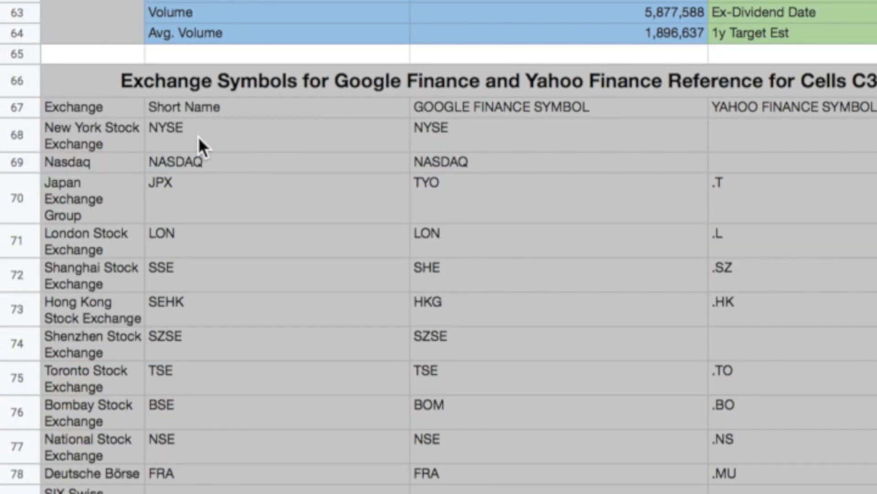
pyautogui.moveTo(457, 137)
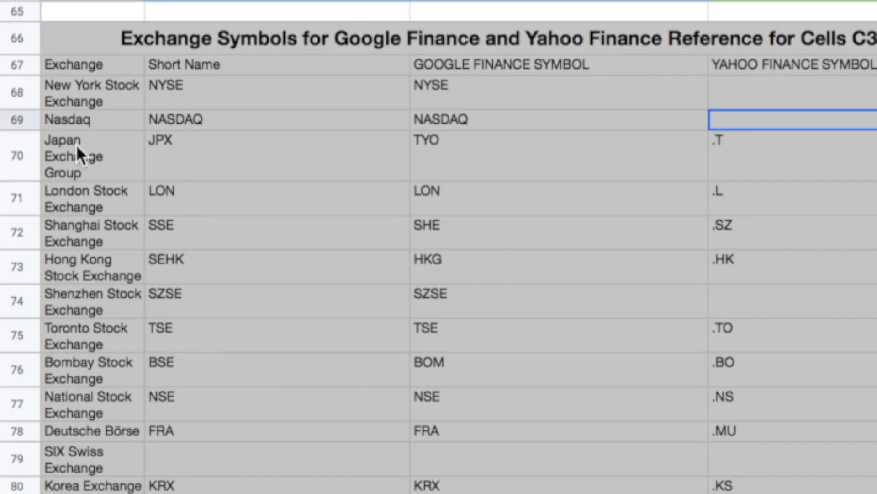
pyautogui.moveTo(170, 154)
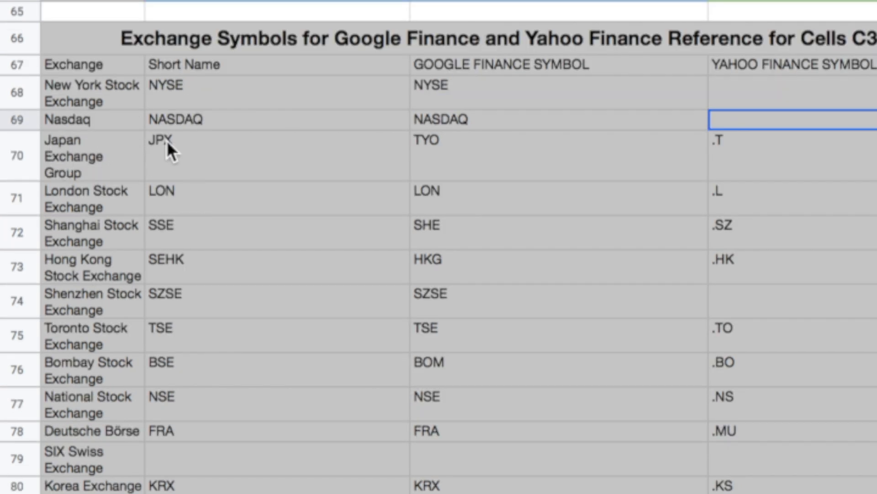
pyautogui.moveTo(445, 162)
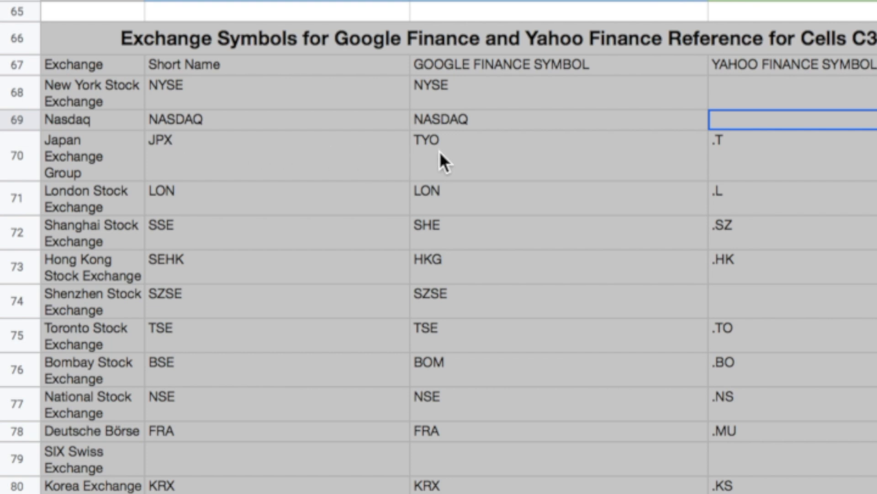
pyautogui.moveTo(778, 167)
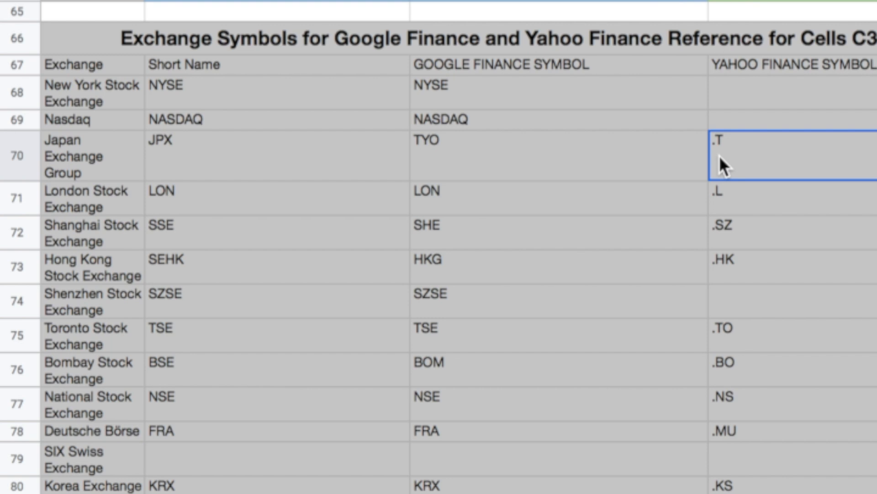
pyautogui.scroll(3)
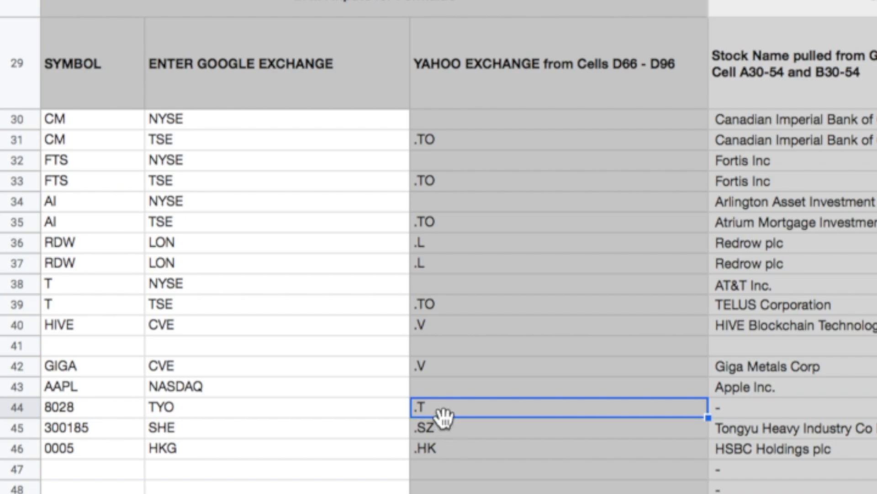
pyautogui.scroll(-3)
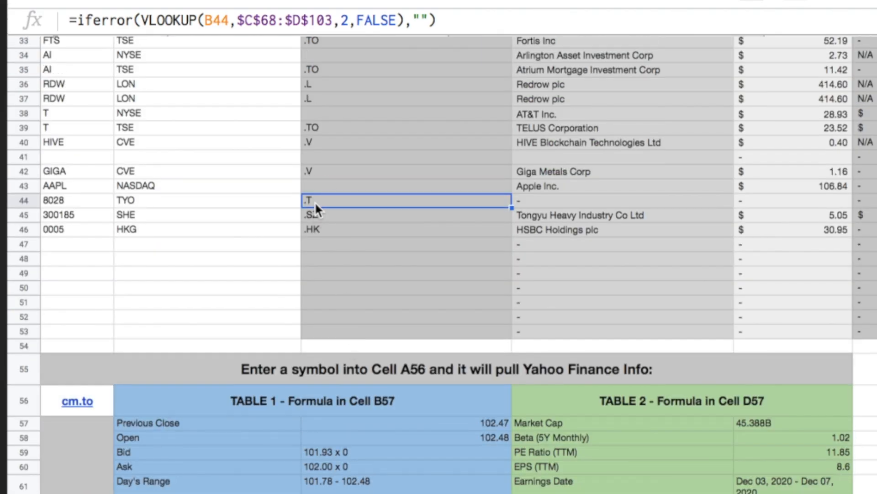
pyautogui.moveTo(531, 223)
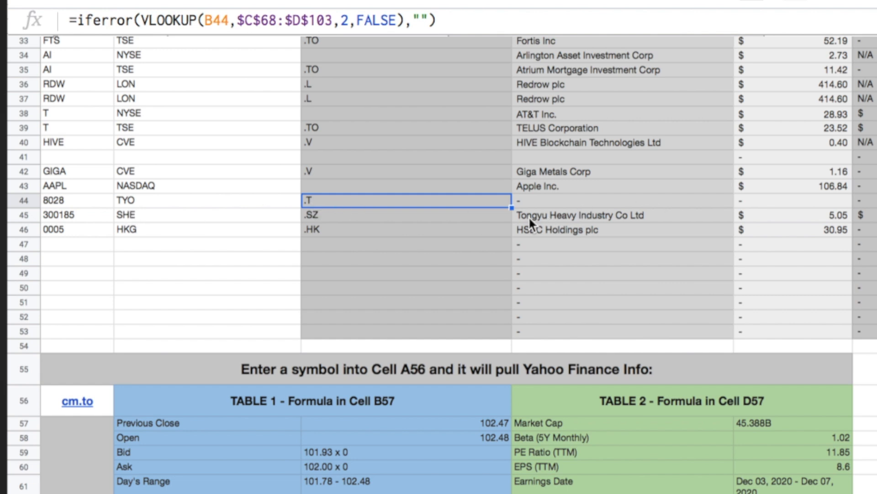
pyautogui.moveTo(532, 229)
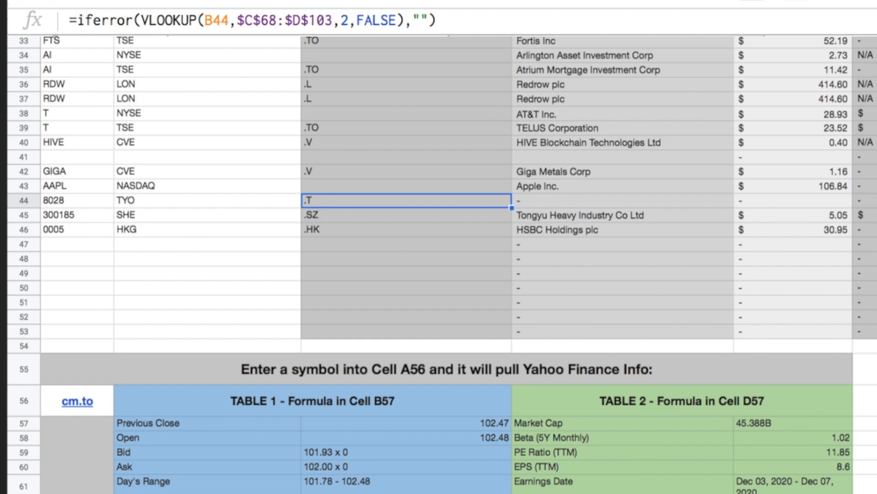
pyautogui.moveTo(571, 207)
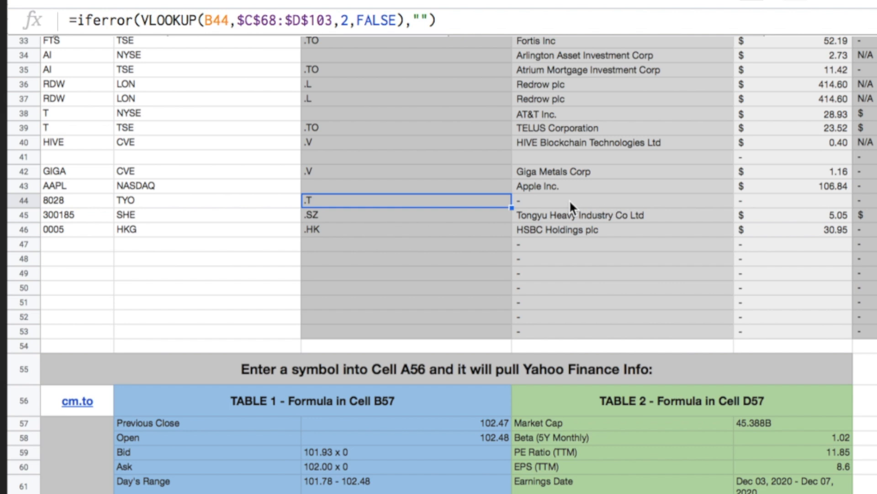
pyautogui.hscroll(3)
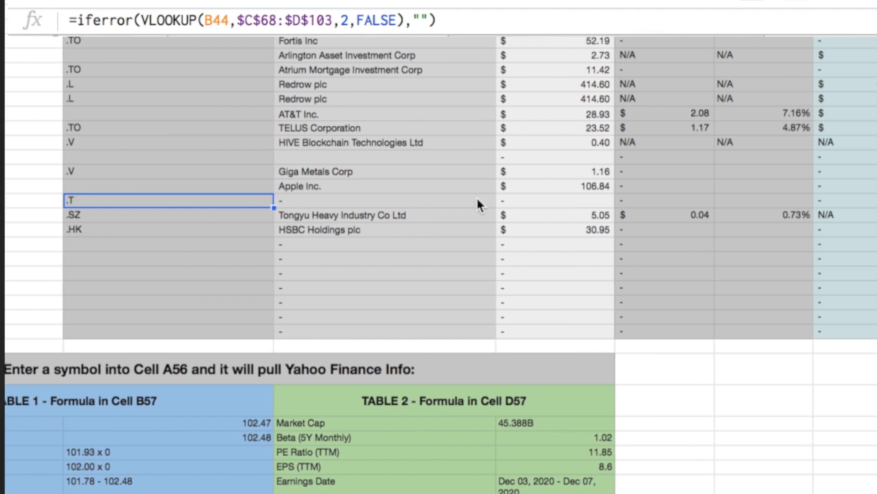
pyautogui.hscroll(3)
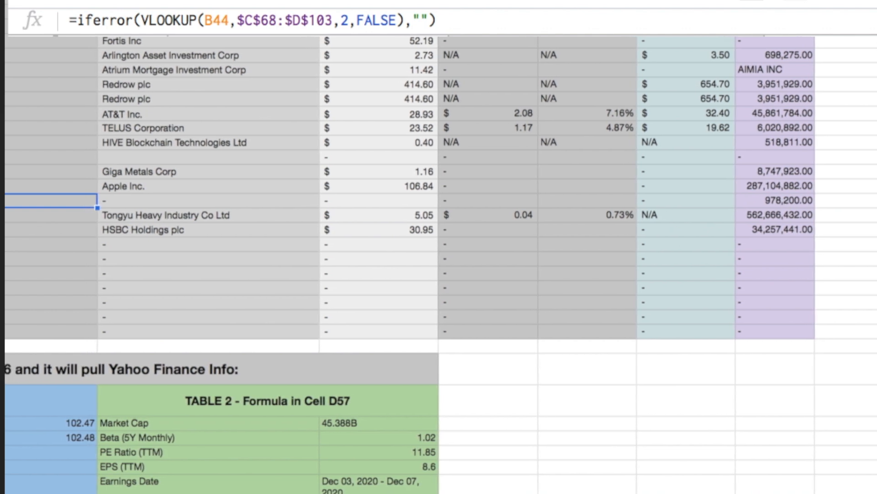
pyautogui.hscroll(-3)
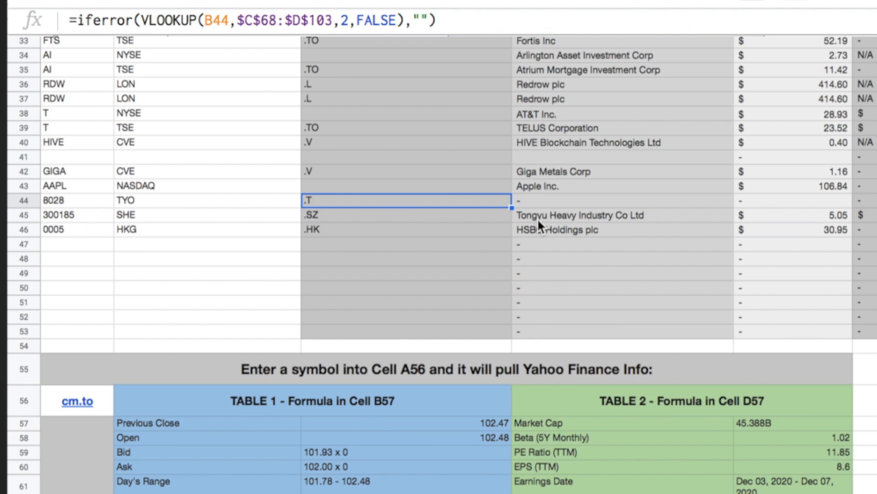
pyautogui.moveTo(611, 226)
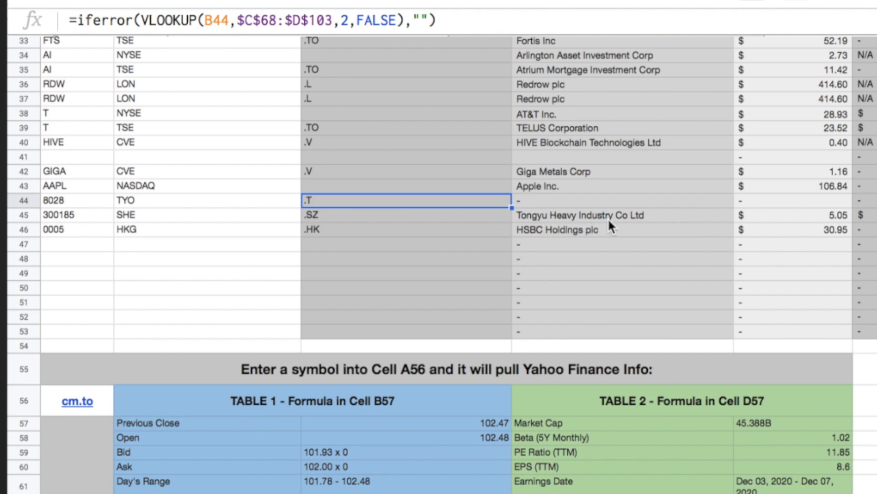
pyautogui.scroll(3)
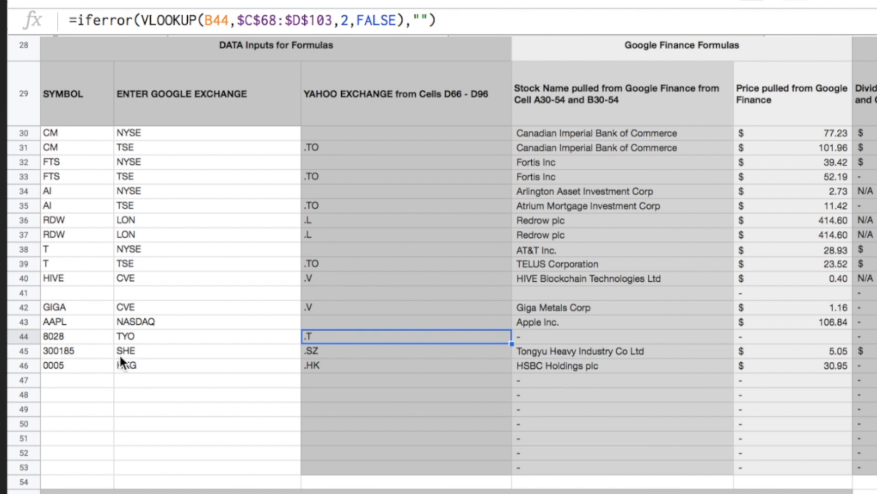
pyautogui.moveTo(141, 361)
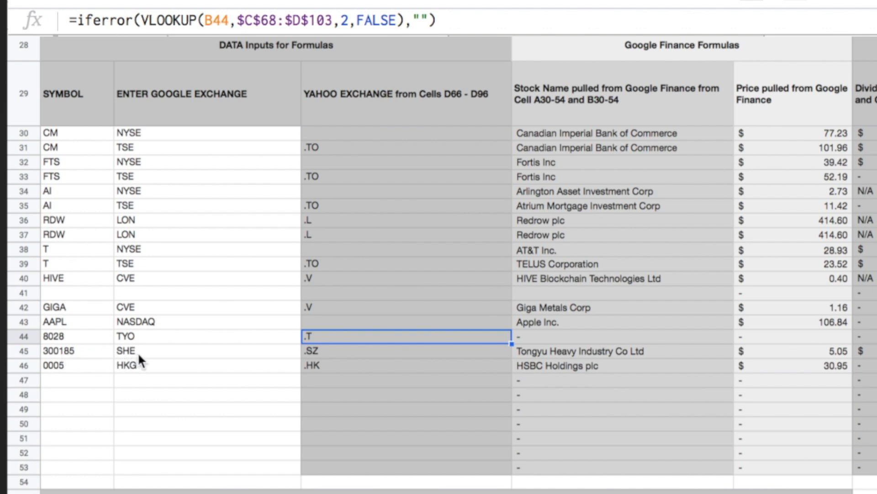
pyautogui.scroll(-3)
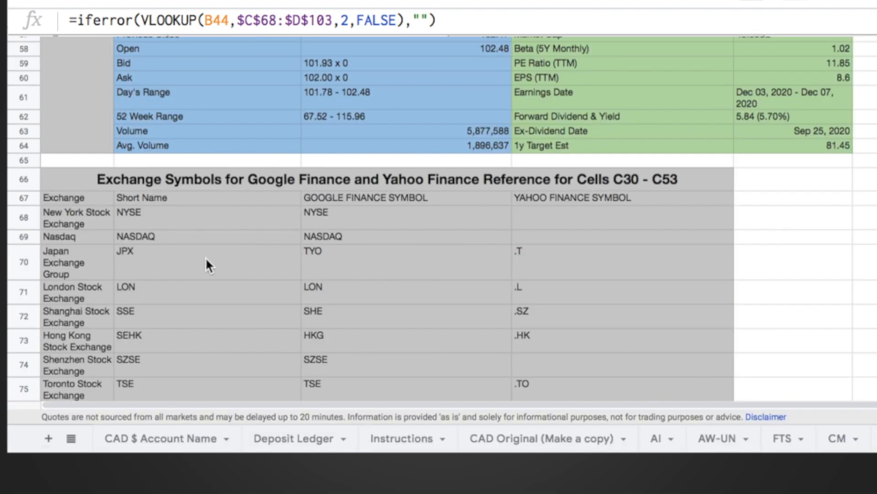
pyautogui.scroll(-3)
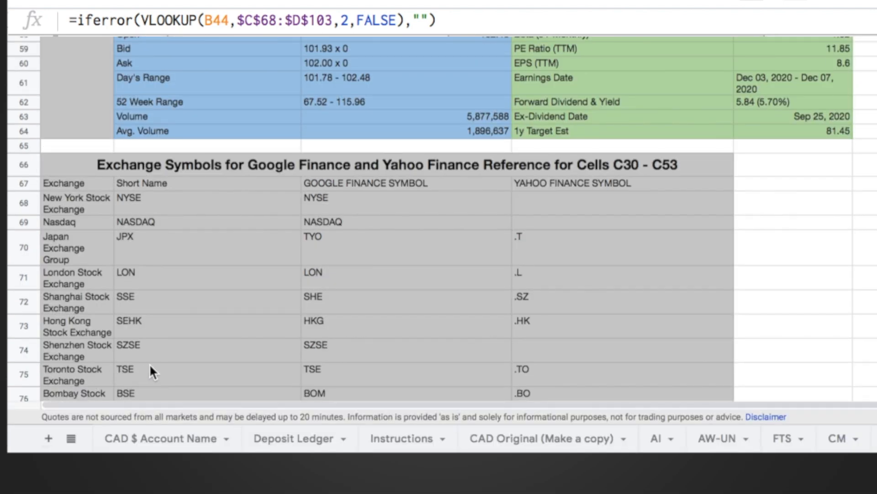
pyautogui.moveTo(94, 310)
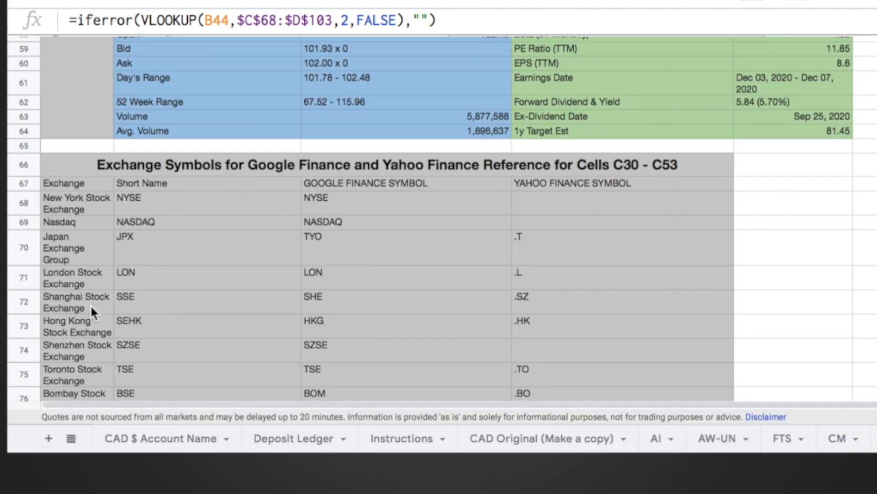
pyautogui.scroll(3)
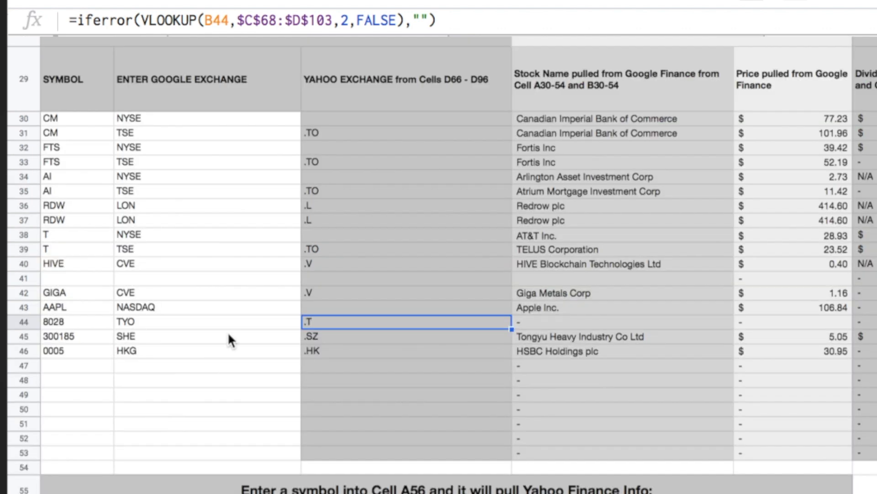
pyautogui.moveTo(350, 345)
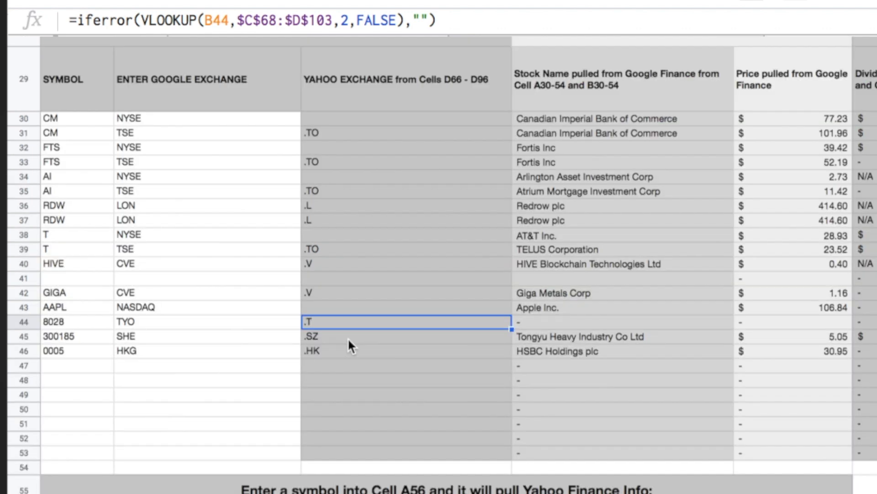
pyautogui.moveTo(537, 341)
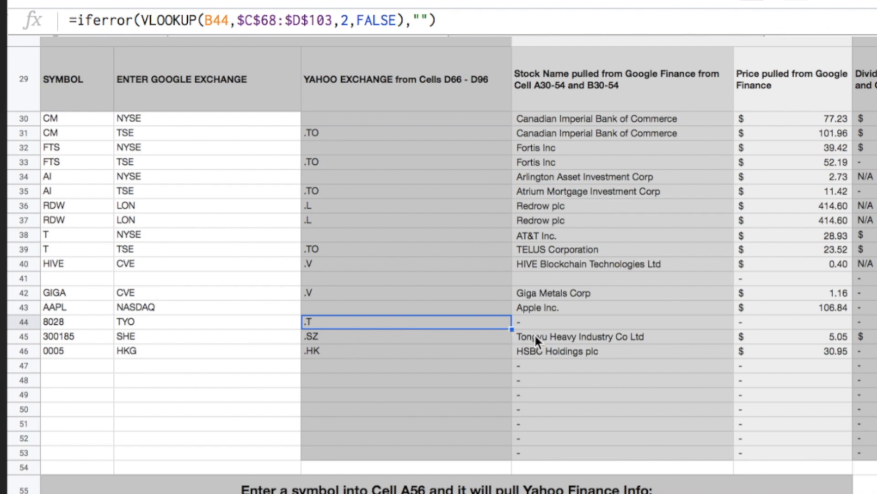
pyautogui.moveTo(815, 344)
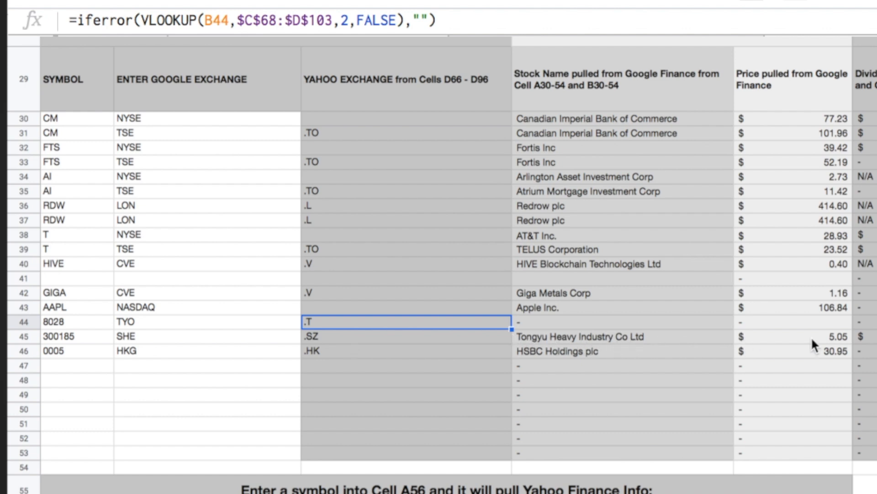
# Step: Select E45 to view the GOOGLEFINANCE formula joining SHE with 300185
pyautogui.click(791, 336)
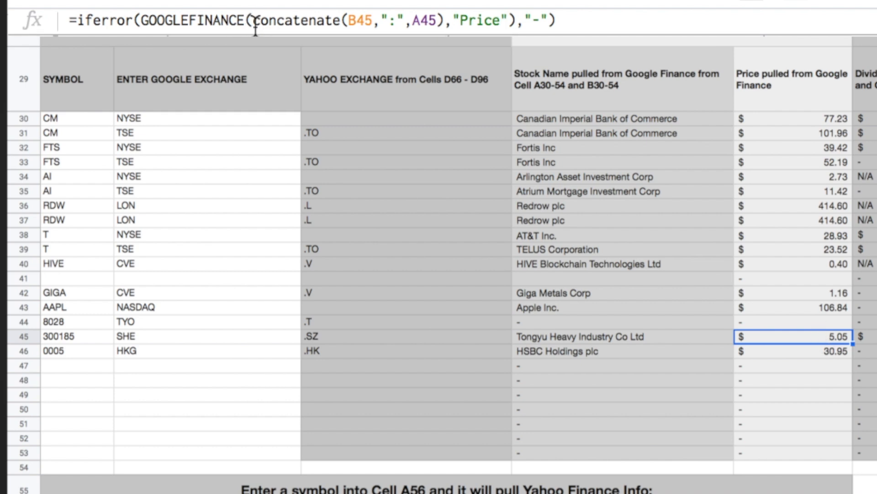
pyautogui.moveTo(71, 344)
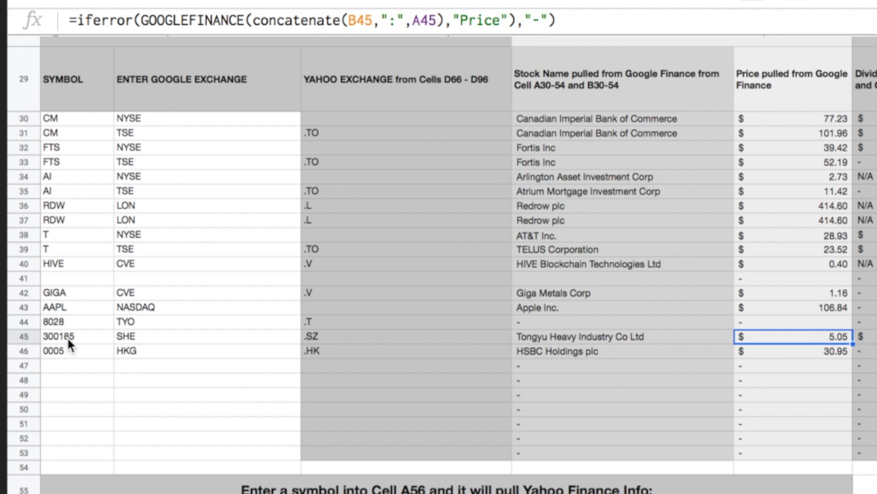
pyautogui.moveTo(143, 340)
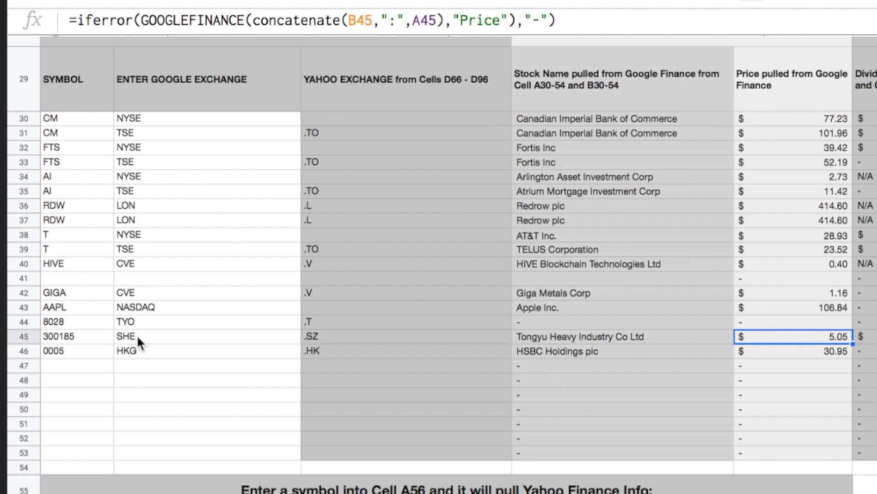
pyautogui.moveTo(302, 344)
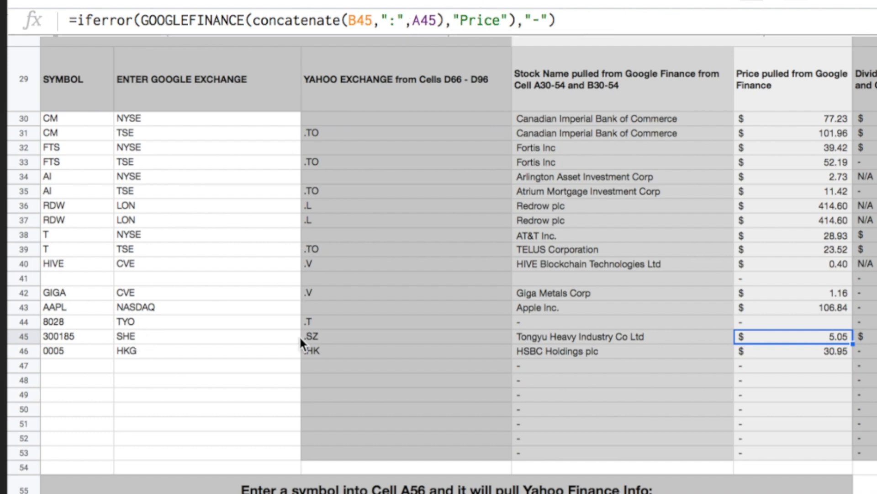
pyautogui.moveTo(75, 343)
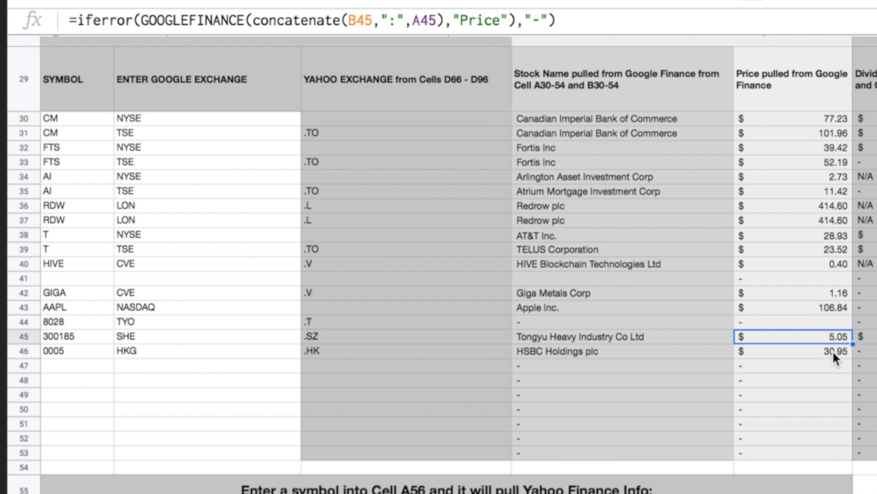
pyautogui.moveTo(586, 125)
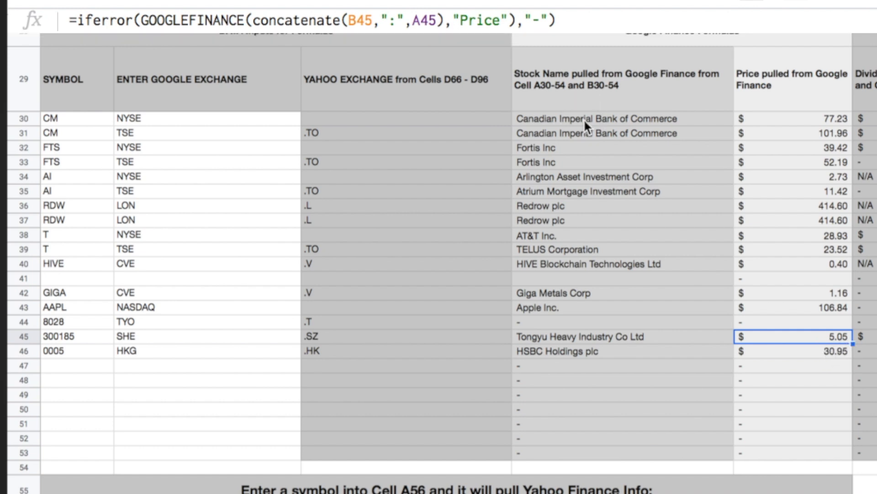
pyautogui.click(621, 118)
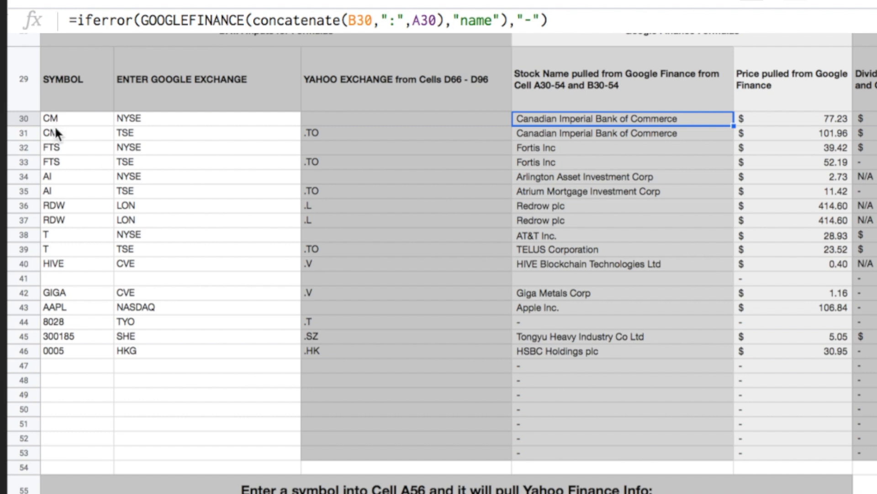
pyautogui.moveTo(413, 18)
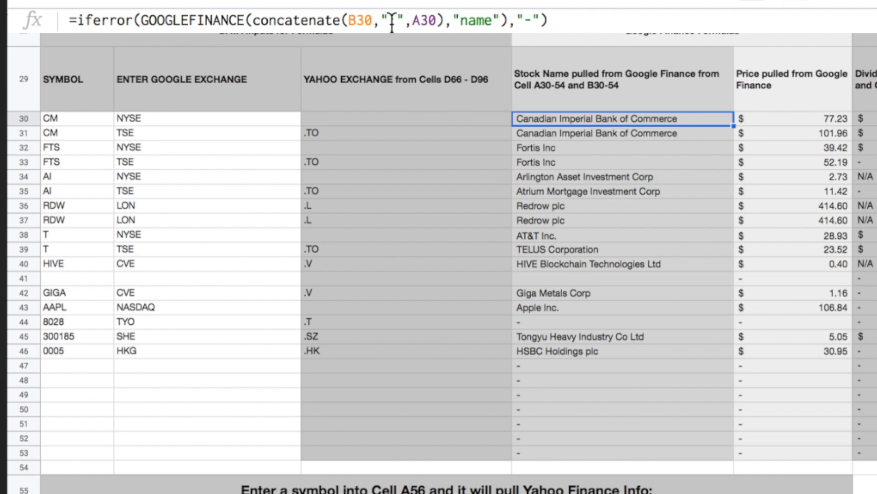
pyautogui.click(793, 183)
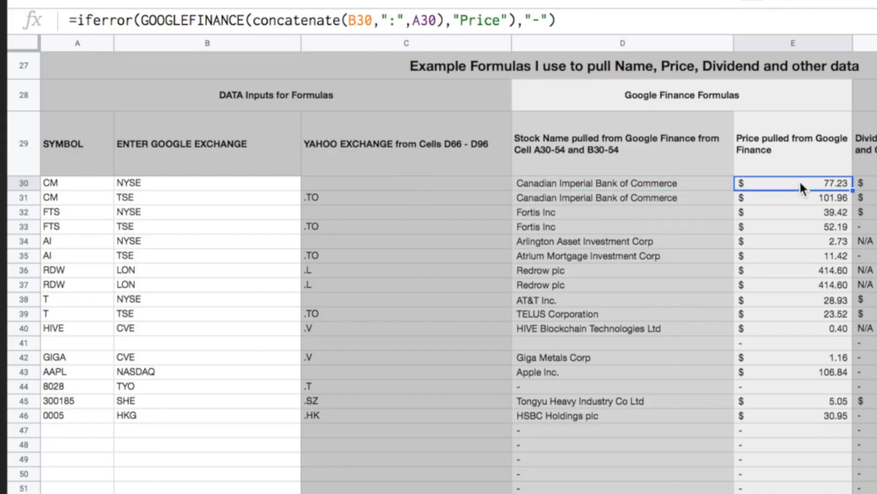
pyautogui.moveTo(788, 179)
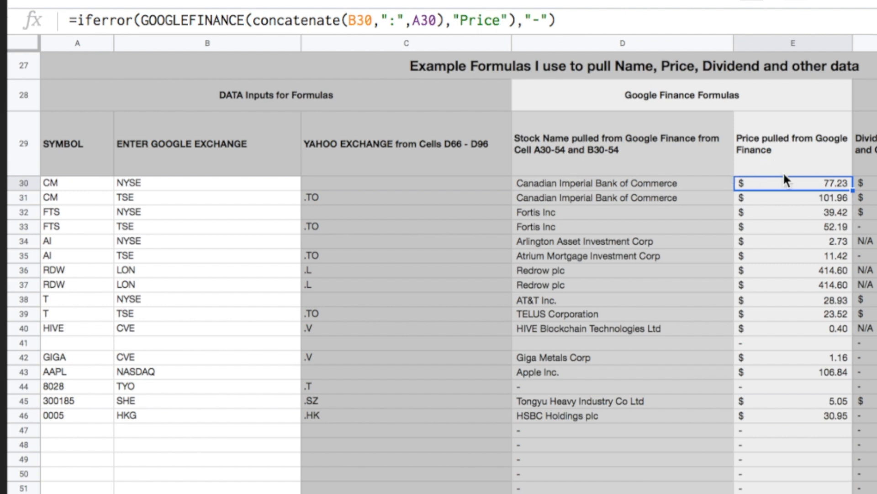
pyautogui.moveTo(107, 261)
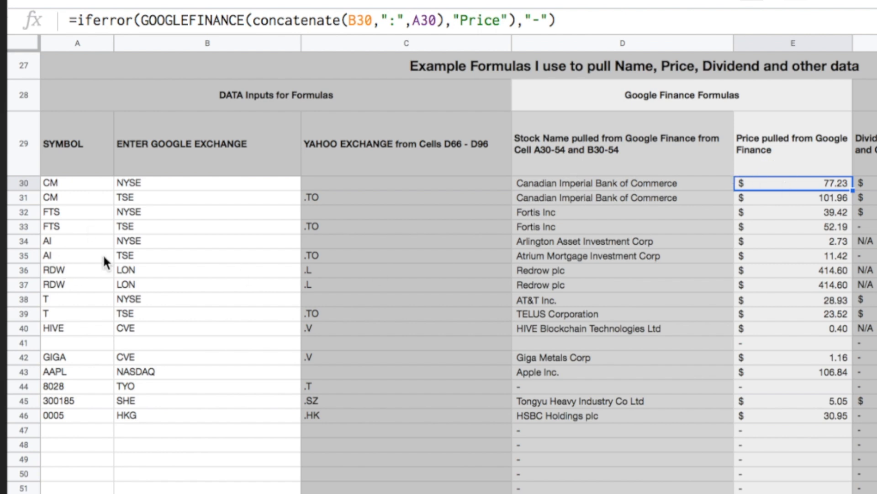
pyautogui.moveTo(67, 236)
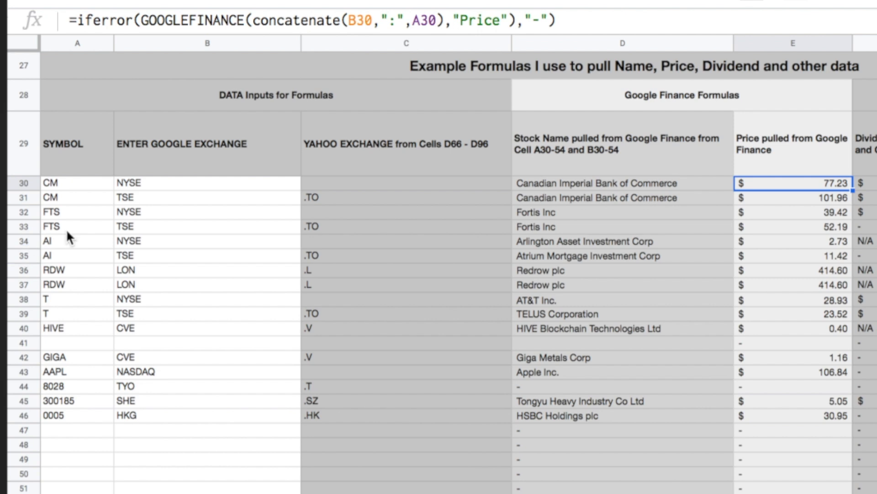
pyautogui.moveTo(60, 260)
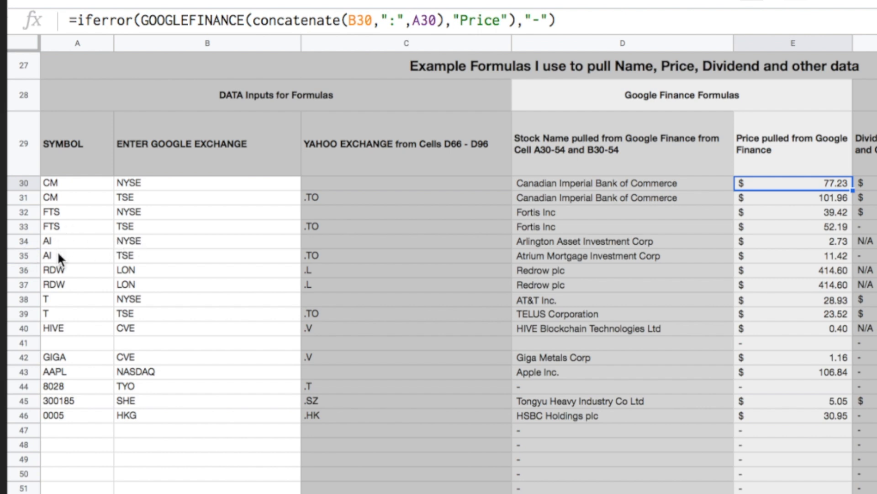
pyautogui.moveTo(327, 265)
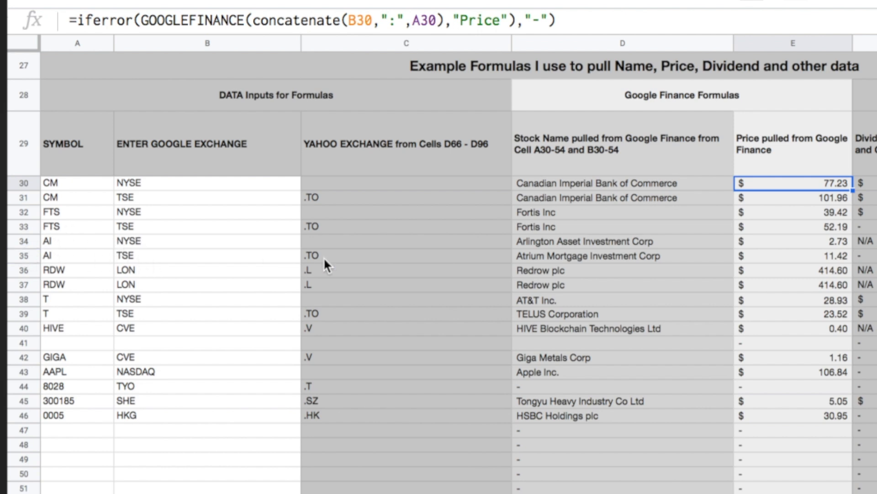
pyautogui.moveTo(630, 249)
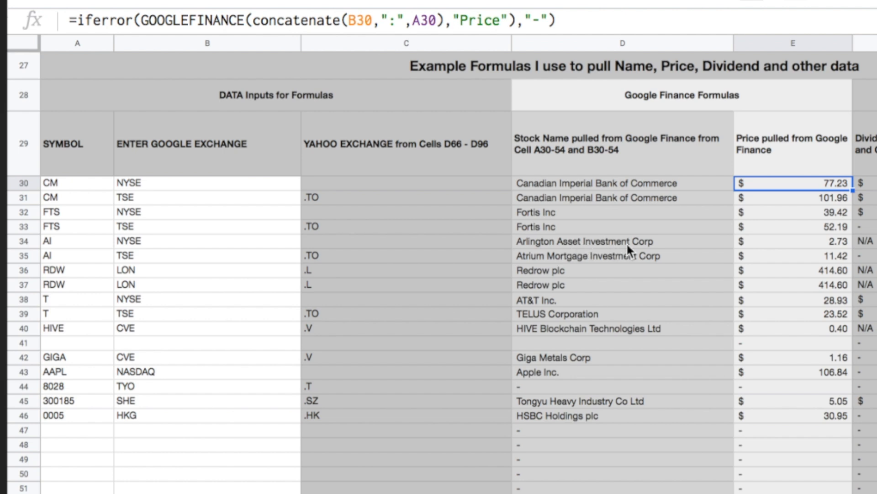
pyautogui.moveTo(656, 267)
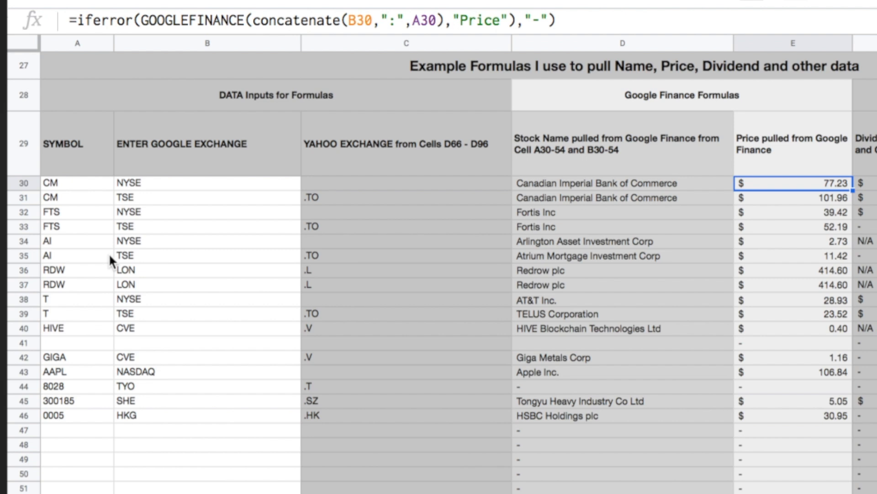
pyautogui.moveTo(60, 245)
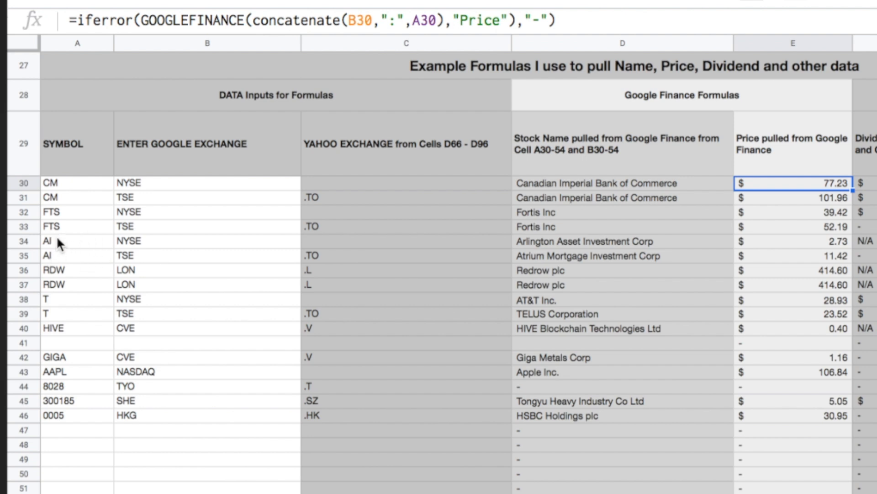
pyautogui.moveTo(161, 183)
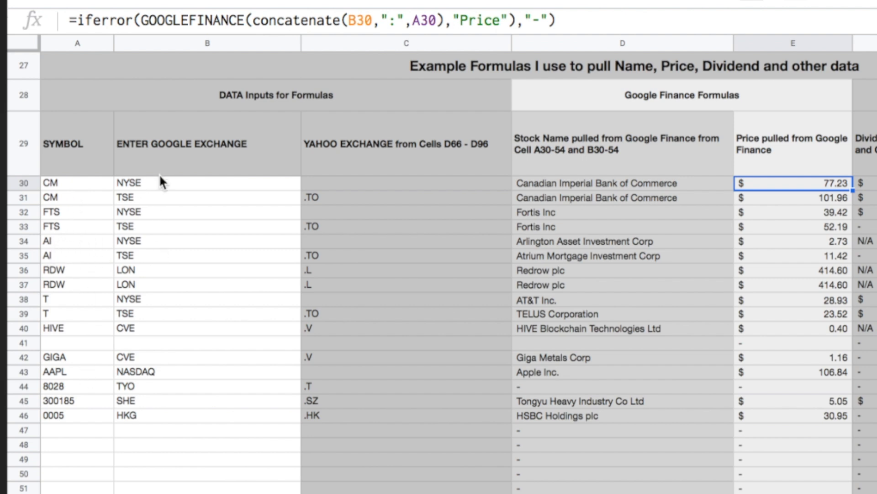
pyautogui.moveTo(275, 282)
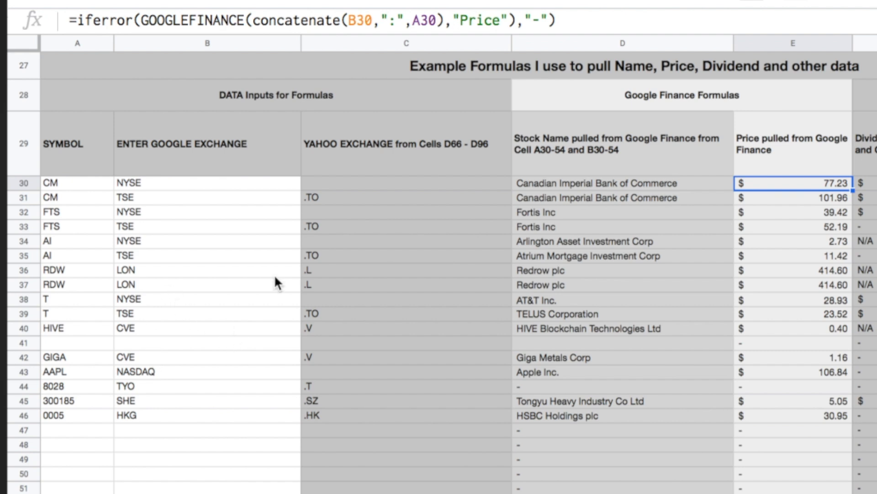
pyautogui.moveTo(392, 469)
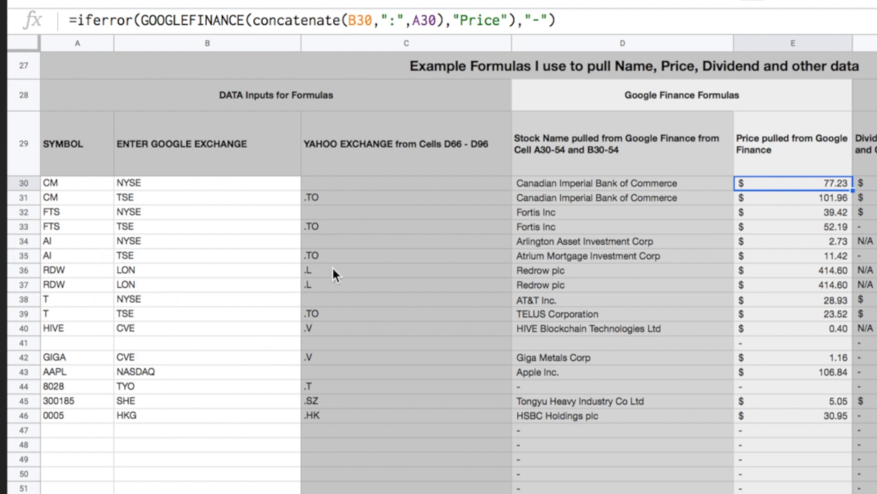
pyautogui.moveTo(768, 257)
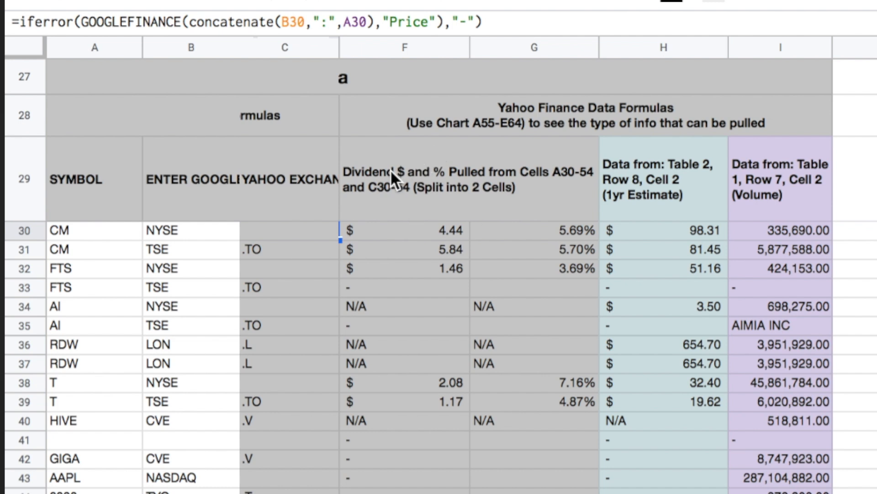
pyautogui.moveTo(517, 182)
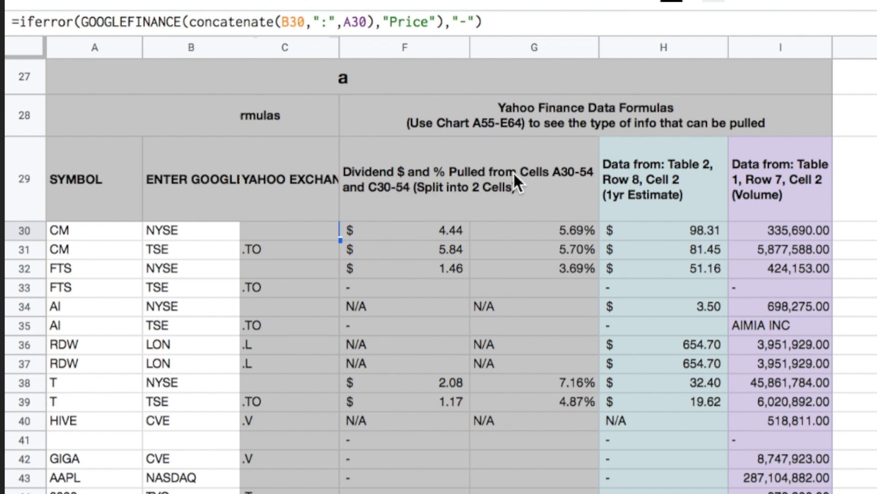
pyautogui.moveTo(584, 190)
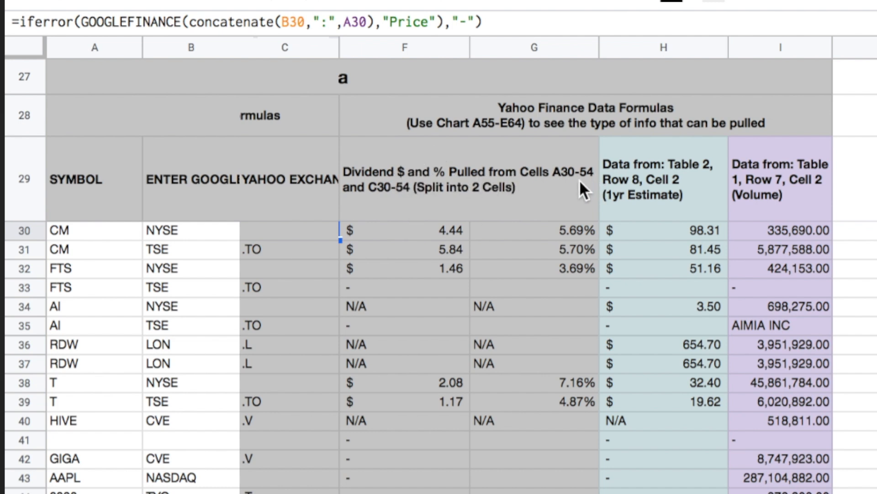
pyautogui.moveTo(390, 200)
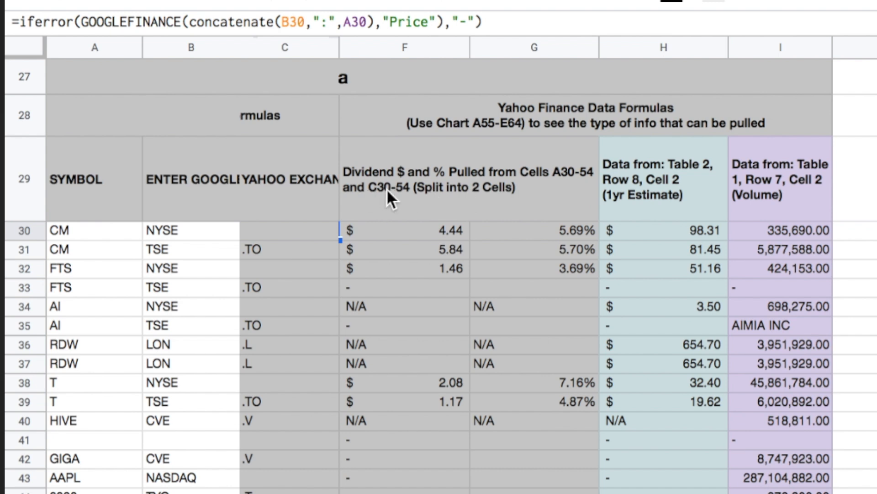
pyautogui.moveTo(439, 232)
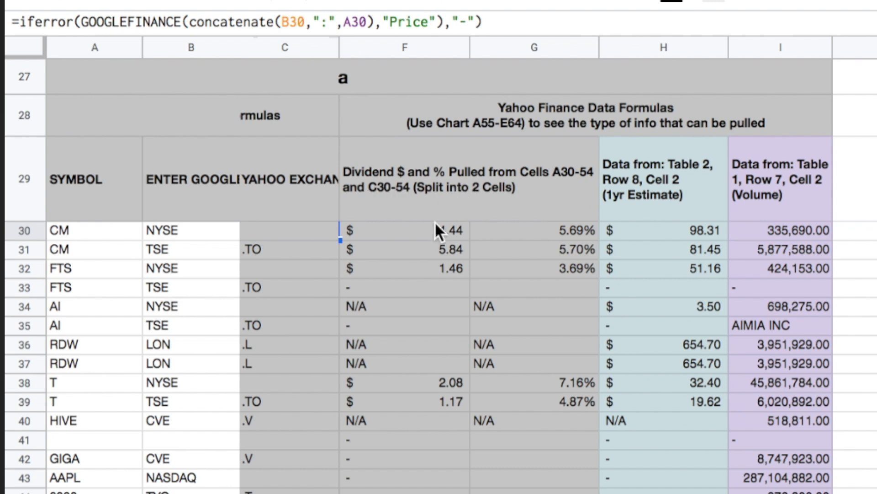
pyautogui.click(404, 230)
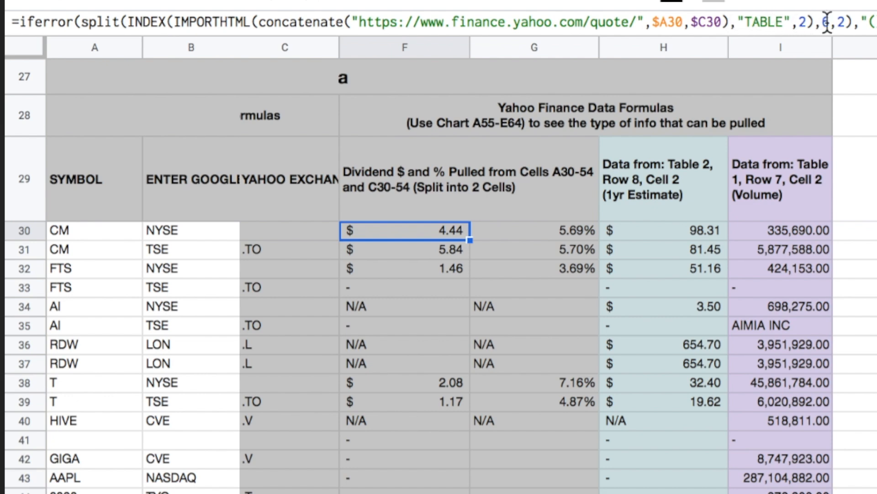
pyautogui.press('ctrl+minus')
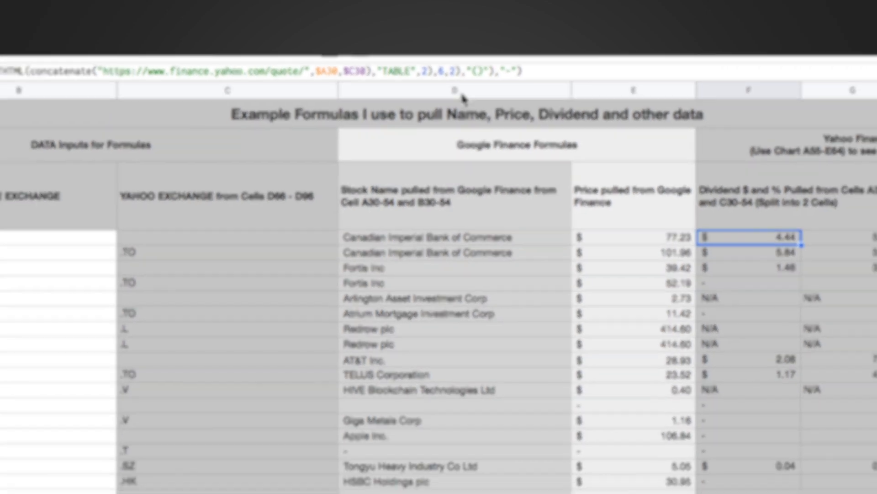
pyautogui.scroll(-3)
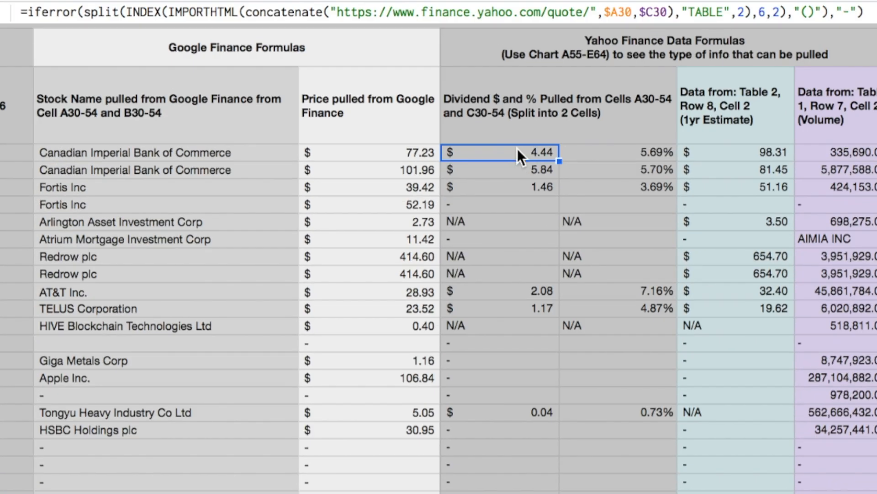
pyautogui.moveTo(626, 157)
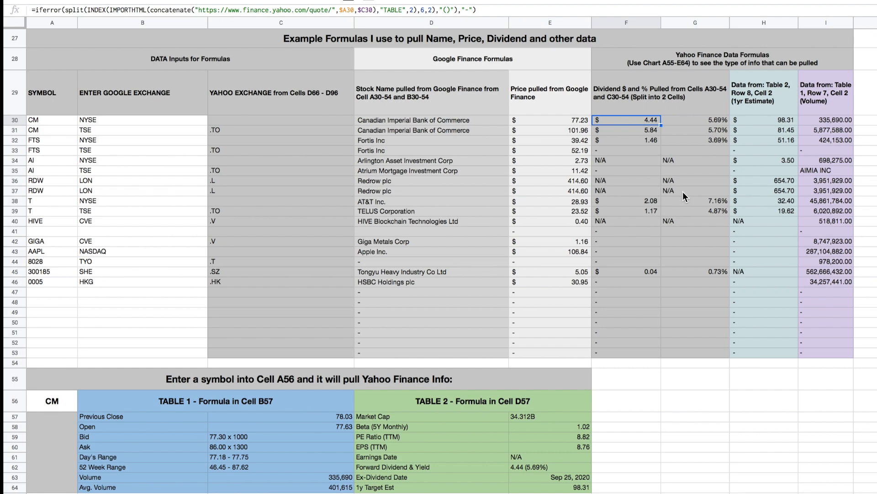
pyautogui.moveTo(213, 177)
pyautogui.write('AI')
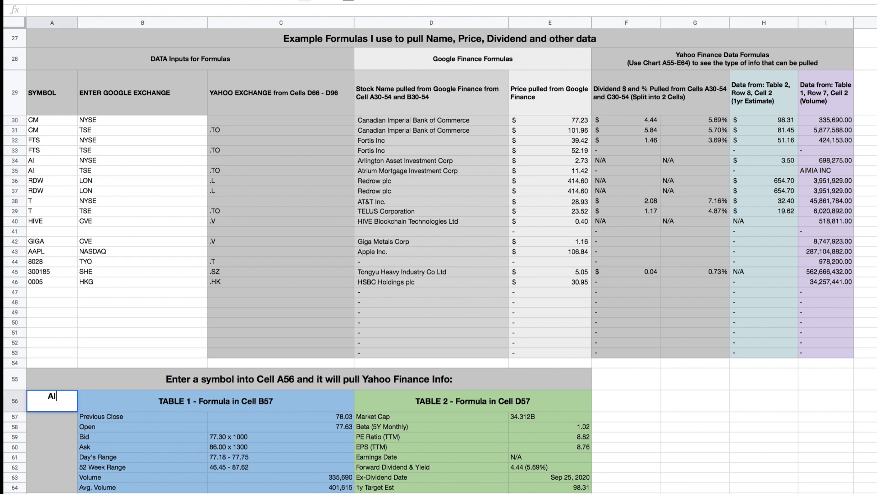
# Step: Enter T.TO over CM in A56 to refresh both Yahoo Finance tables
pyautogui.write('.TO')
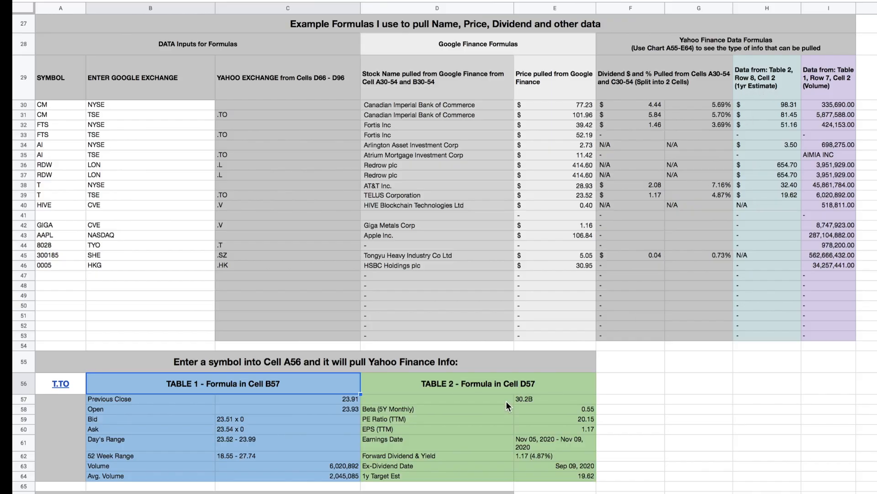
pyautogui.click(767, 195)
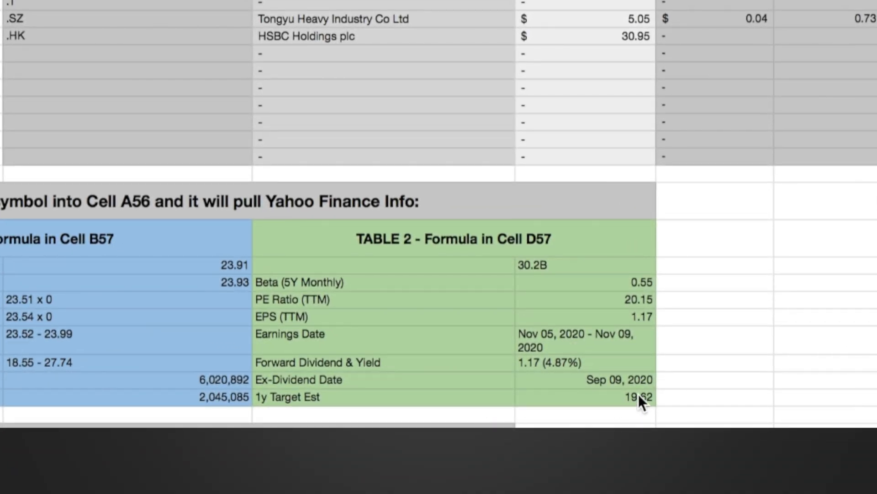
pyautogui.scroll(3)
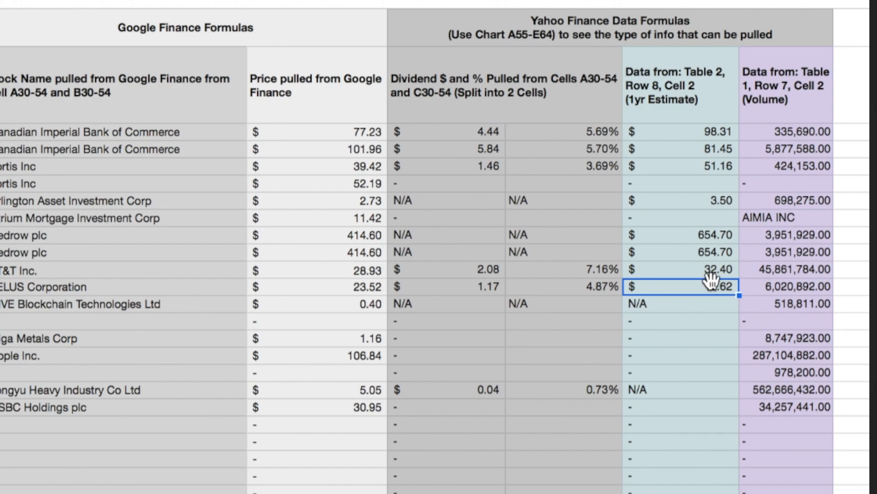
pyautogui.click(787, 283)
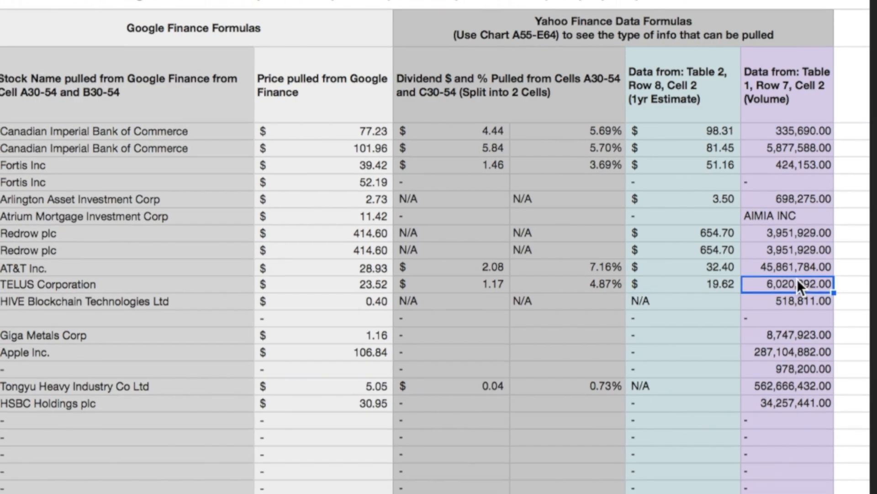